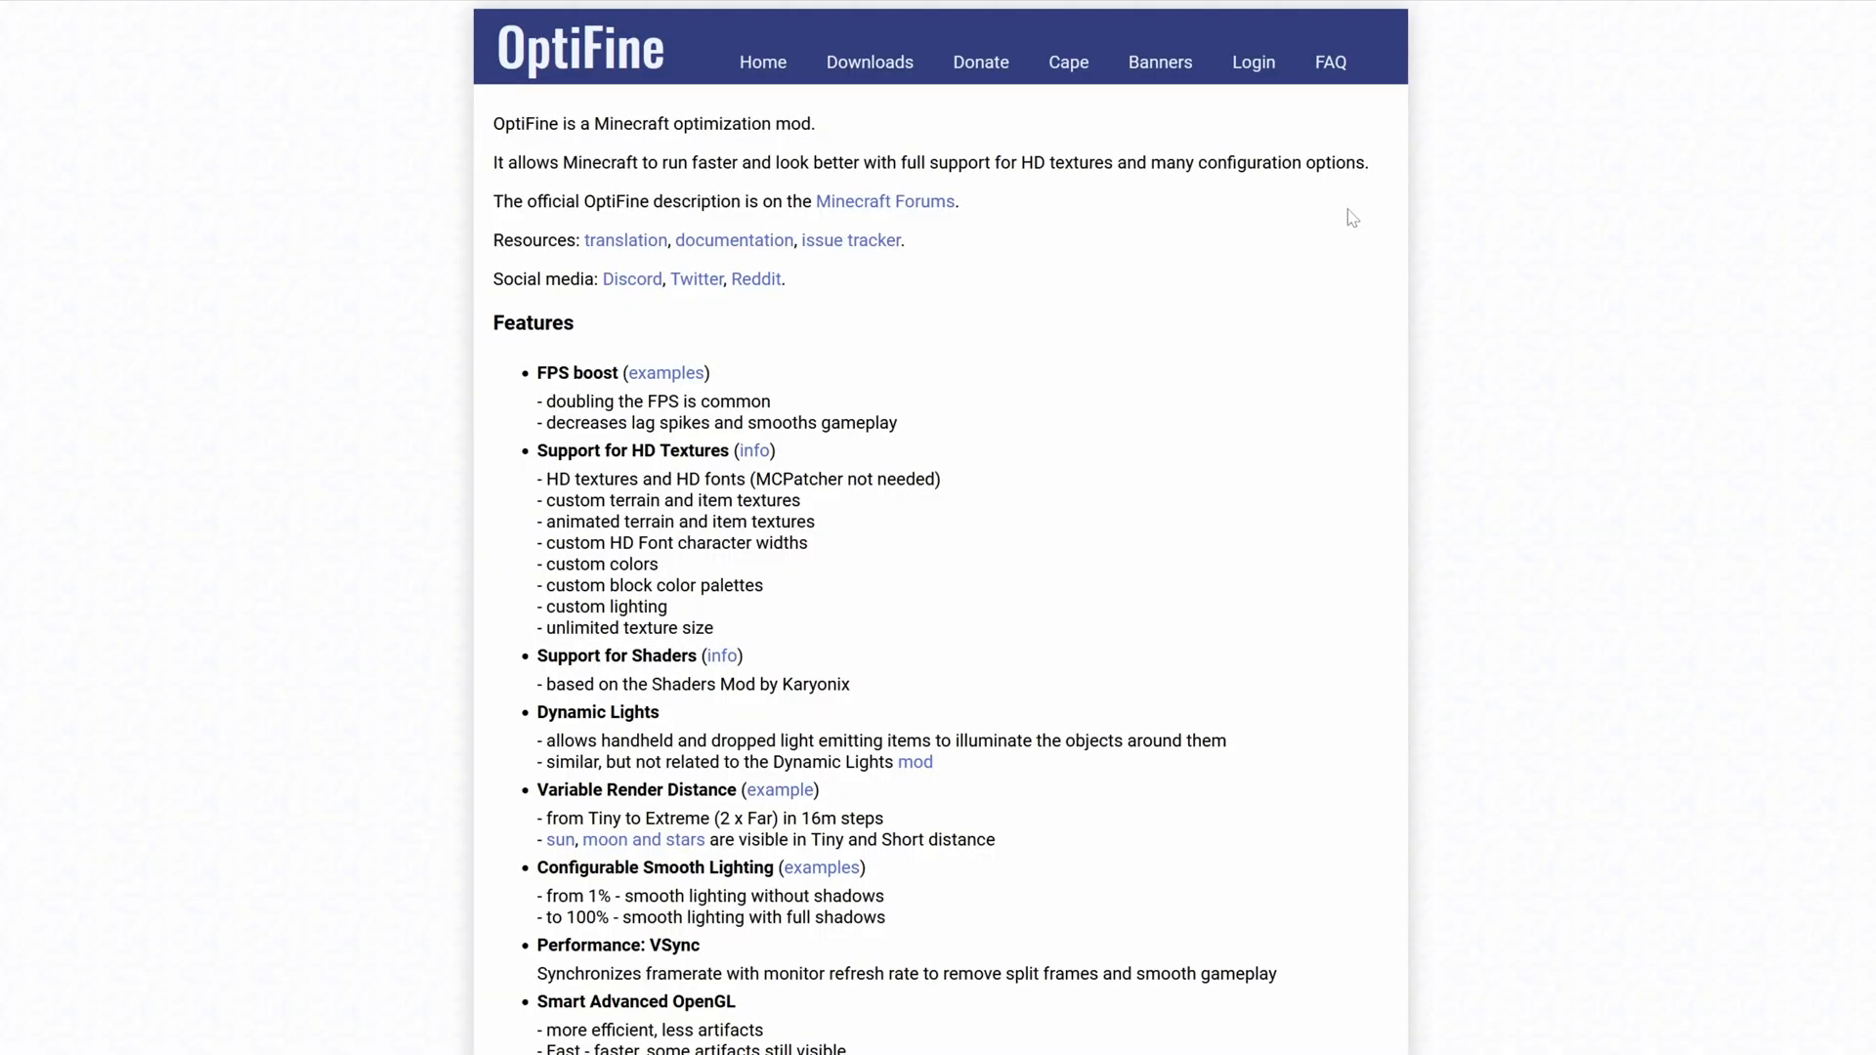
{"action": "mouse_move", "coordinate": [774, 242]}
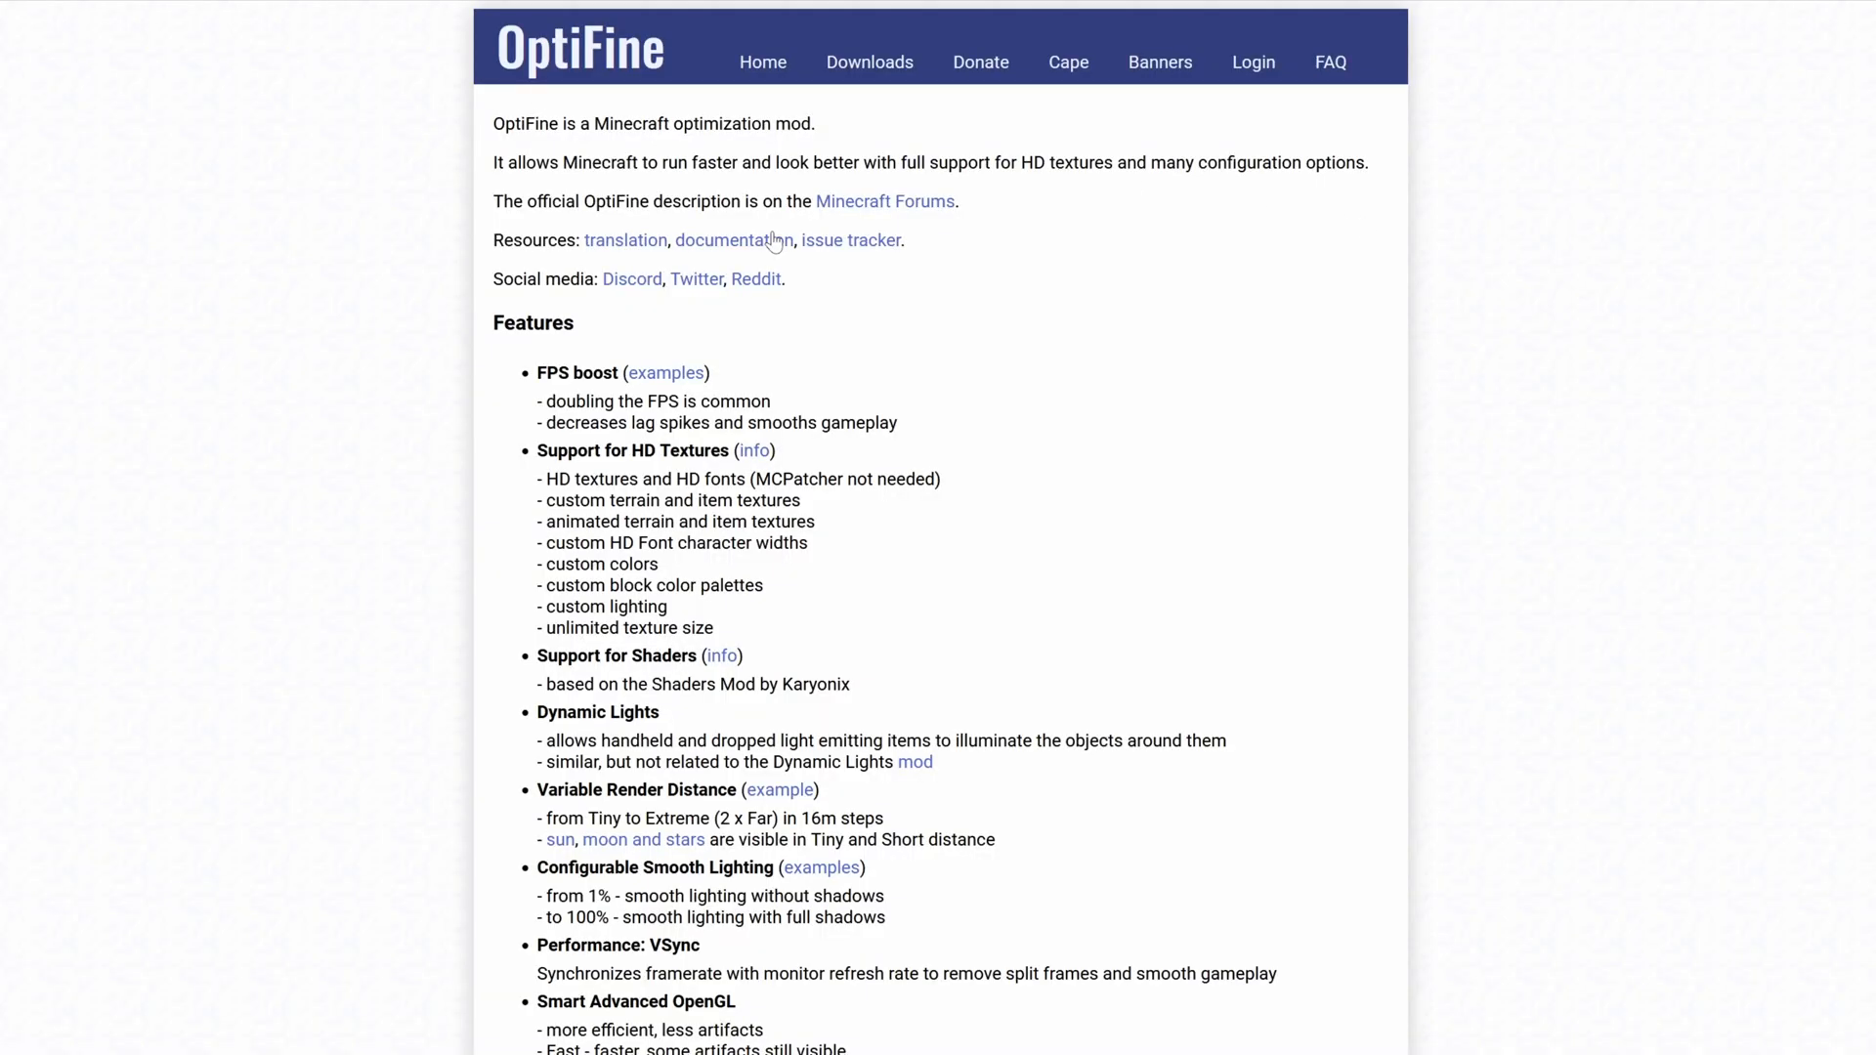
{"action": "mouse_move", "coordinate": [856, 207]}
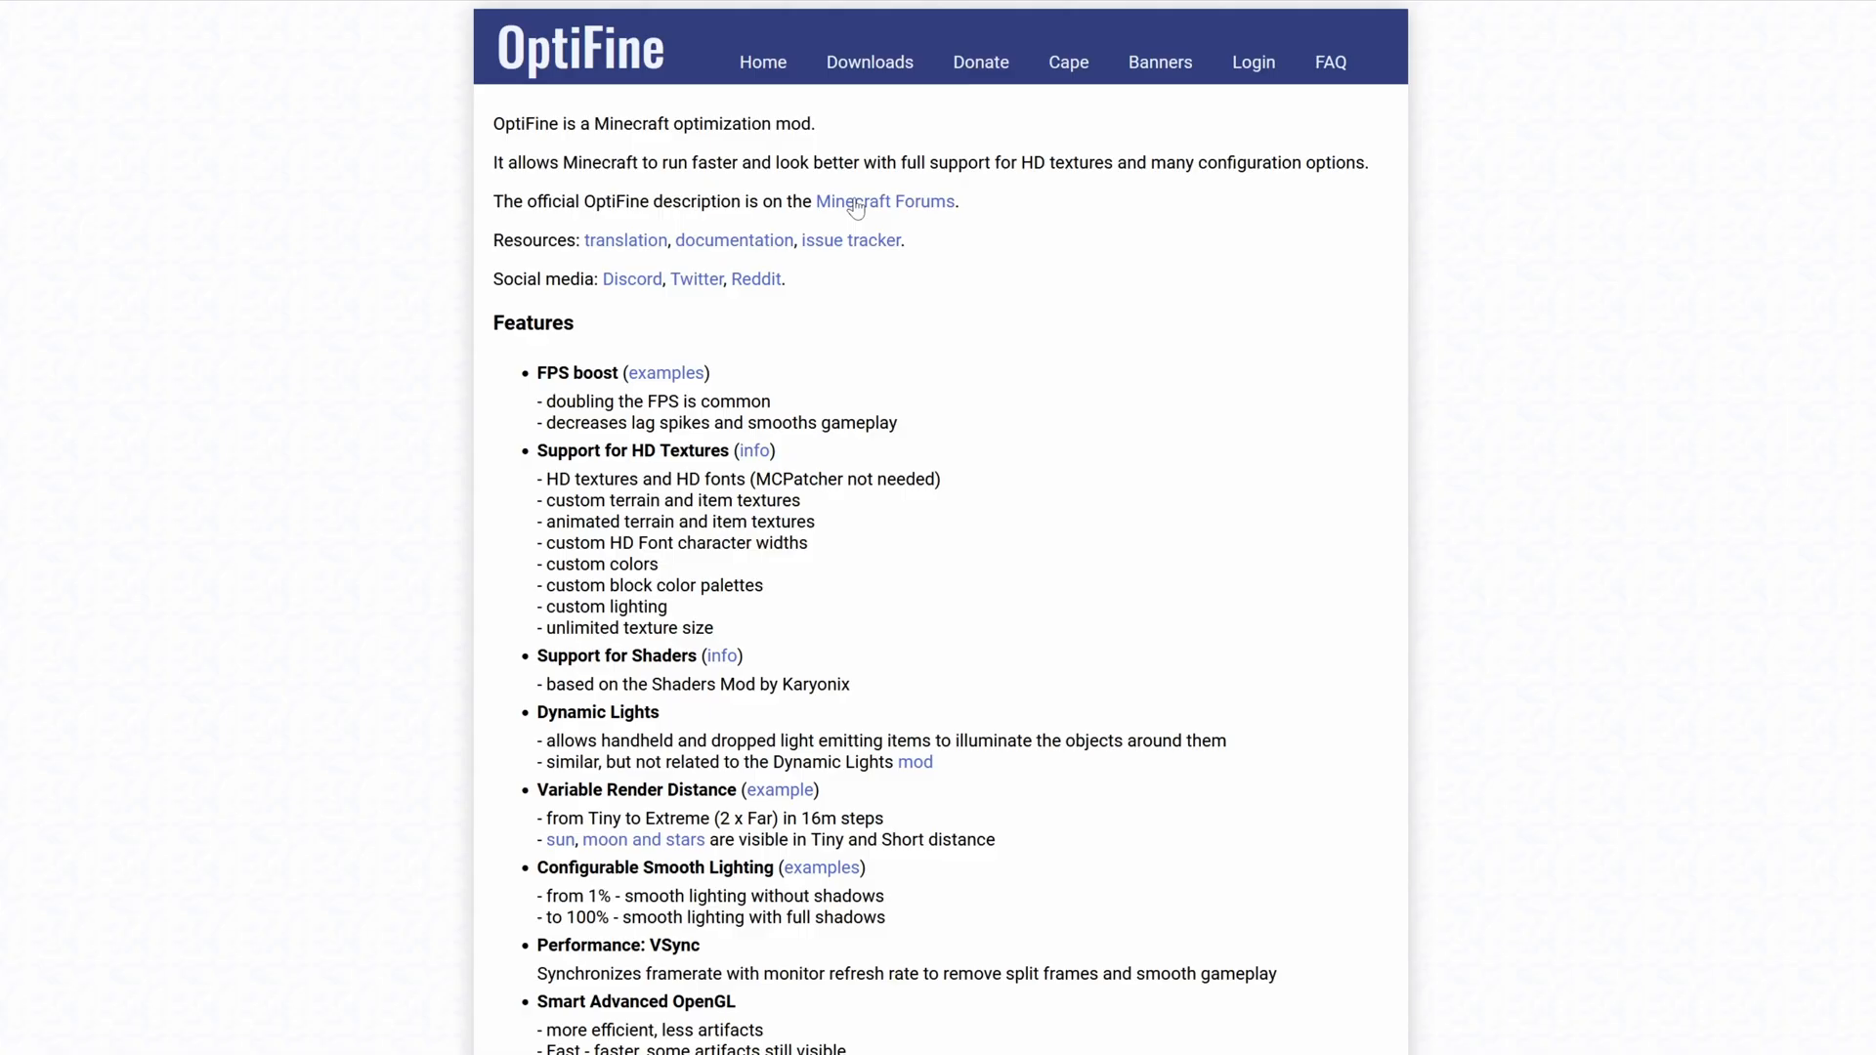
{"action": "mouse_move", "coordinate": [856, 63]}
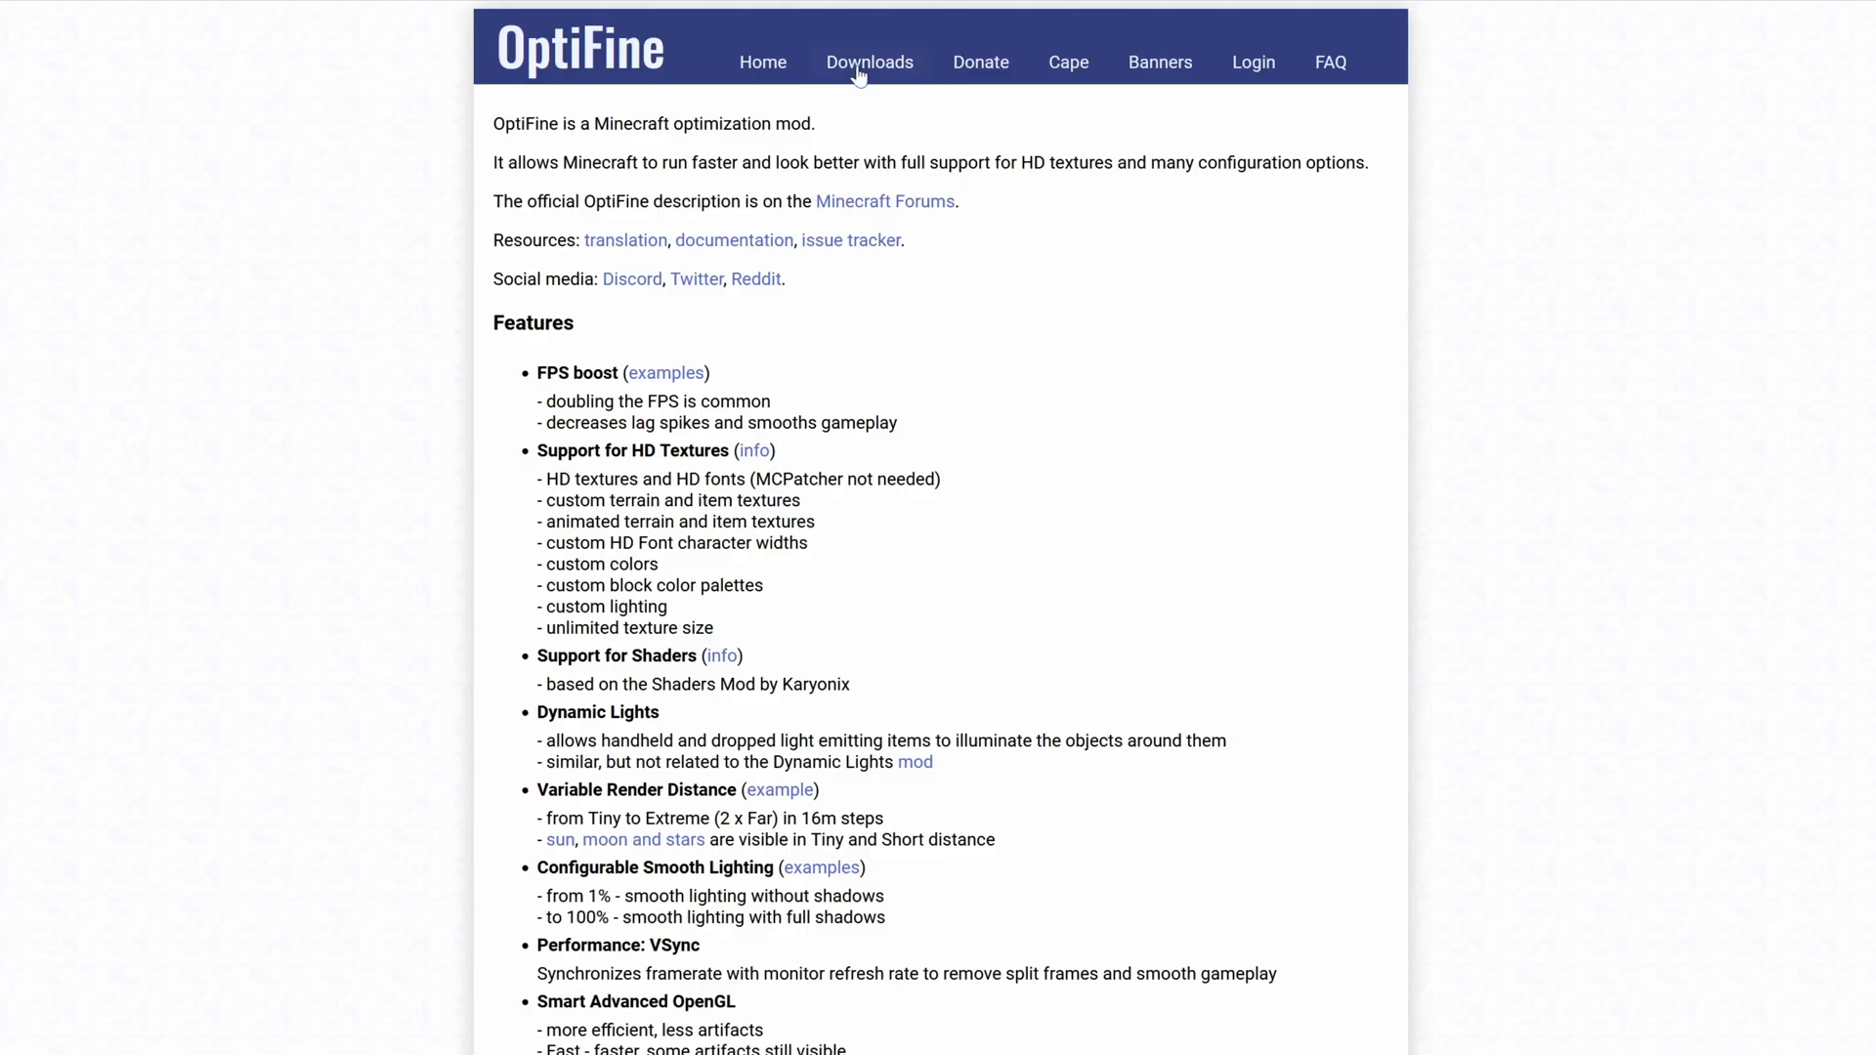
{"action": "mouse_move", "coordinate": [867, 60]}
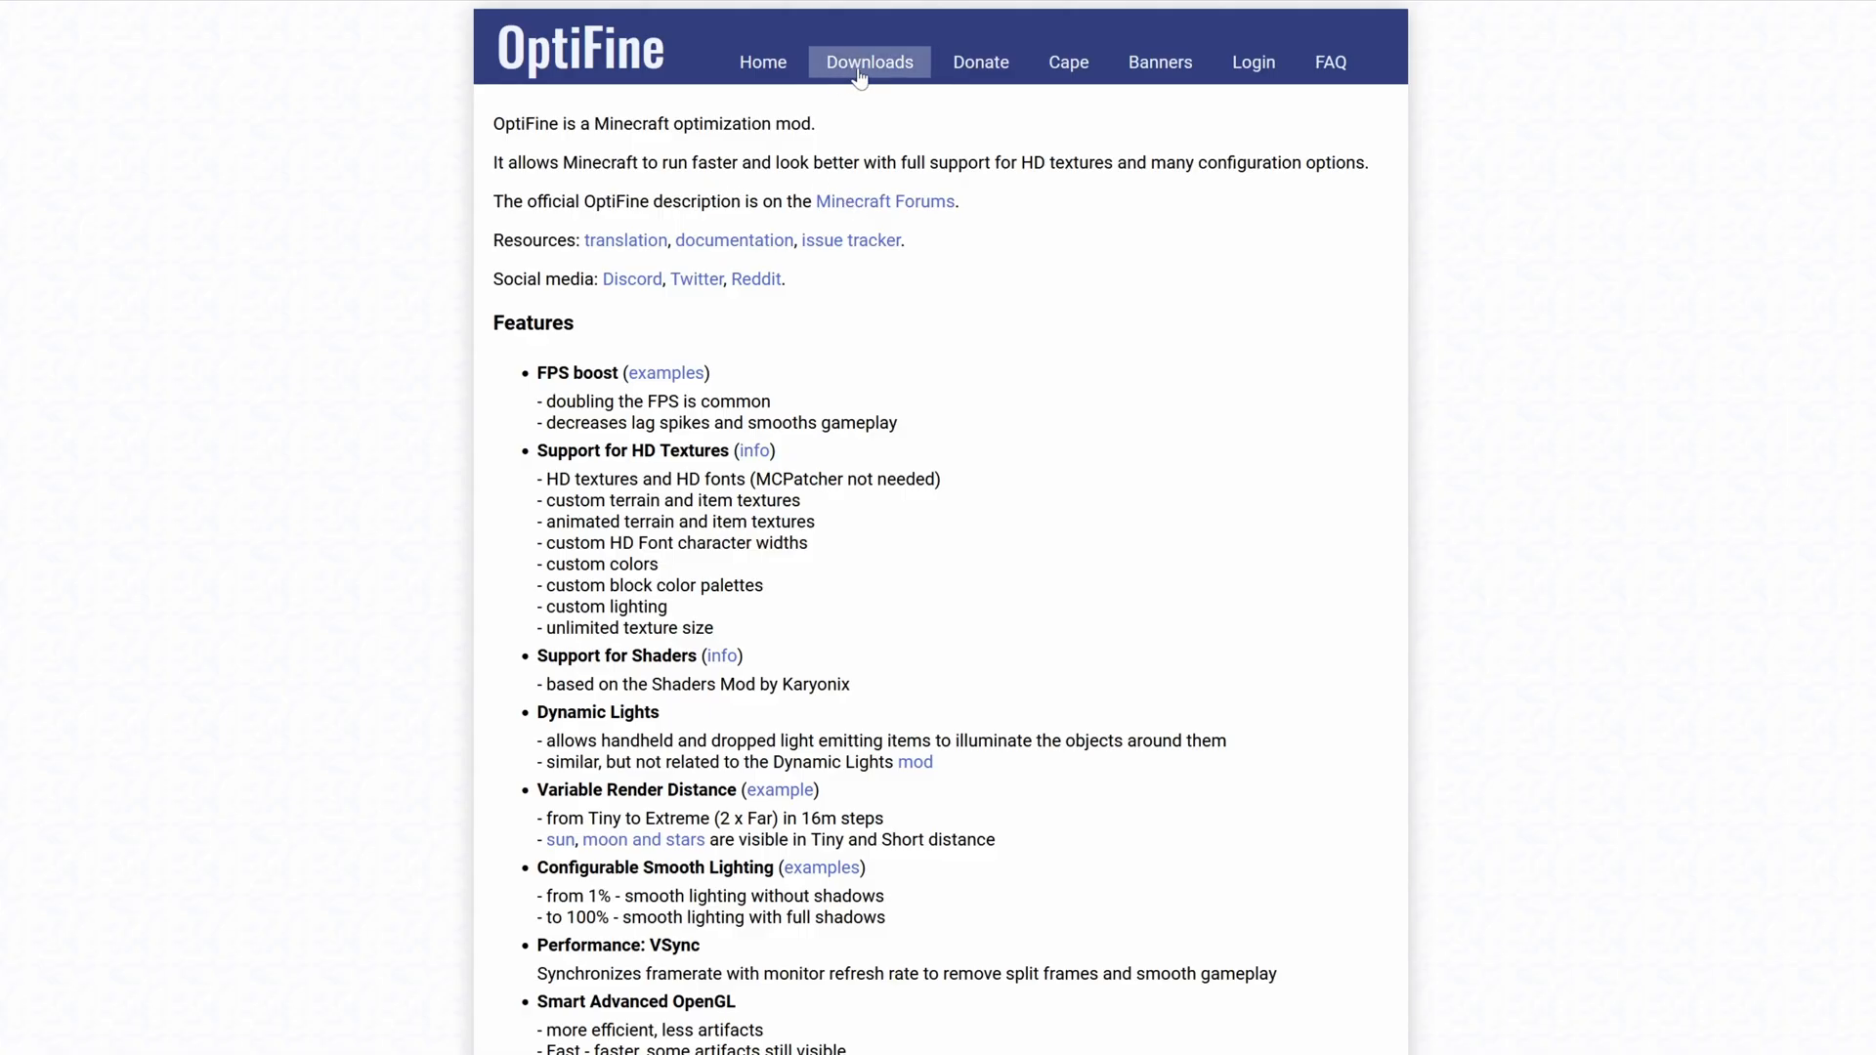
From Downloads, expand Minecraft 1.21.6 preview versions and download OptiFine HD U J6 pre1 via Mirror.
{"action": "left_click", "coordinate": [868, 62]}
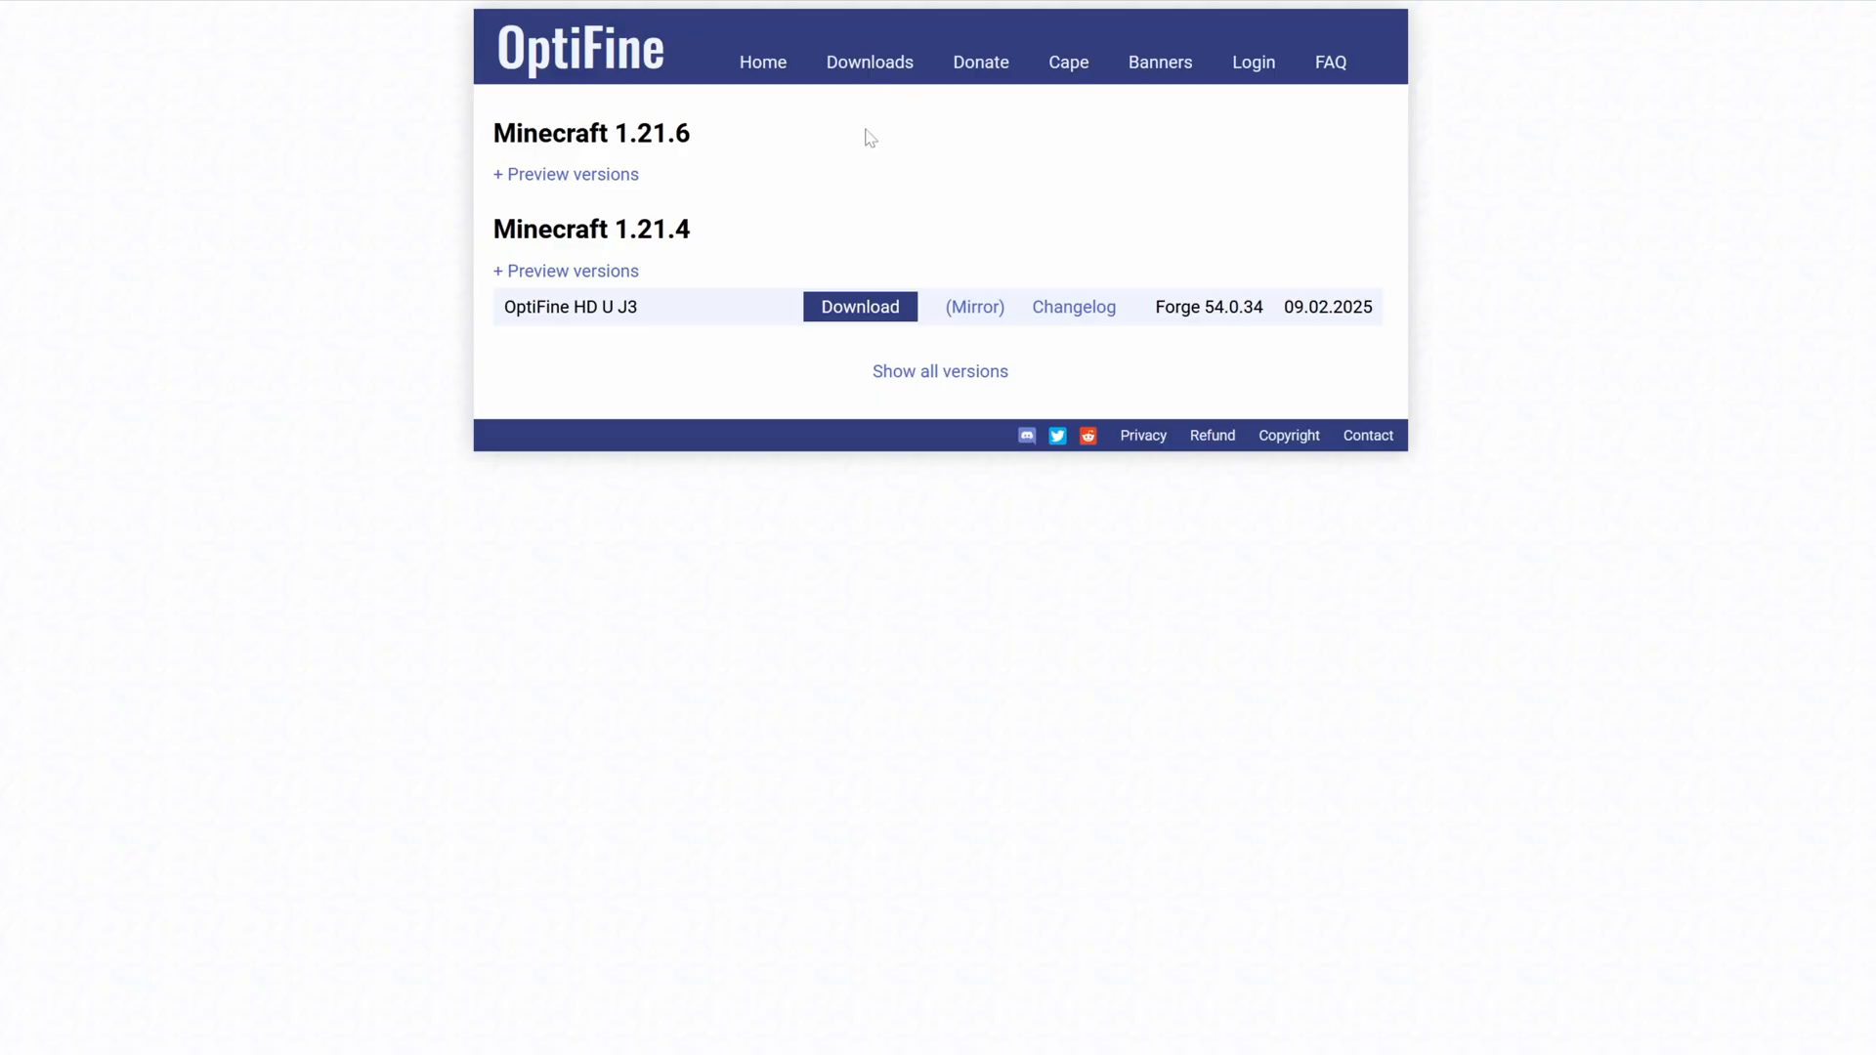
{"action": "mouse_move", "coordinate": [870, 137]}
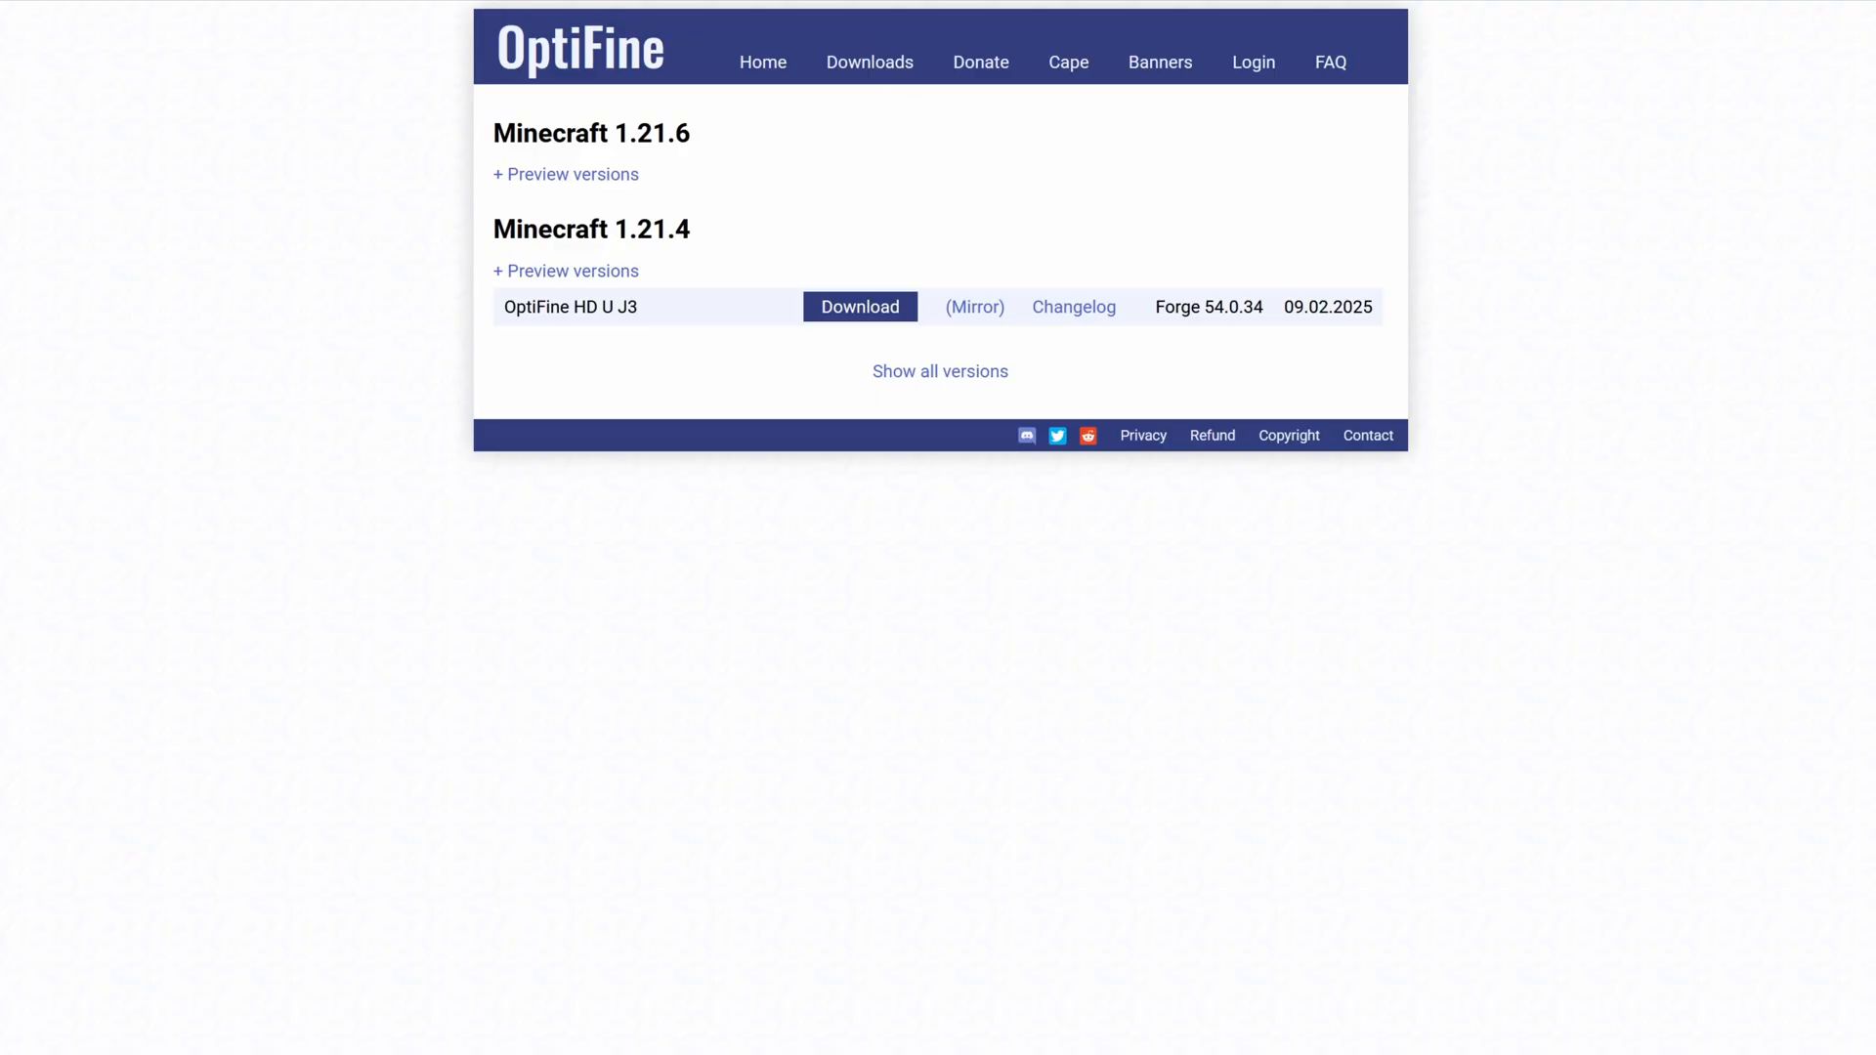
{"action": "mouse_move", "coordinate": [658, 170]}
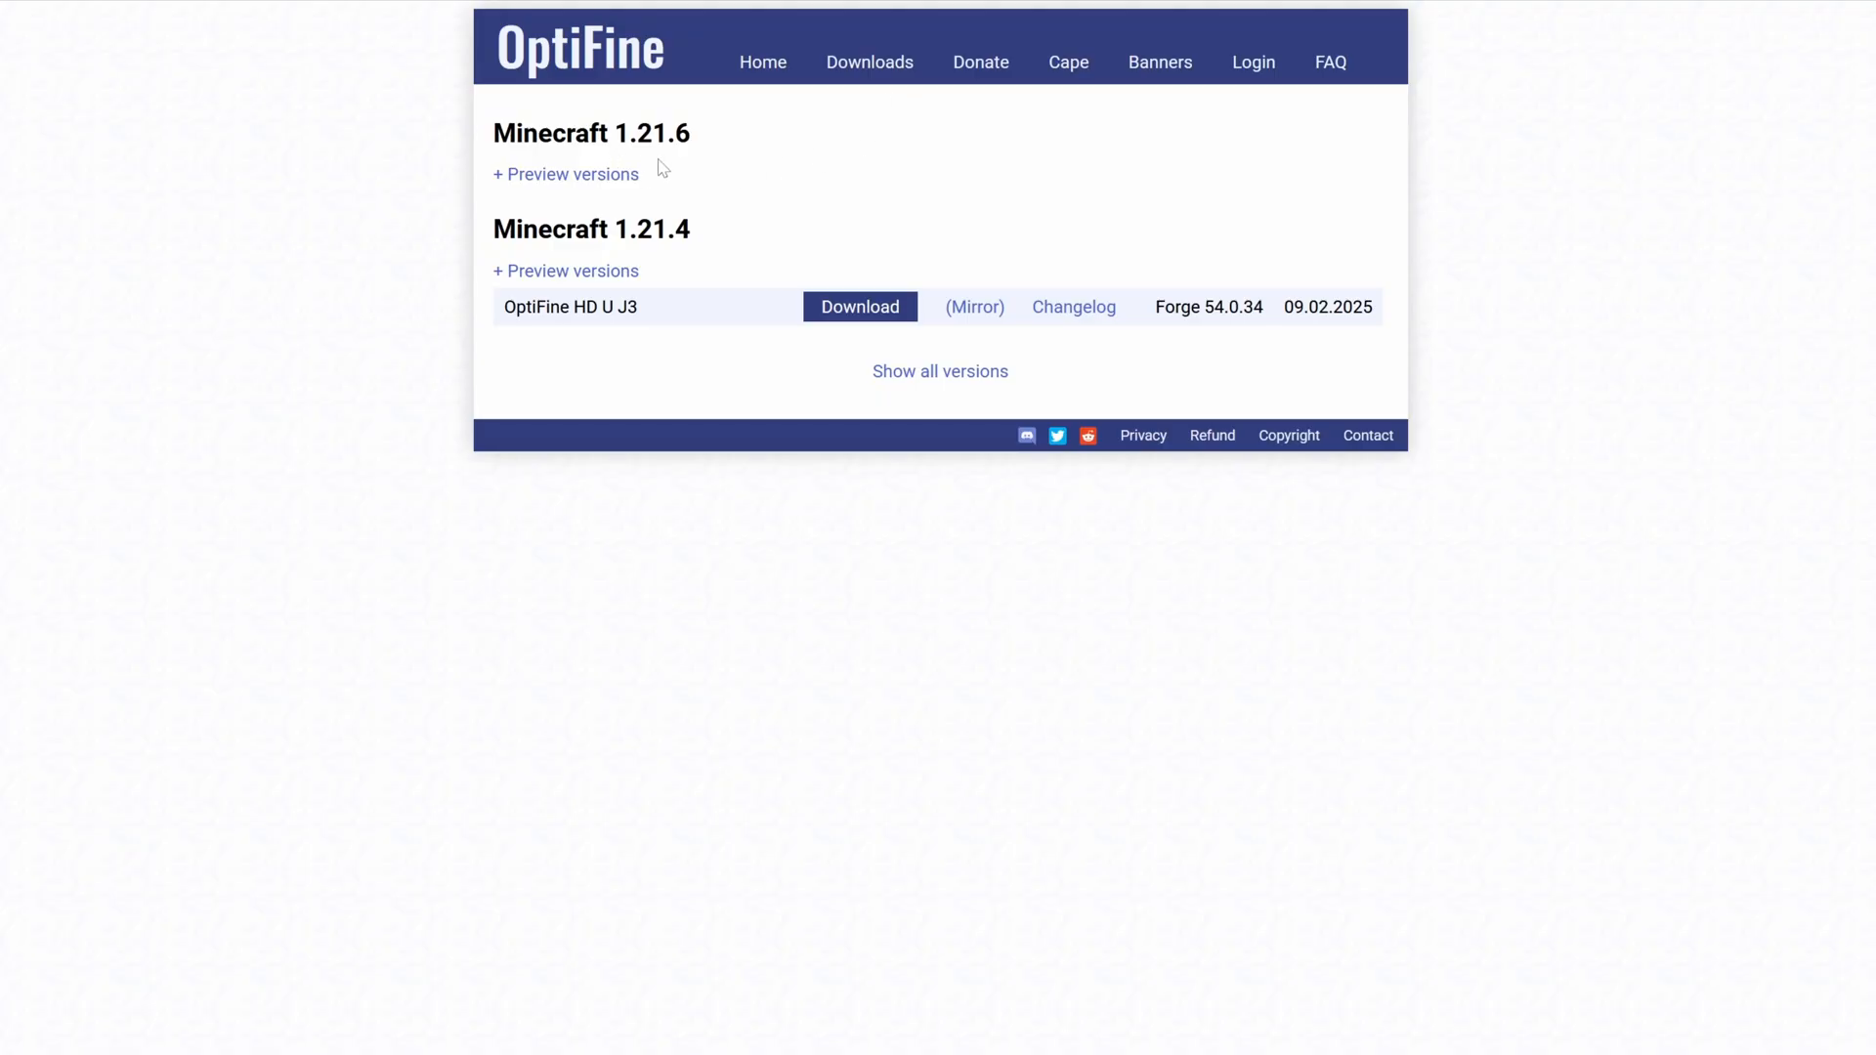
{"action": "mouse_move", "coordinate": [483, 188]}
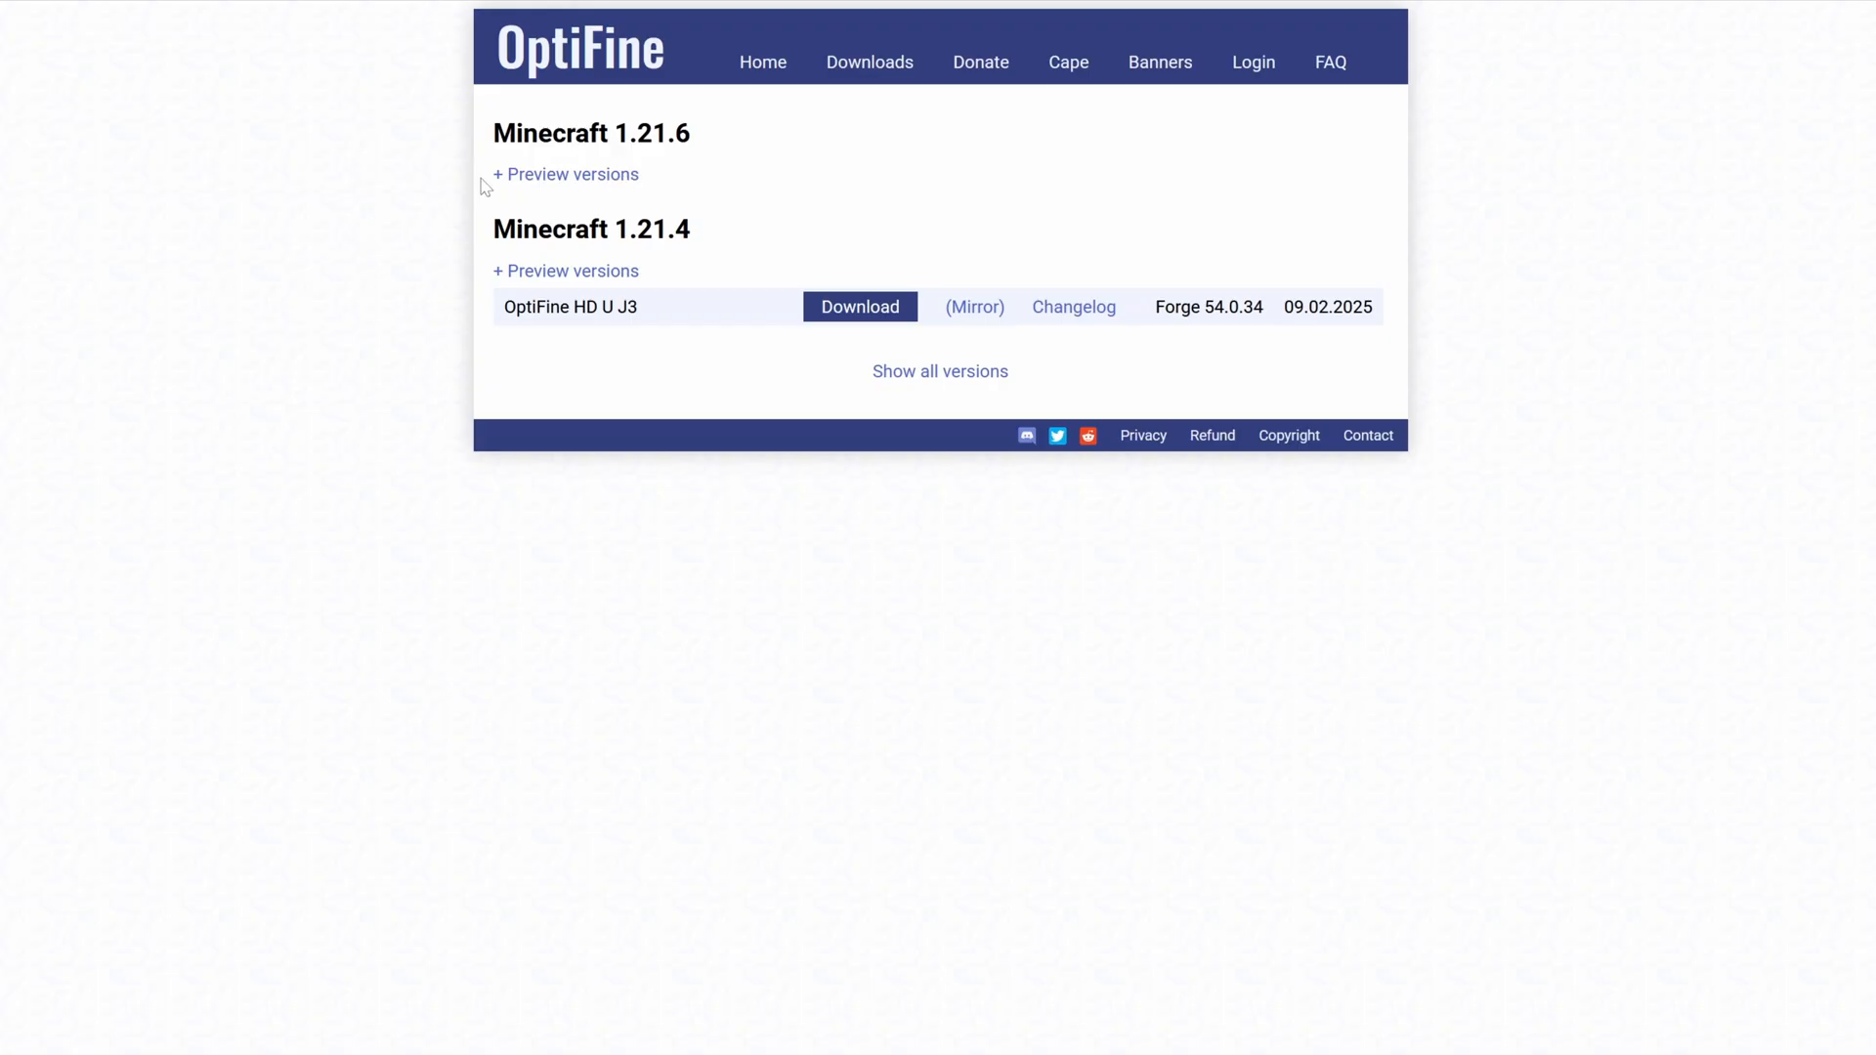
{"action": "left_click", "coordinate": [564, 174]}
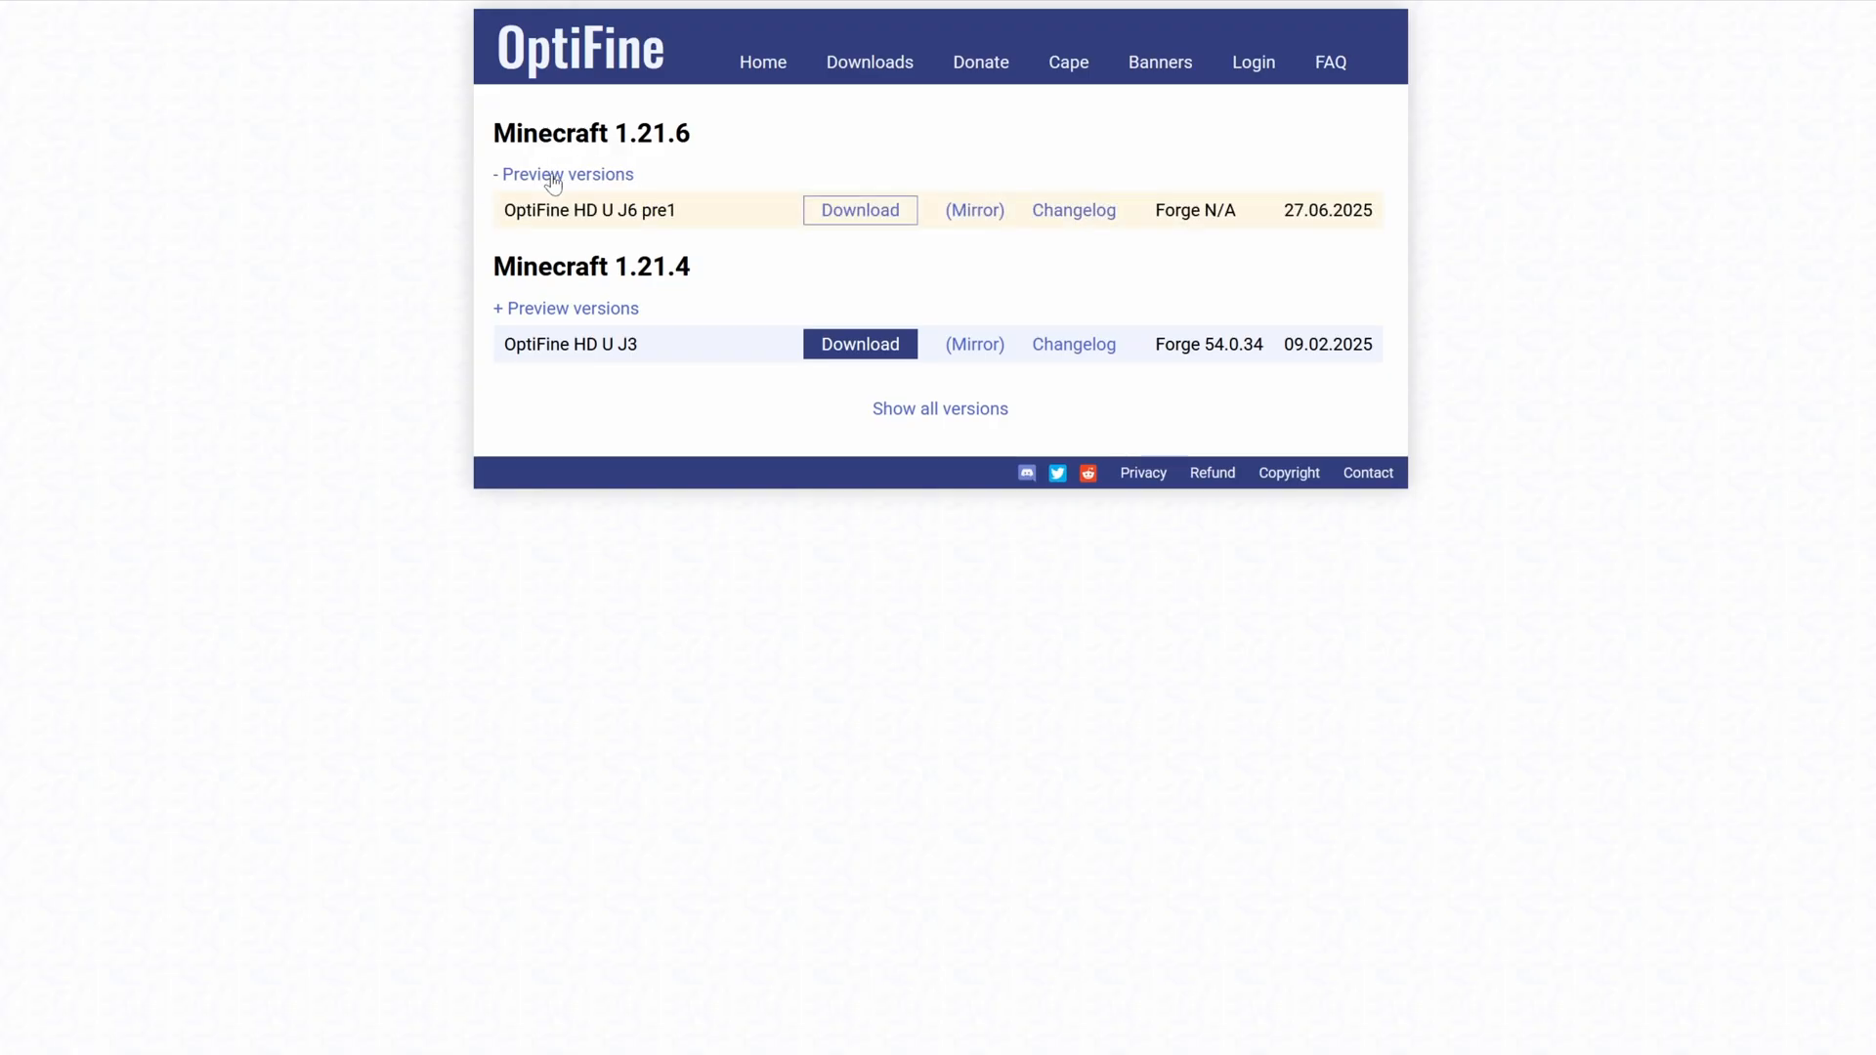
{"action": "mouse_move", "coordinate": [934, 236]}
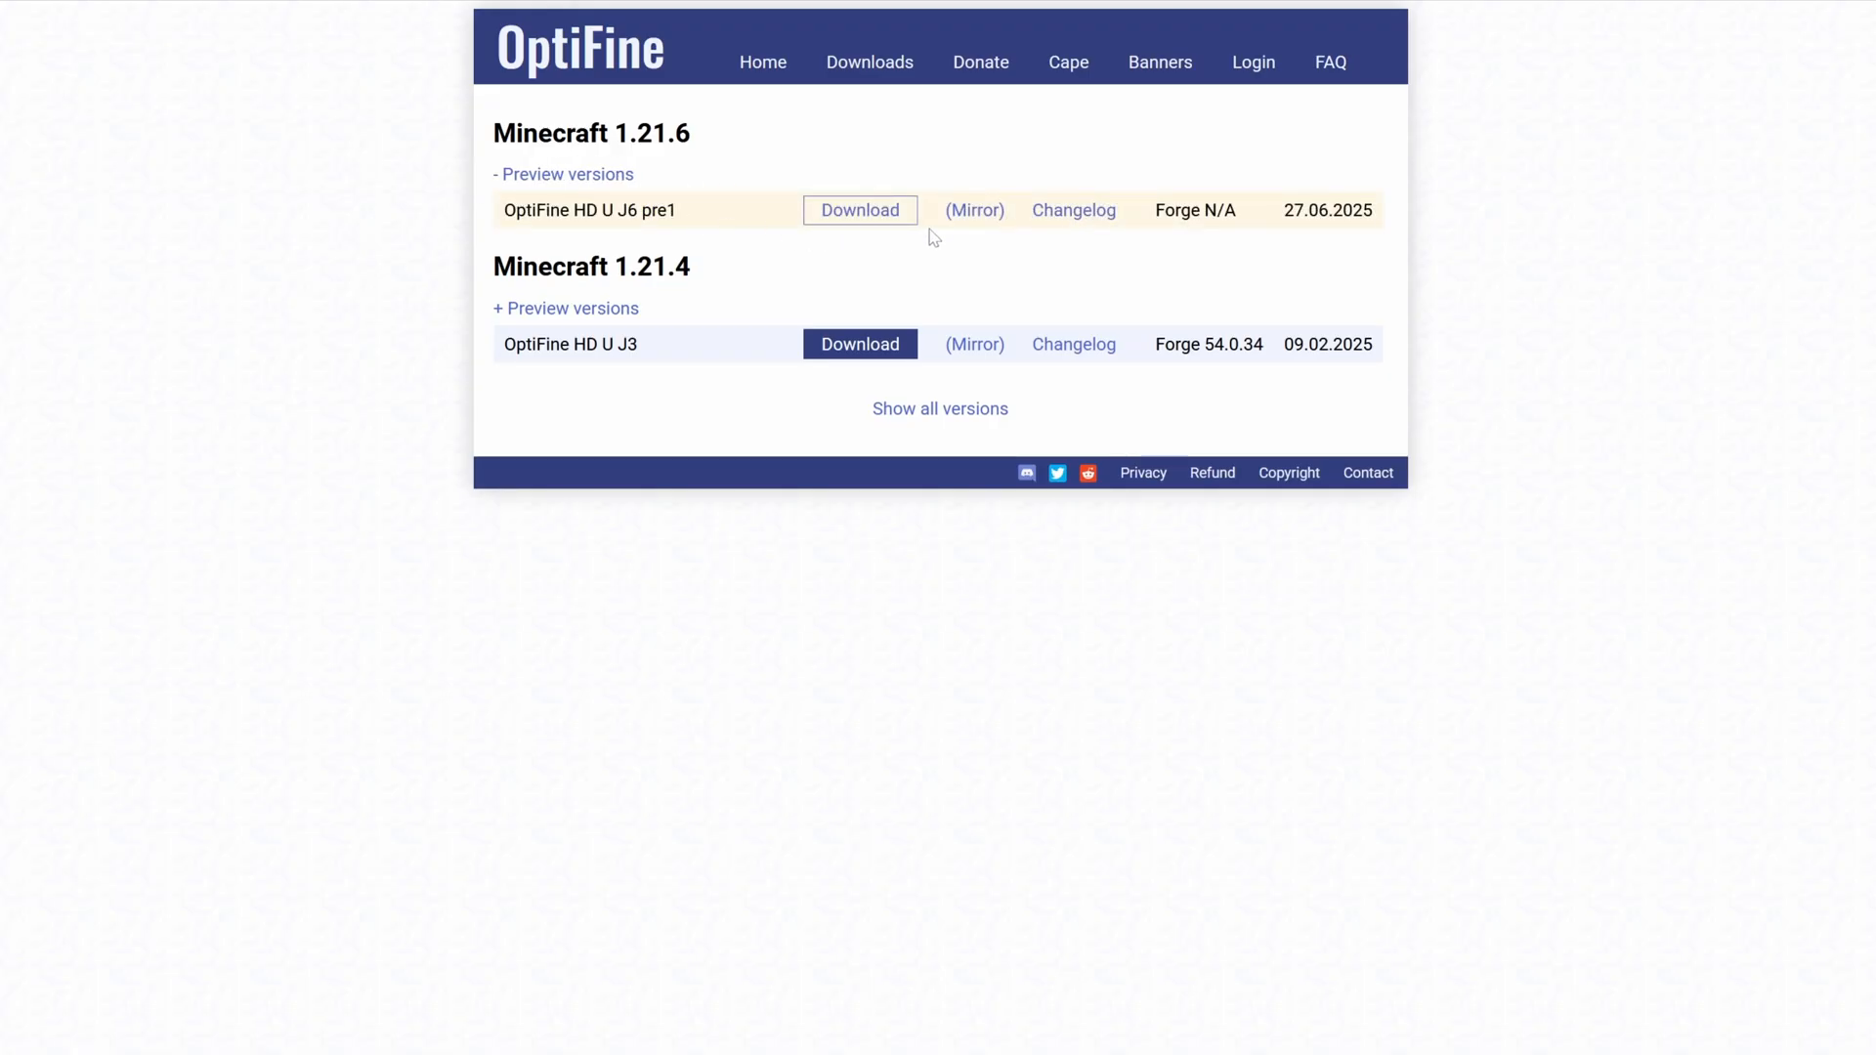
{"action": "mouse_move", "coordinate": [973, 215]}
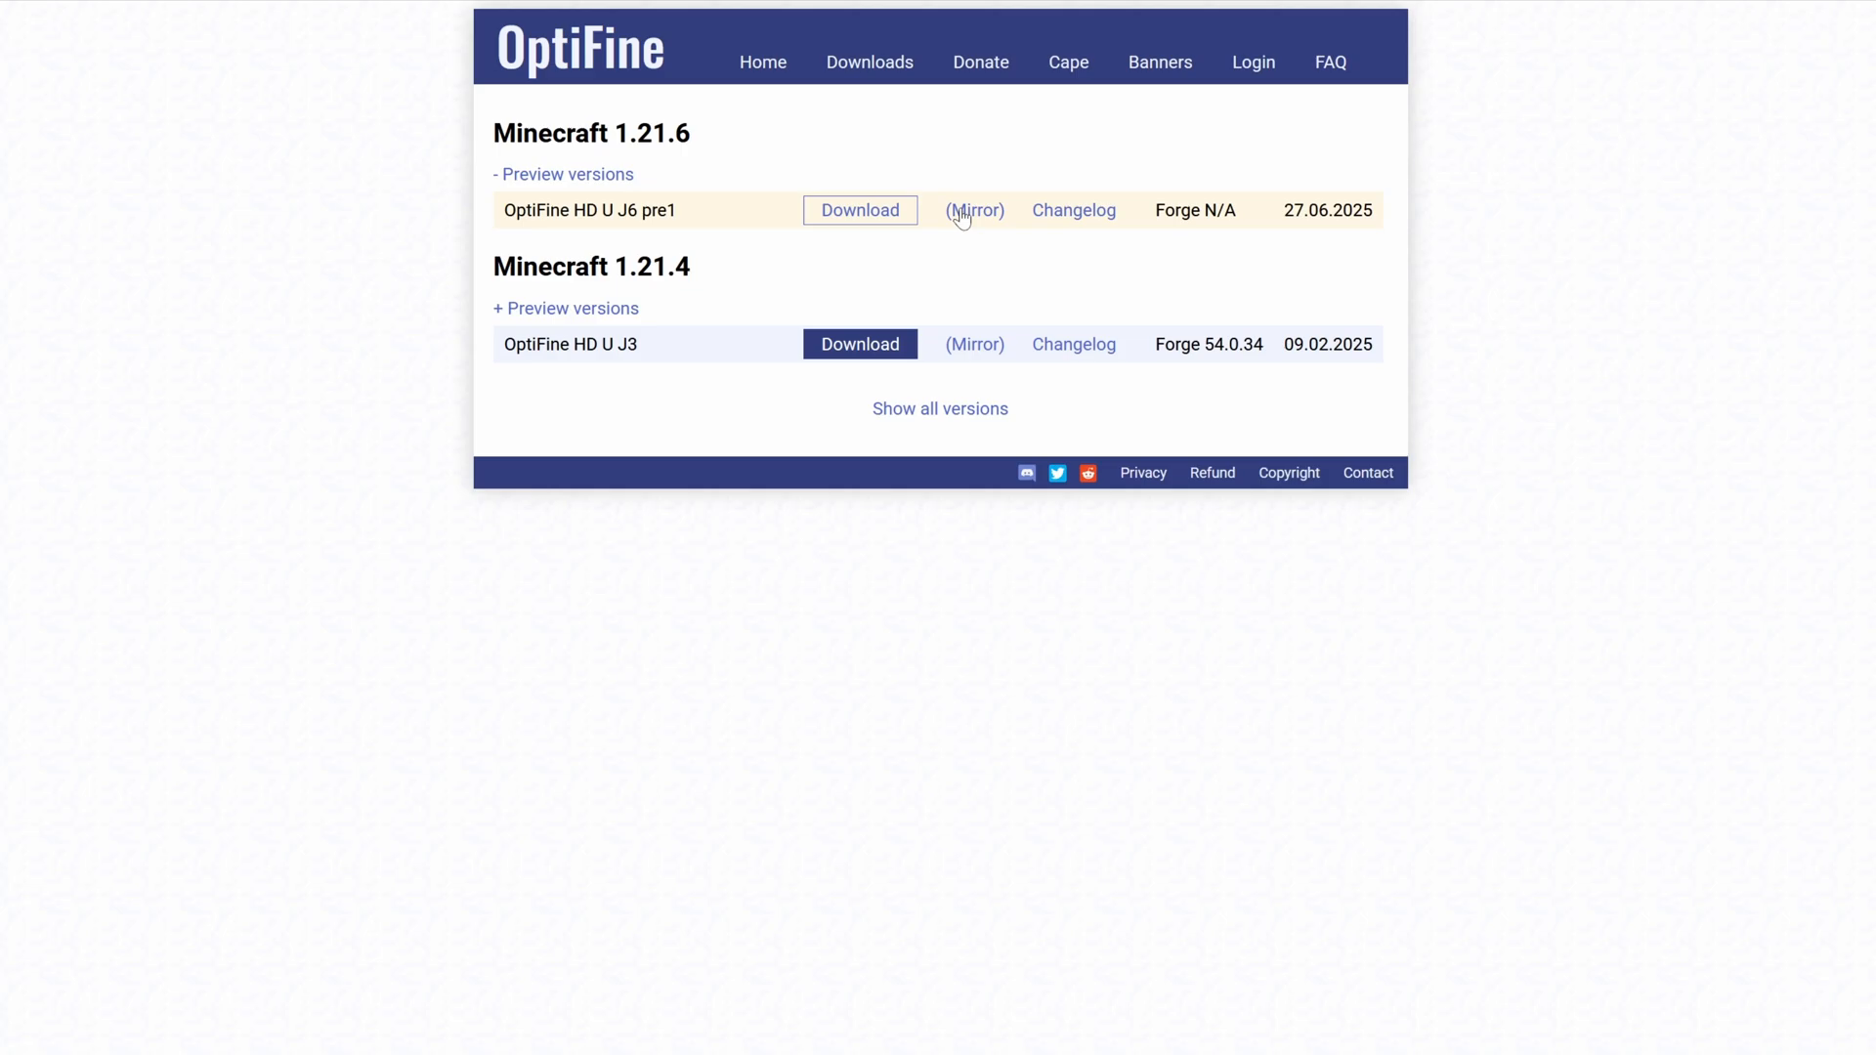
{"action": "left_click", "coordinate": [859, 209]}
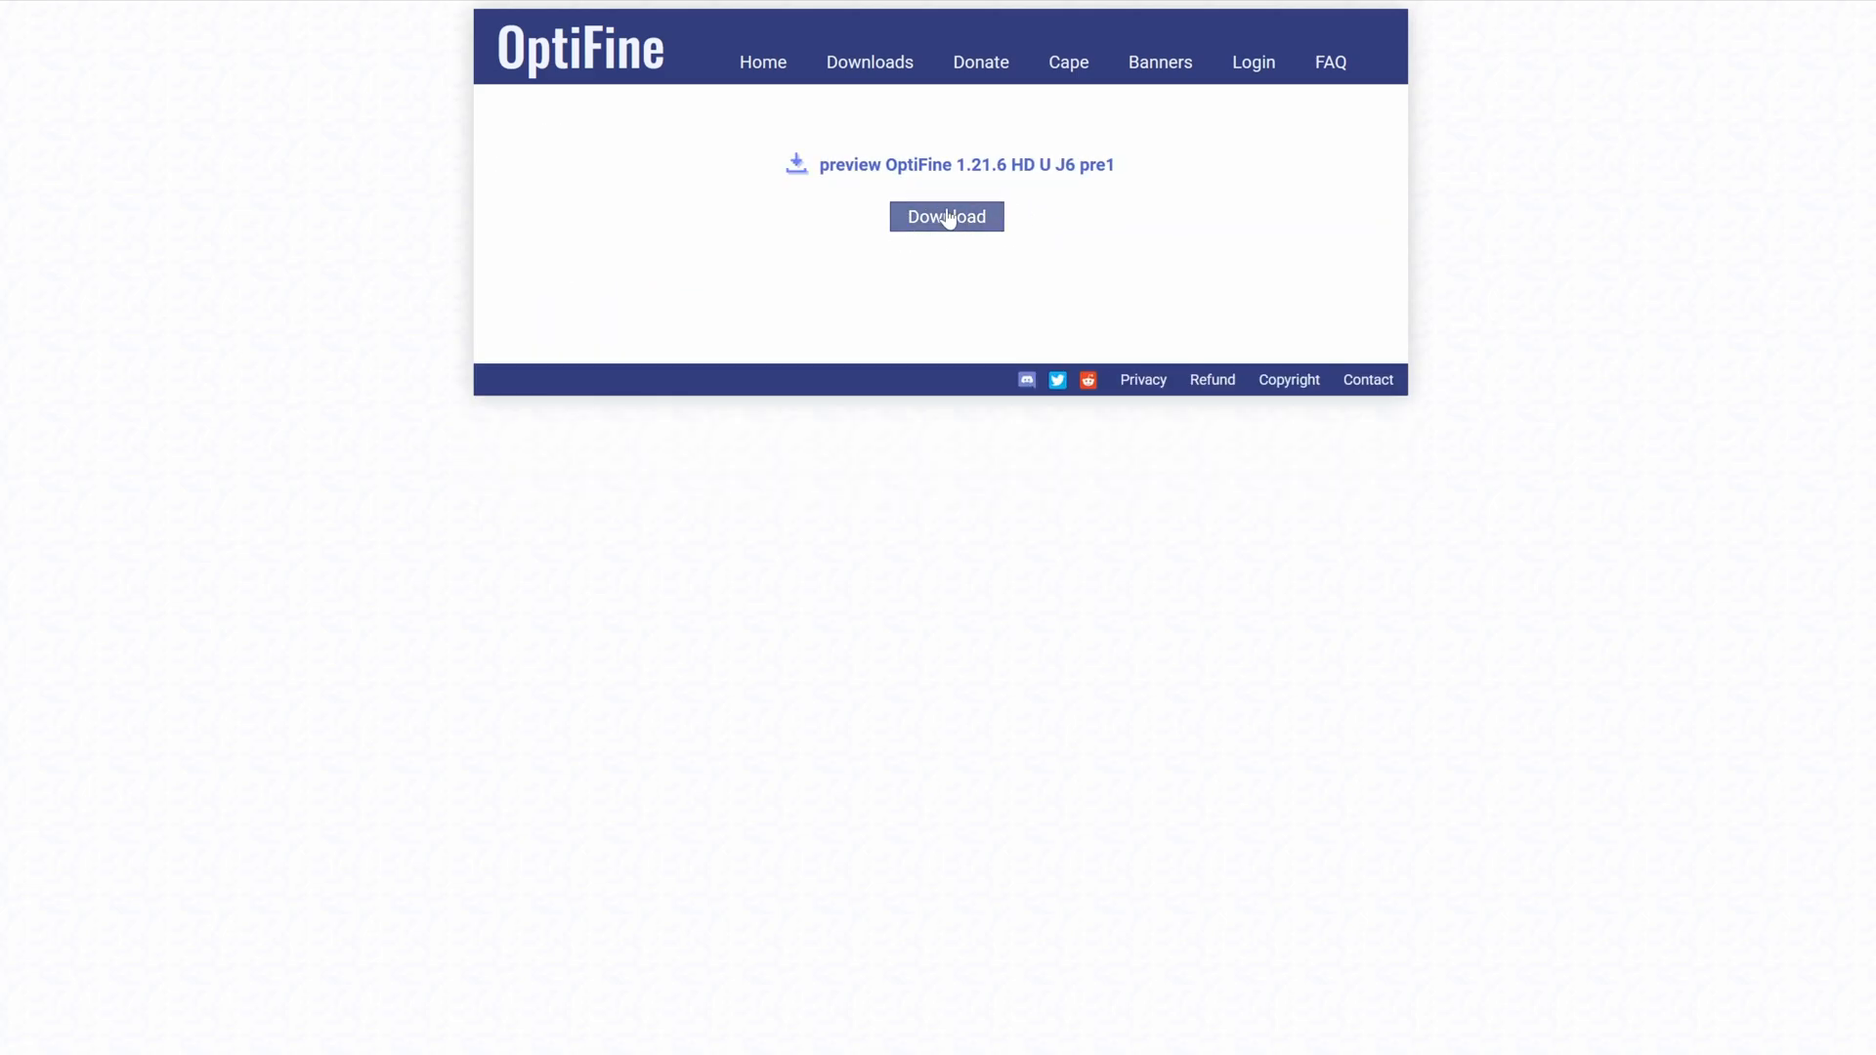
{"action": "left_click", "coordinate": [945, 217]}
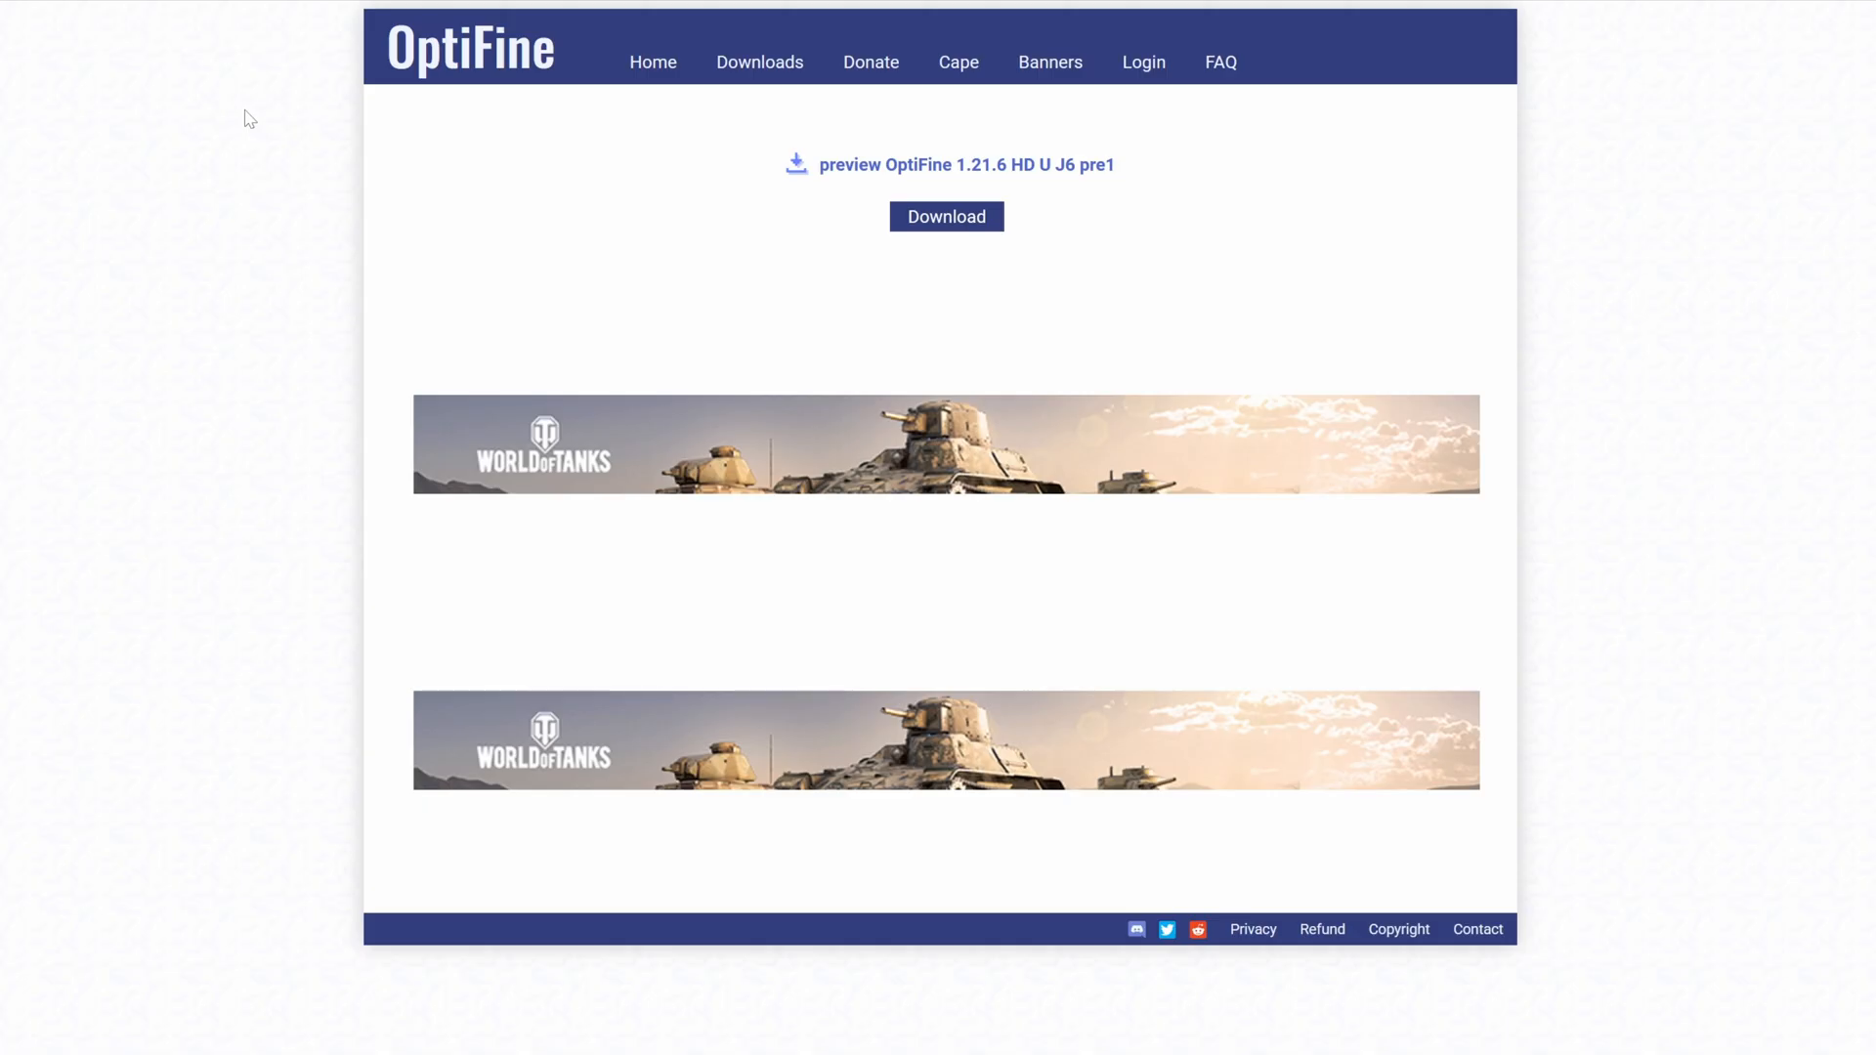
{"action": "mouse_move", "coordinate": [242, 127]}
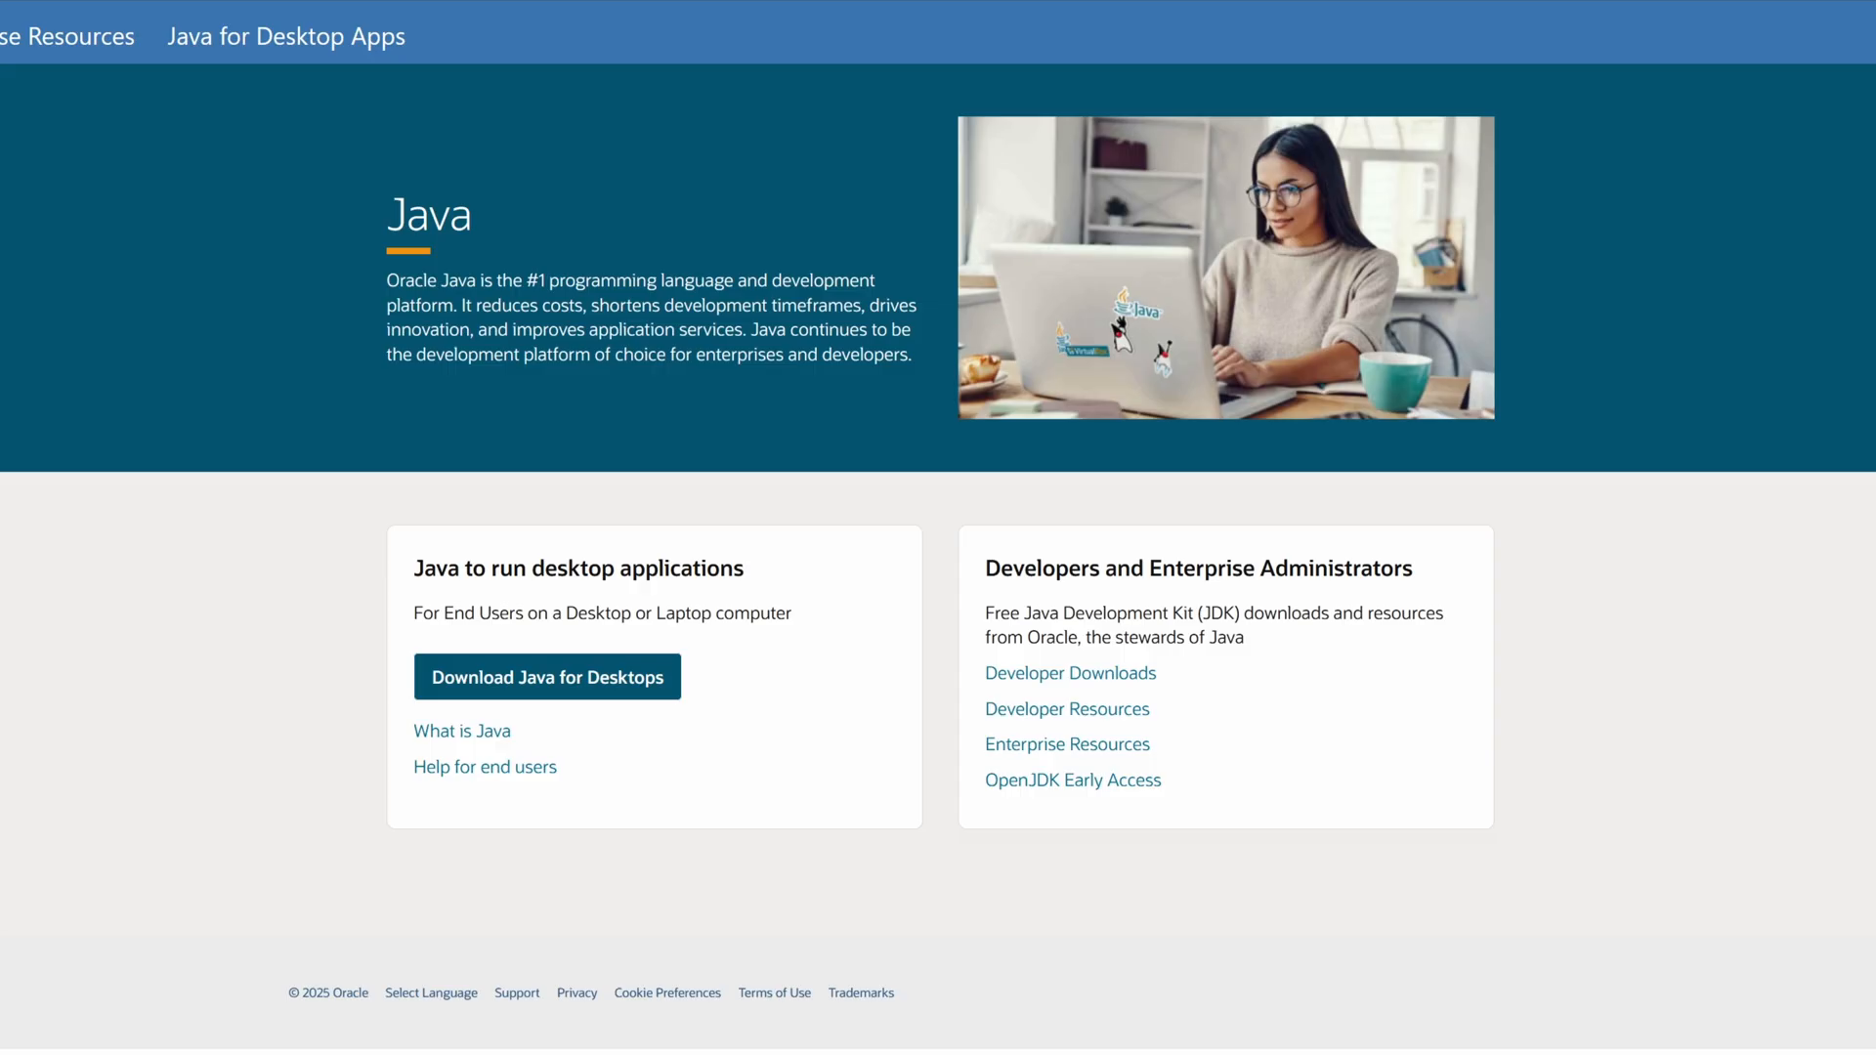
{"action": "mouse_move", "coordinate": [678, 385]}
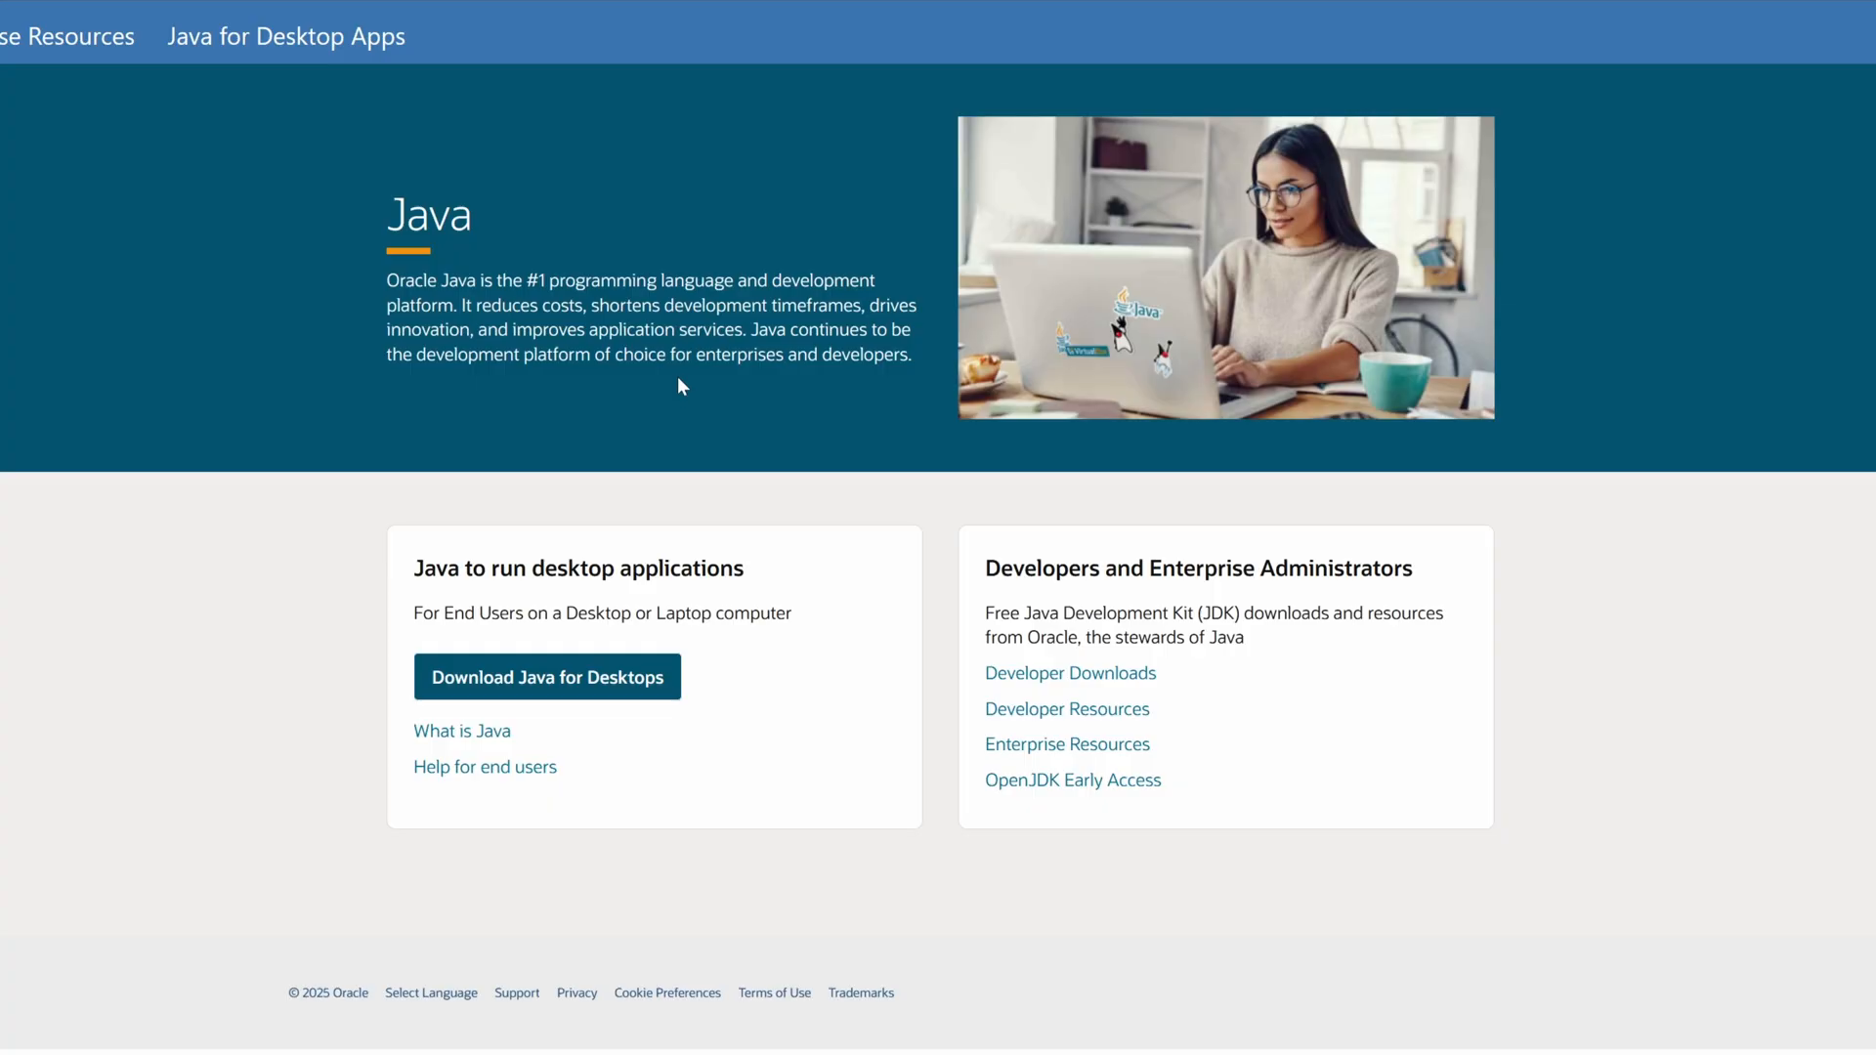
{"action": "mouse_move", "coordinate": [682, 387]}
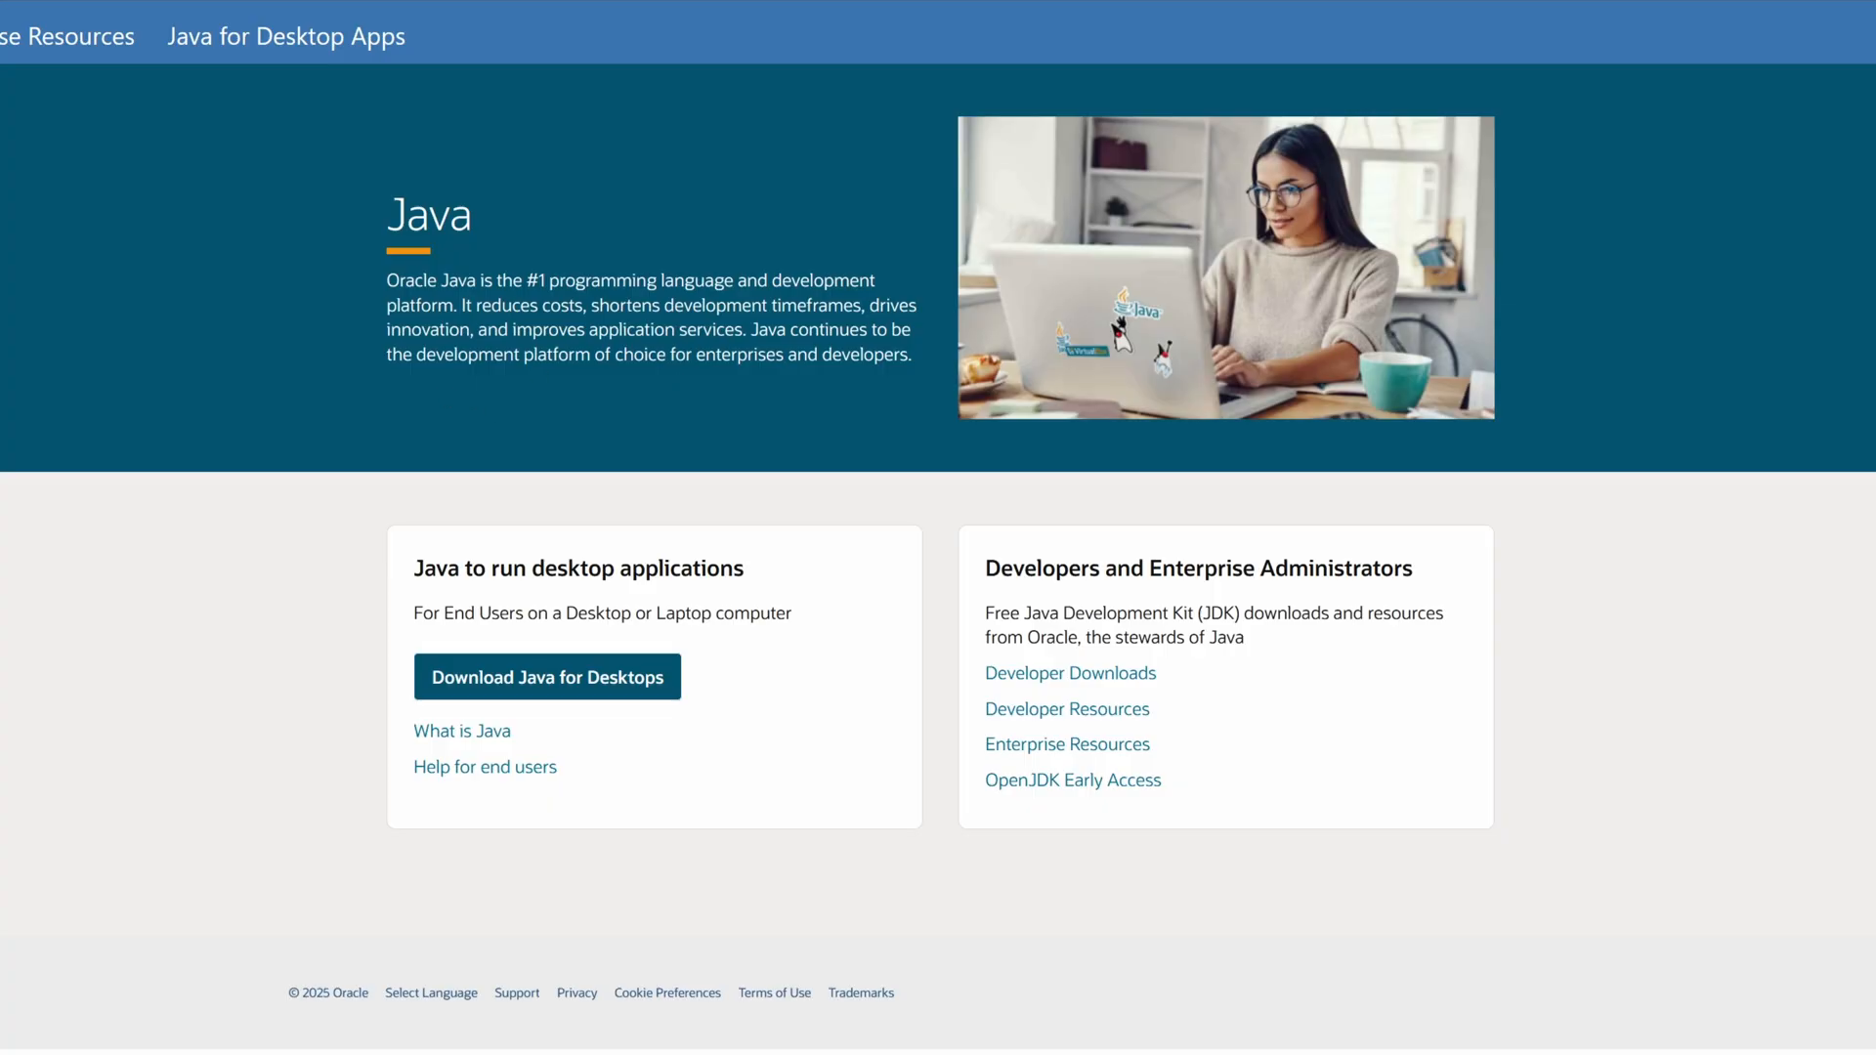
Go to Oracle's Developer Downloads showing JDK 24.0.1 Windows x64 installers.
{"action": "left_click", "coordinate": [1069, 672]}
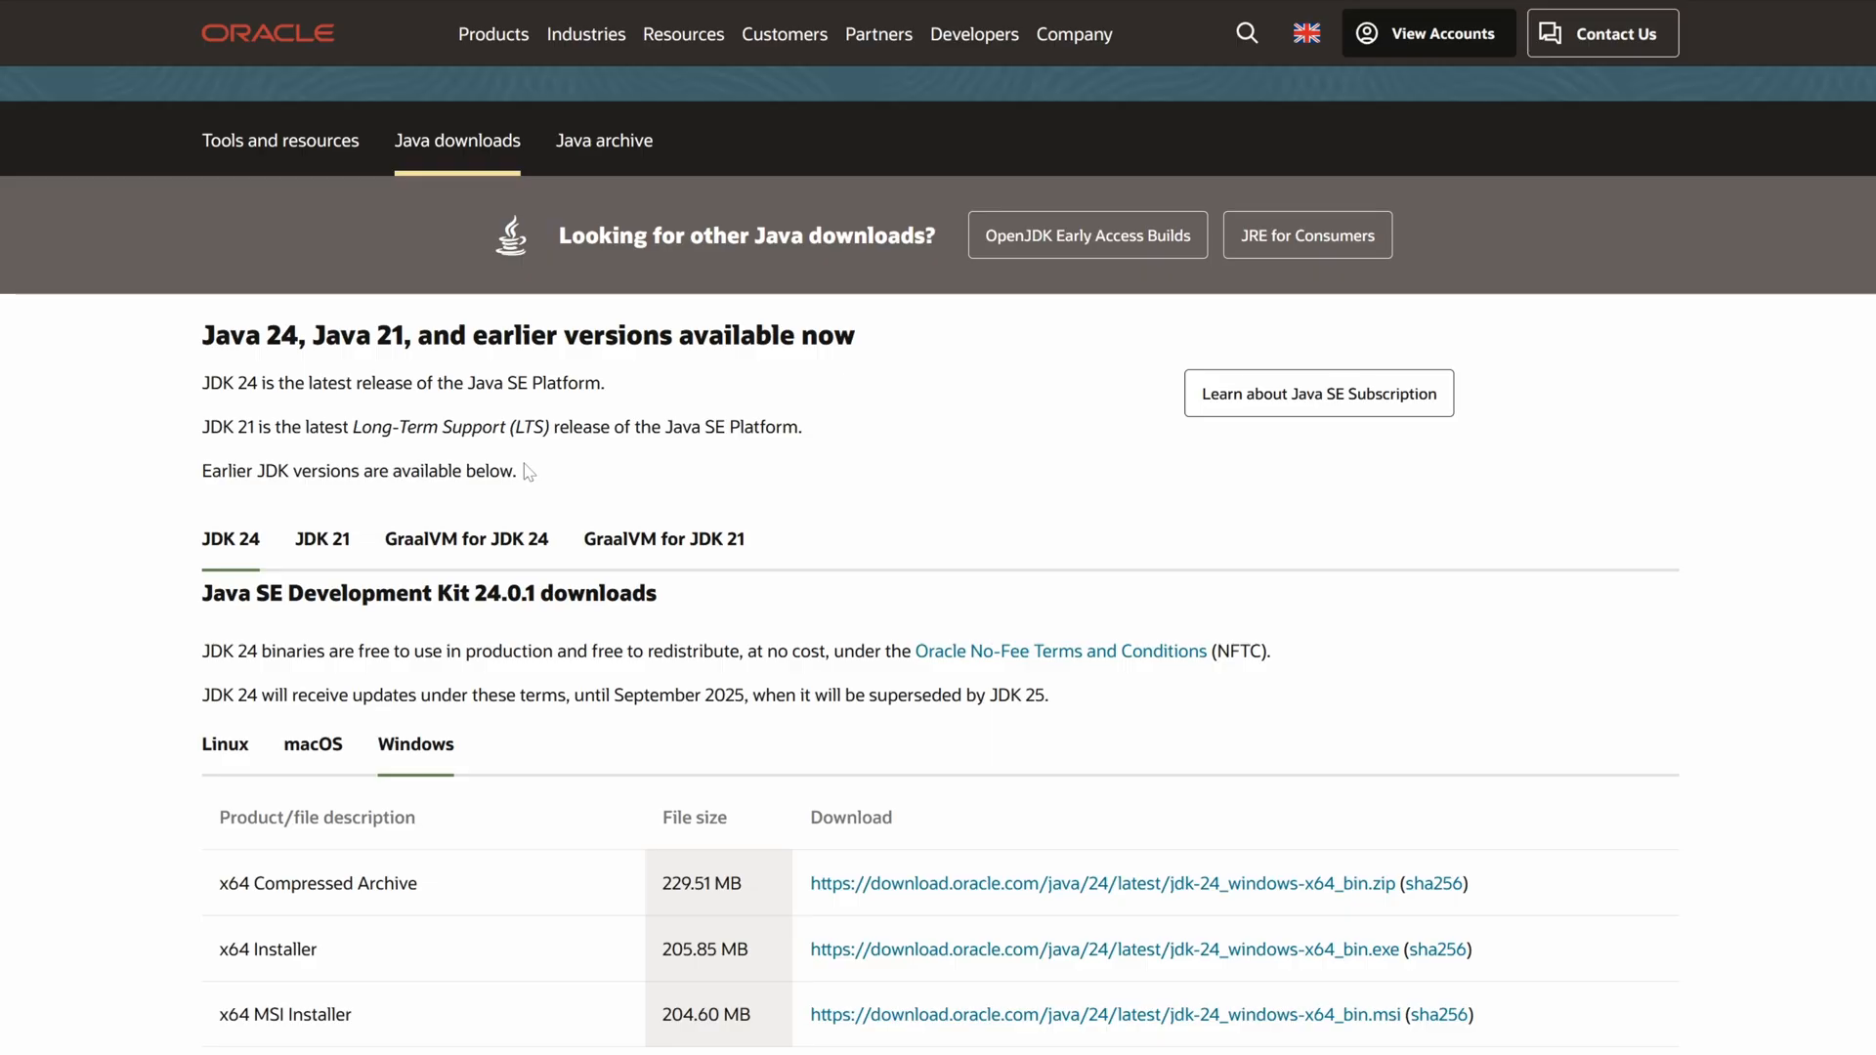
{"action": "mouse_move", "coordinate": [663, 540]}
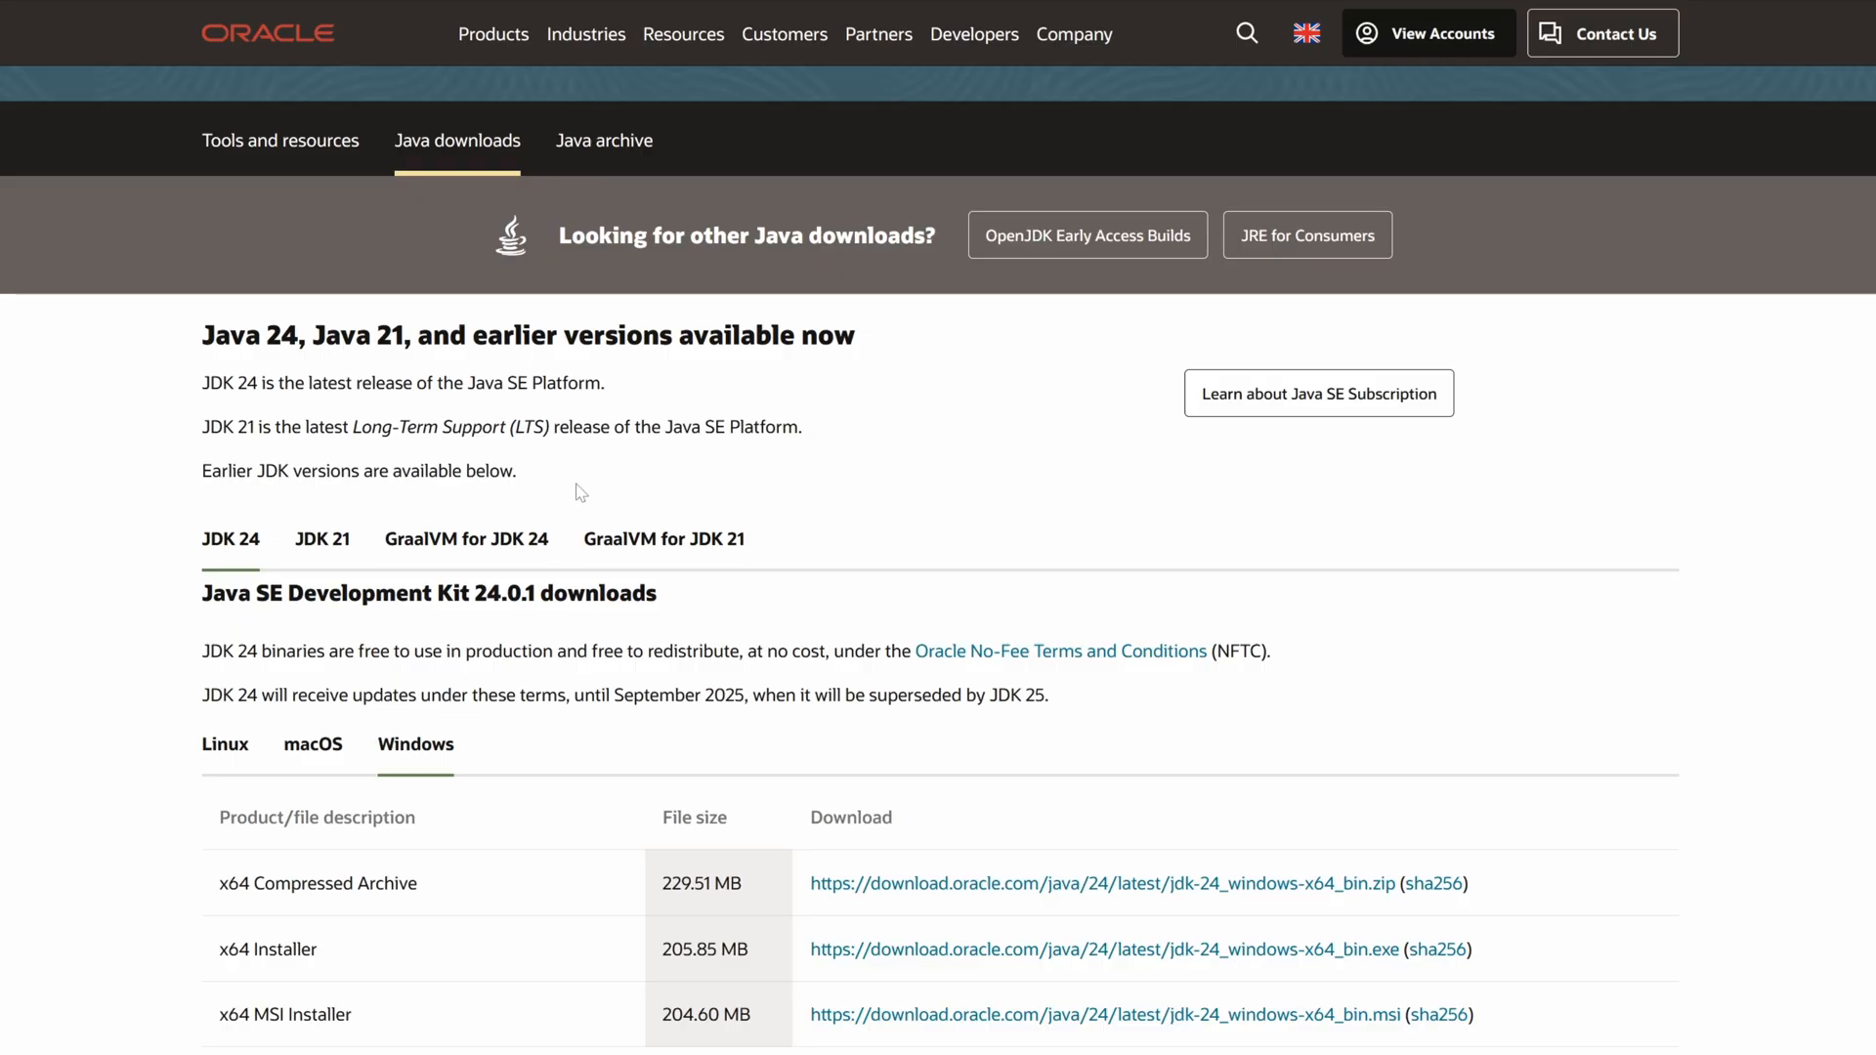
{"action": "mouse_move", "coordinate": [467, 540]}
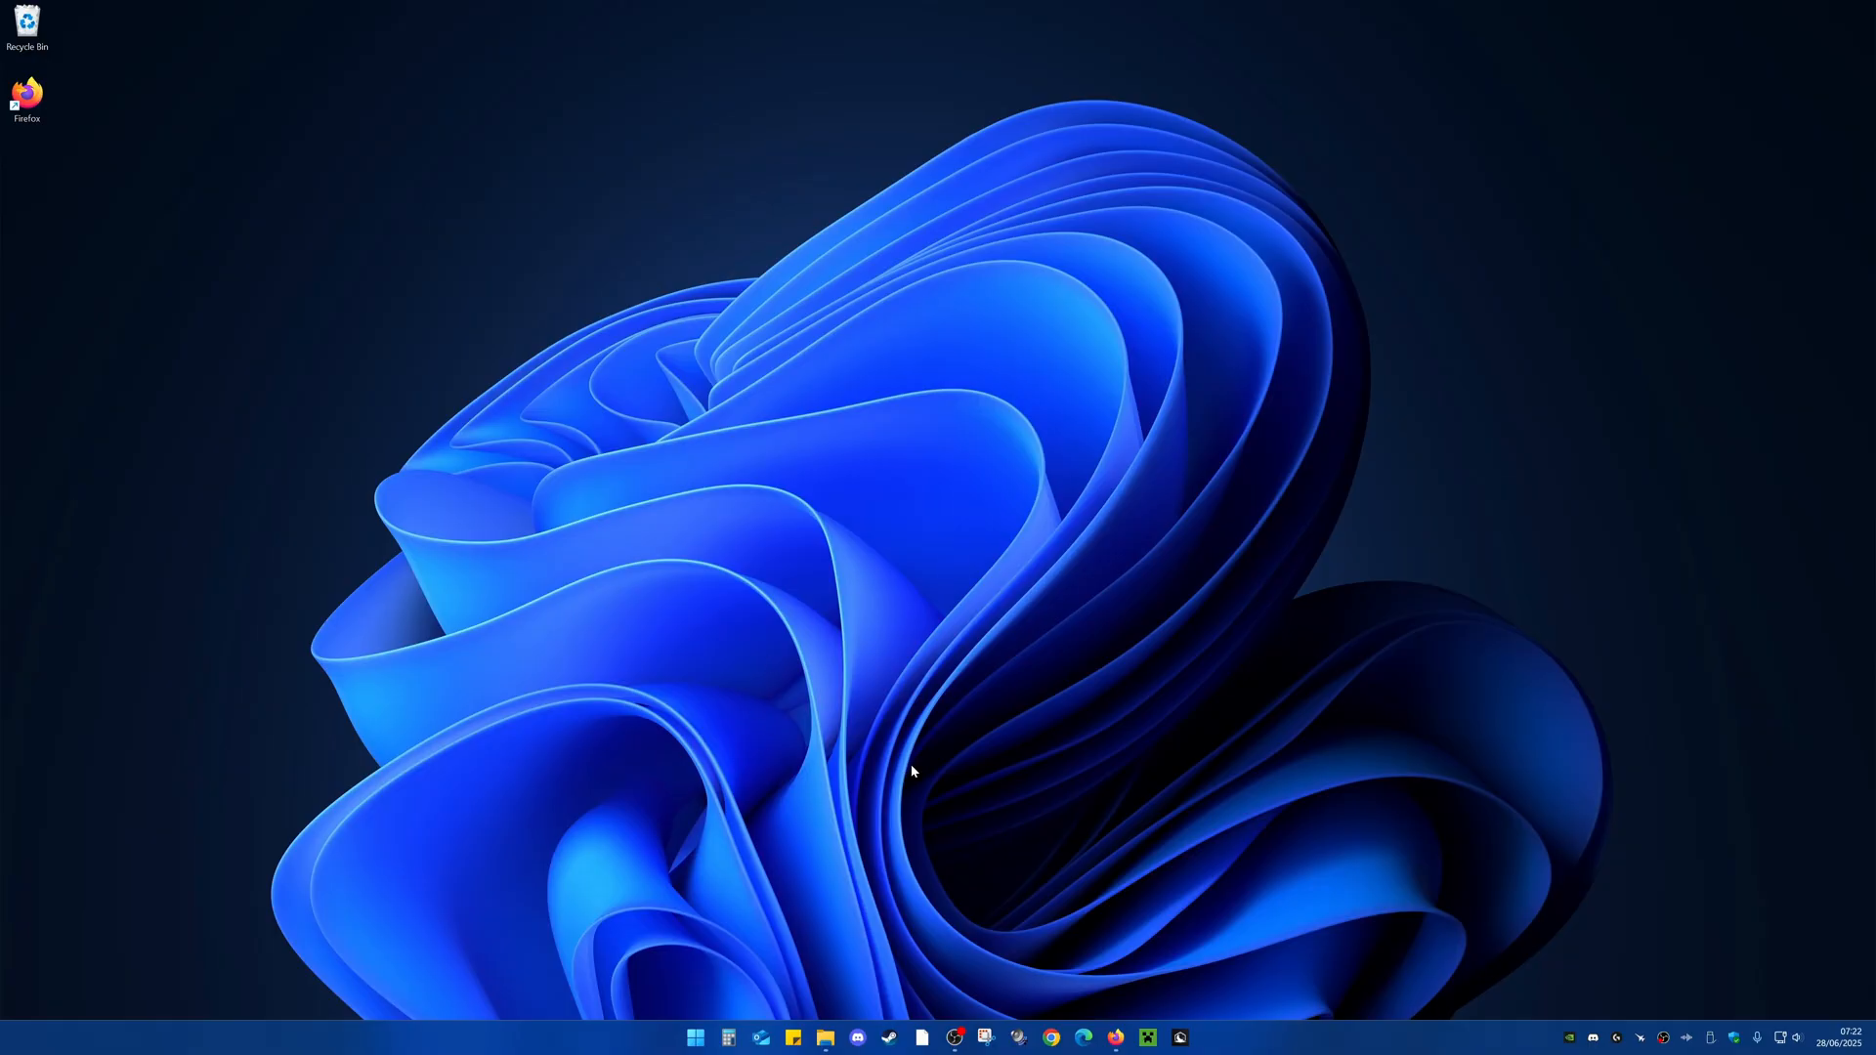
{"action": "mouse_move", "coordinate": [736, 924]}
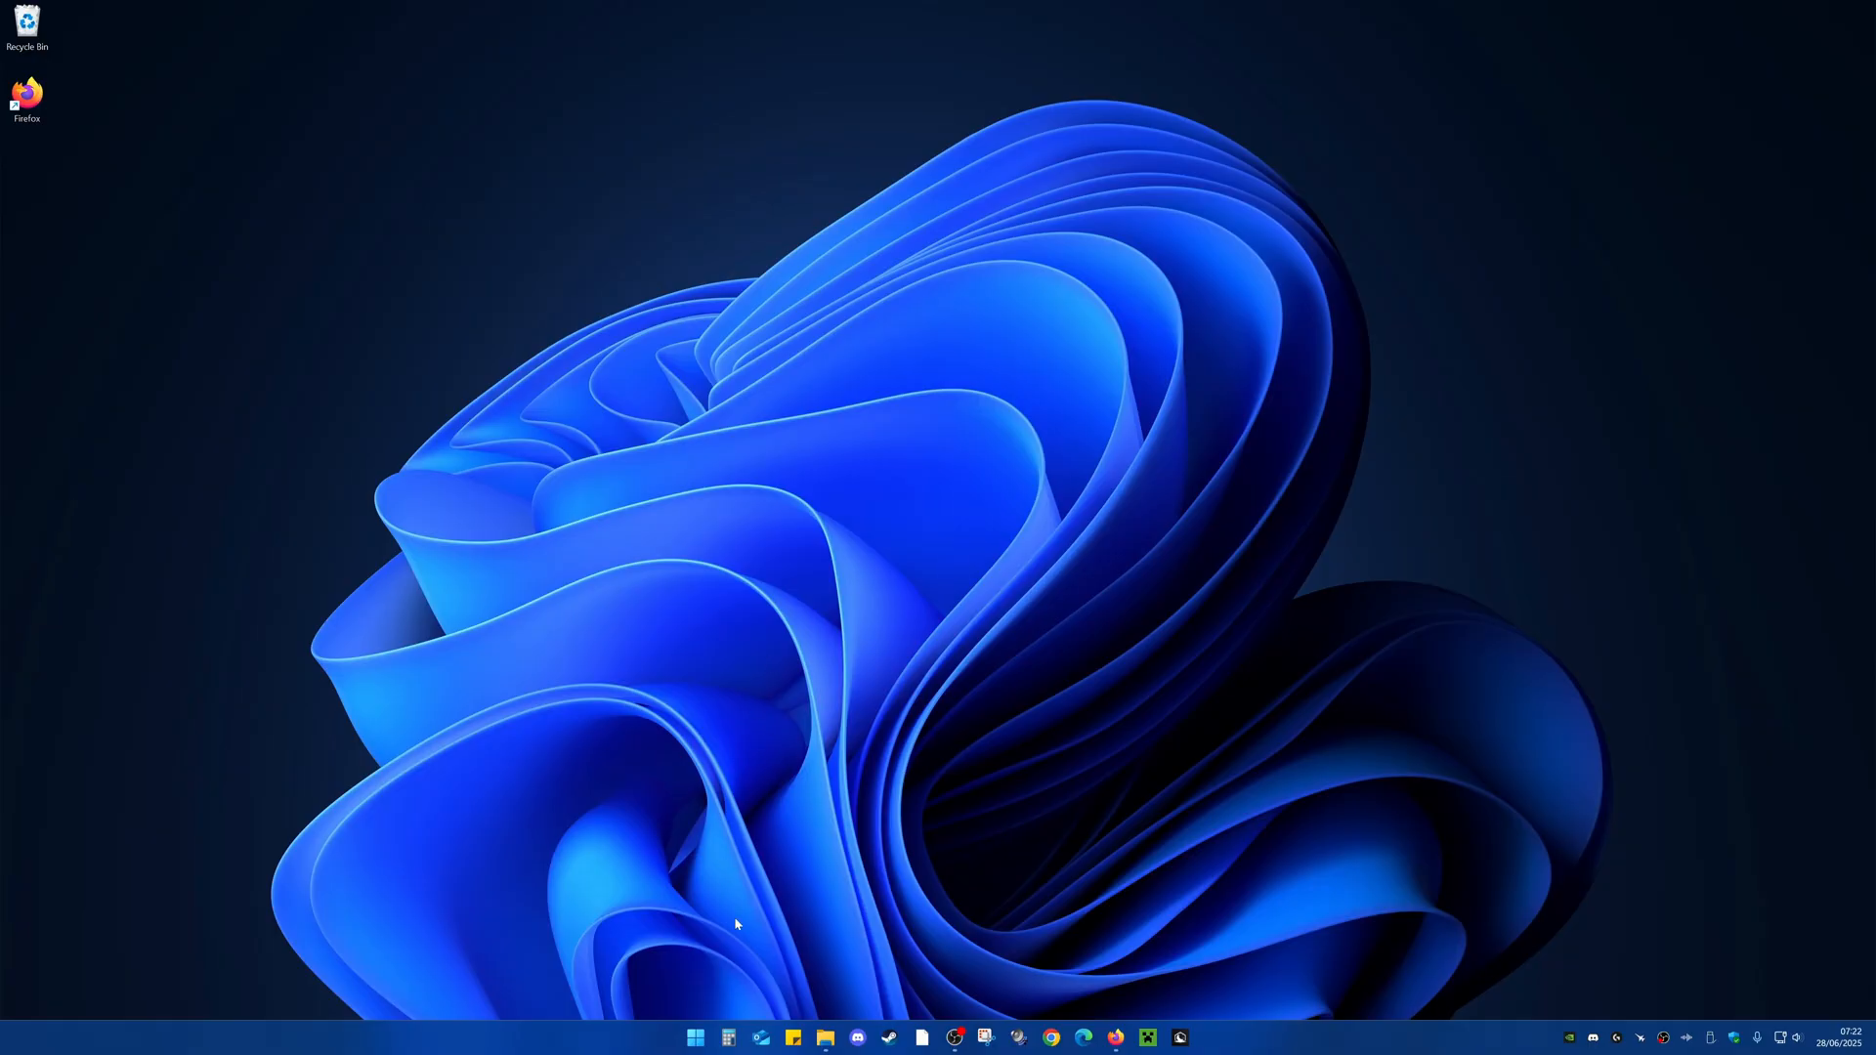
Move preview_OptiFine_1.21.6_HD_U_J6_pre1.jar from Downloads onto the desktop and close the folder.
{"action": "left_click", "coordinate": [823, 1038]}
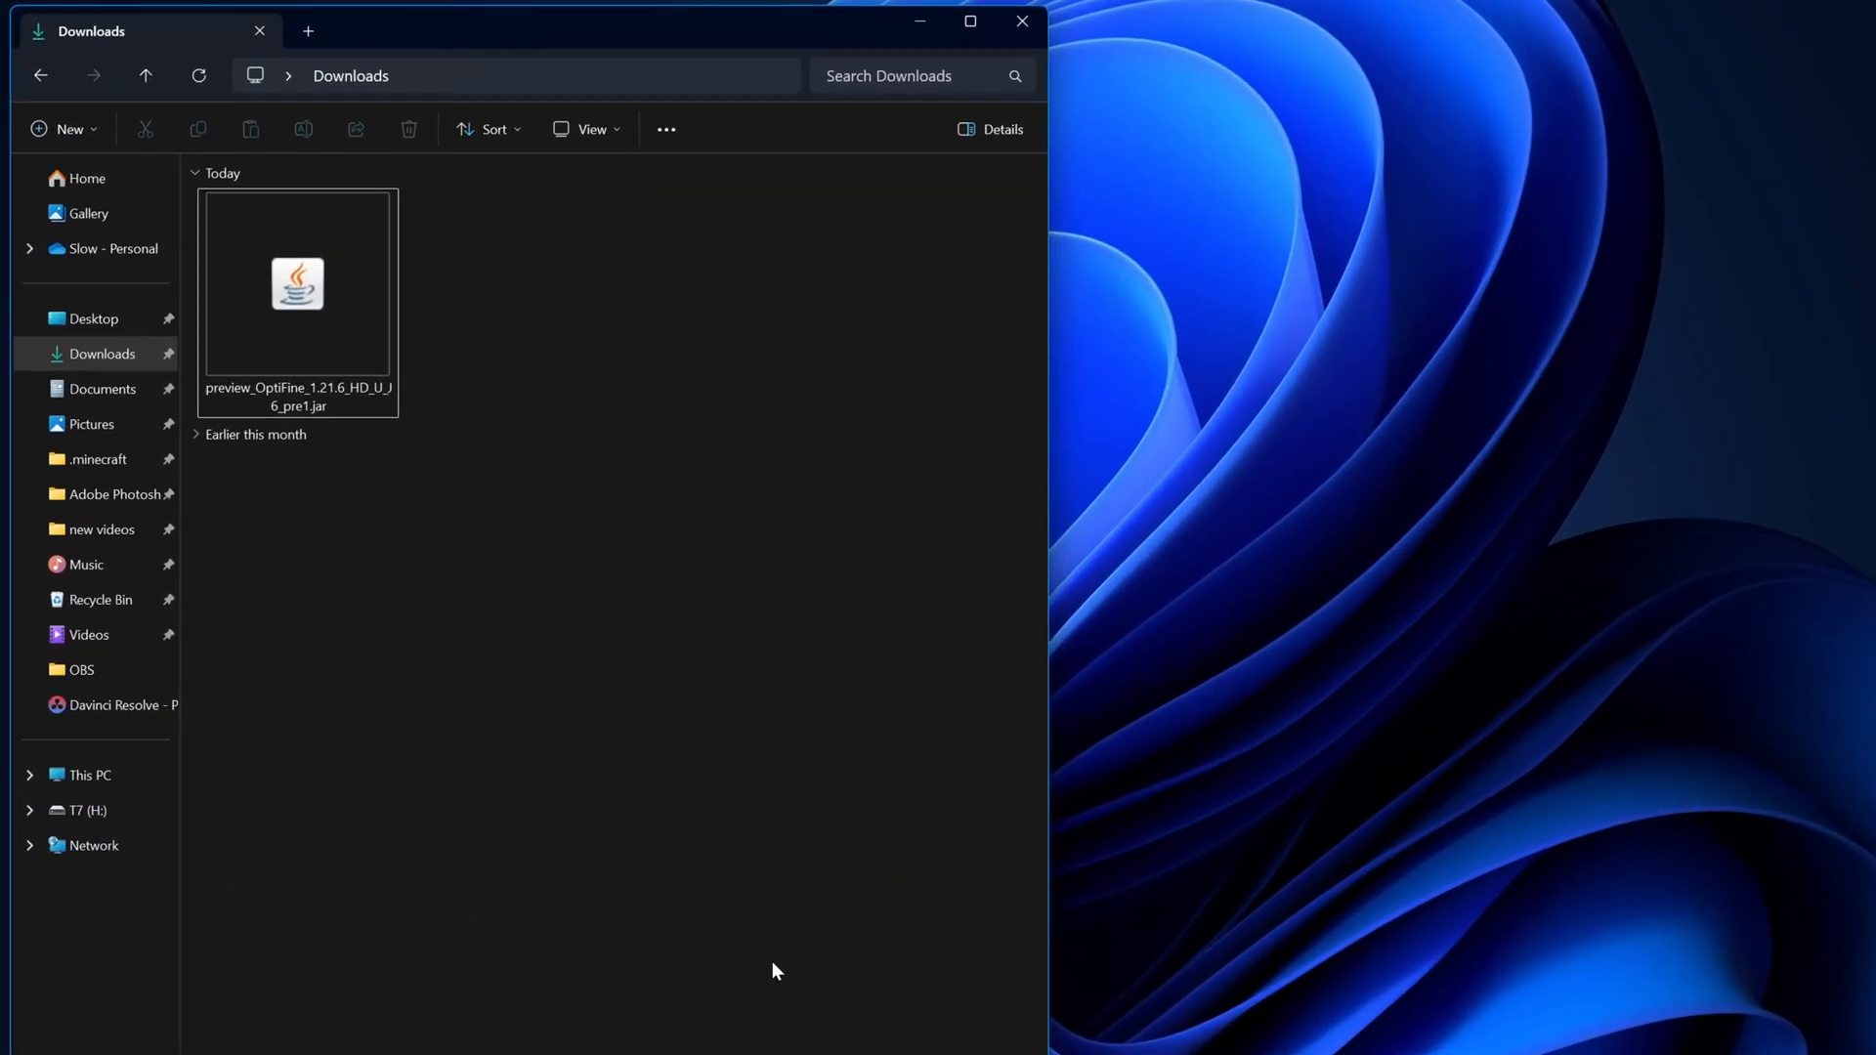
{"action": "mouse_move", "coordinate": [99, 354]}
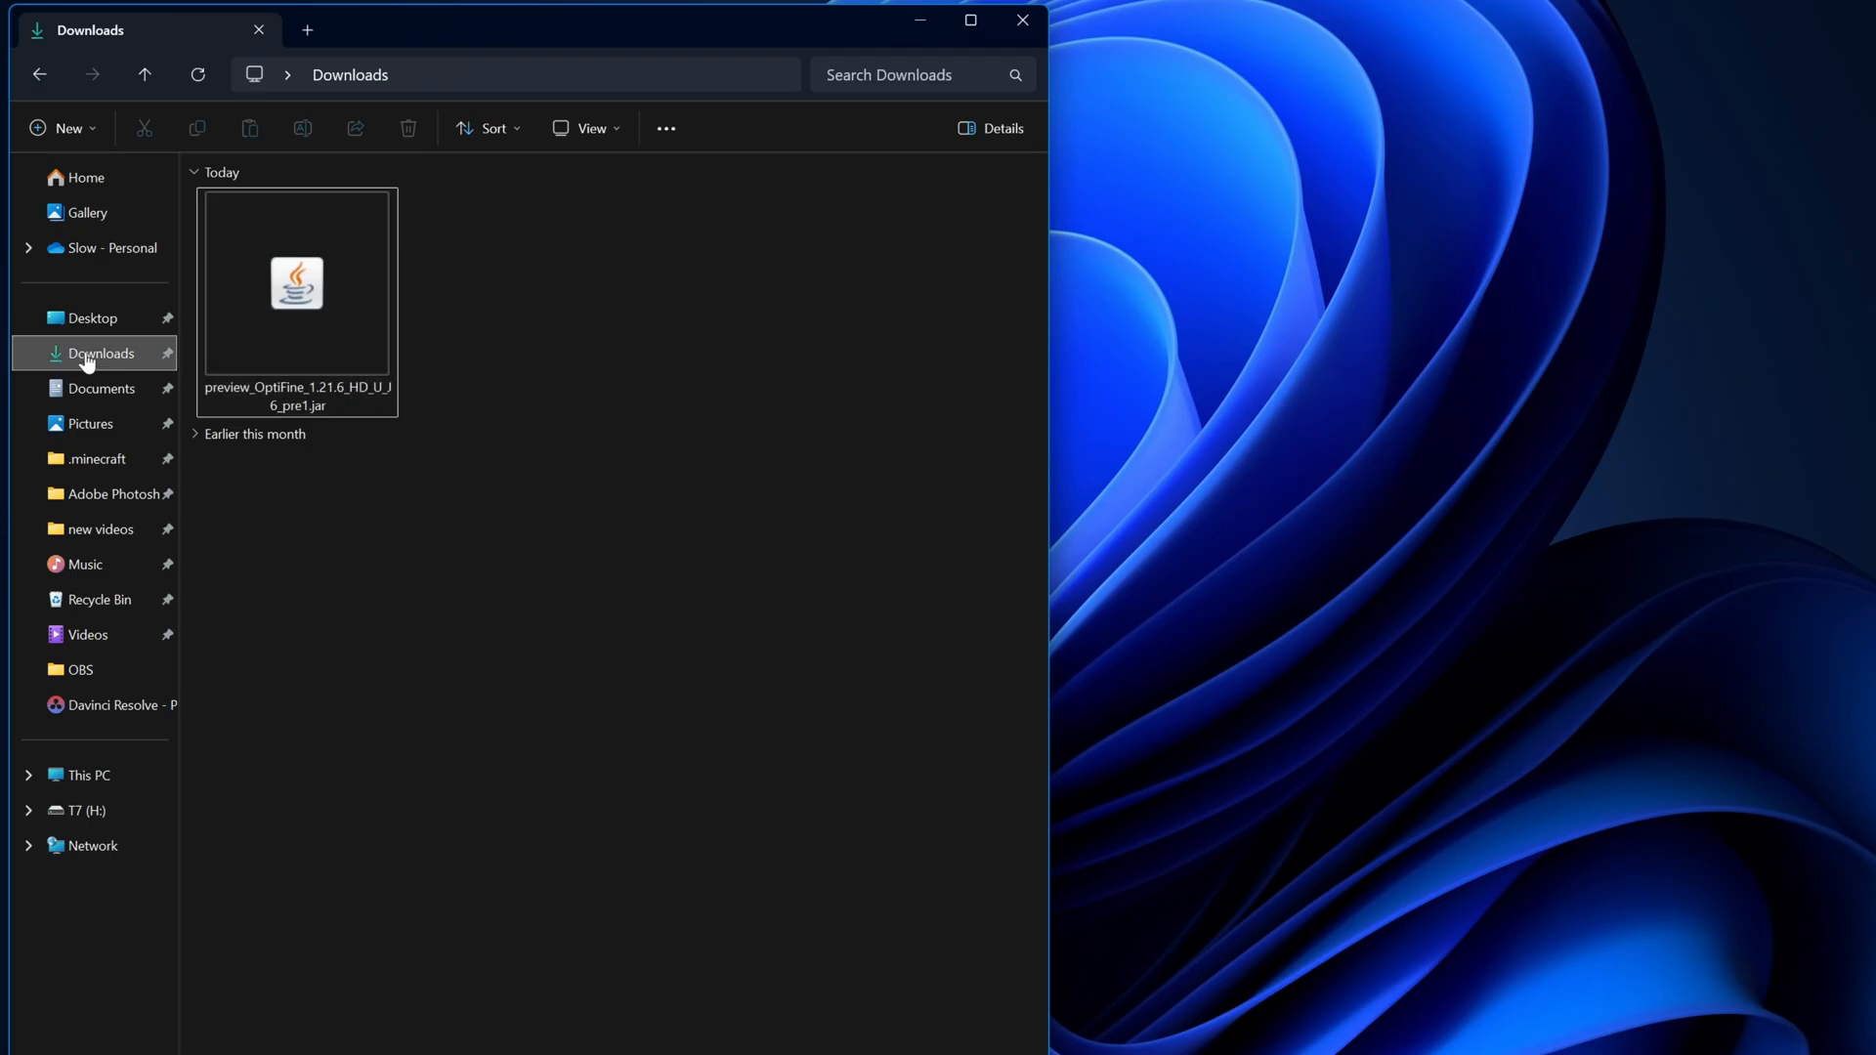
{"action": "mouse_move", "coordinate": [295, 284]}
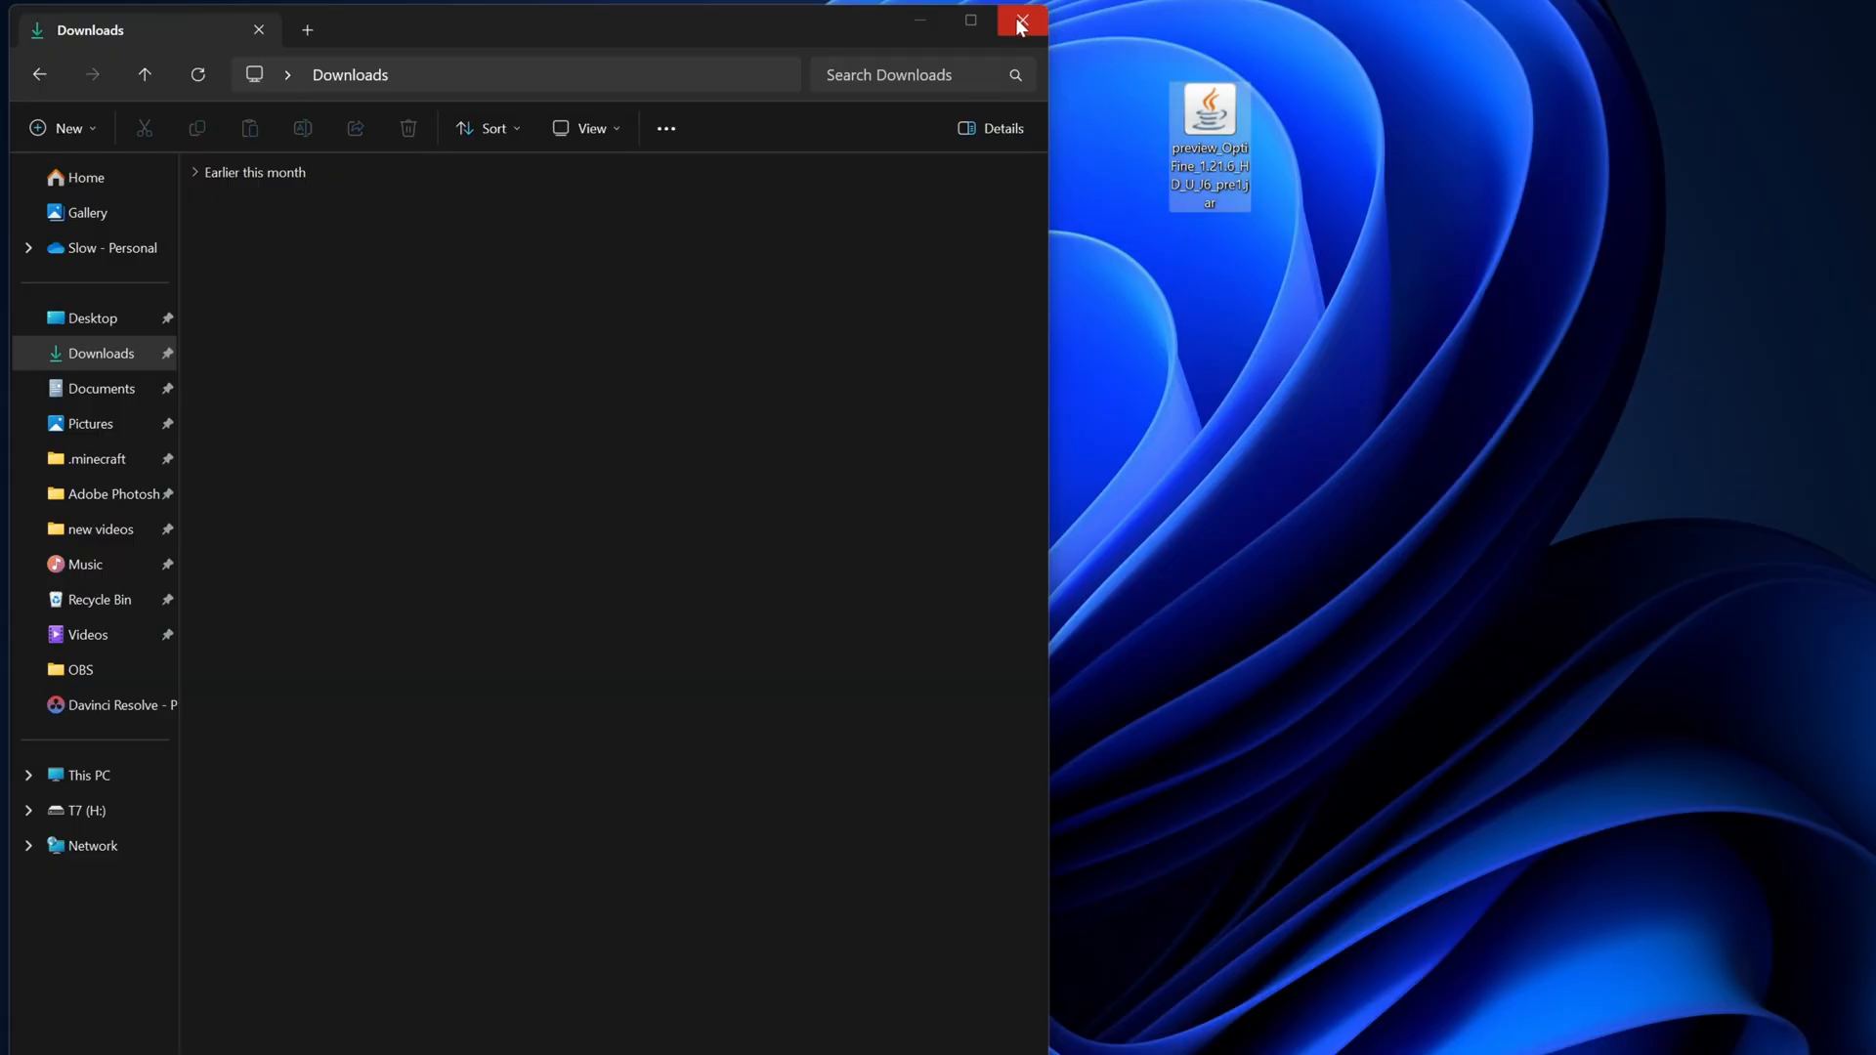
{"action": "left_click", "coordinate": [1020, 19]}
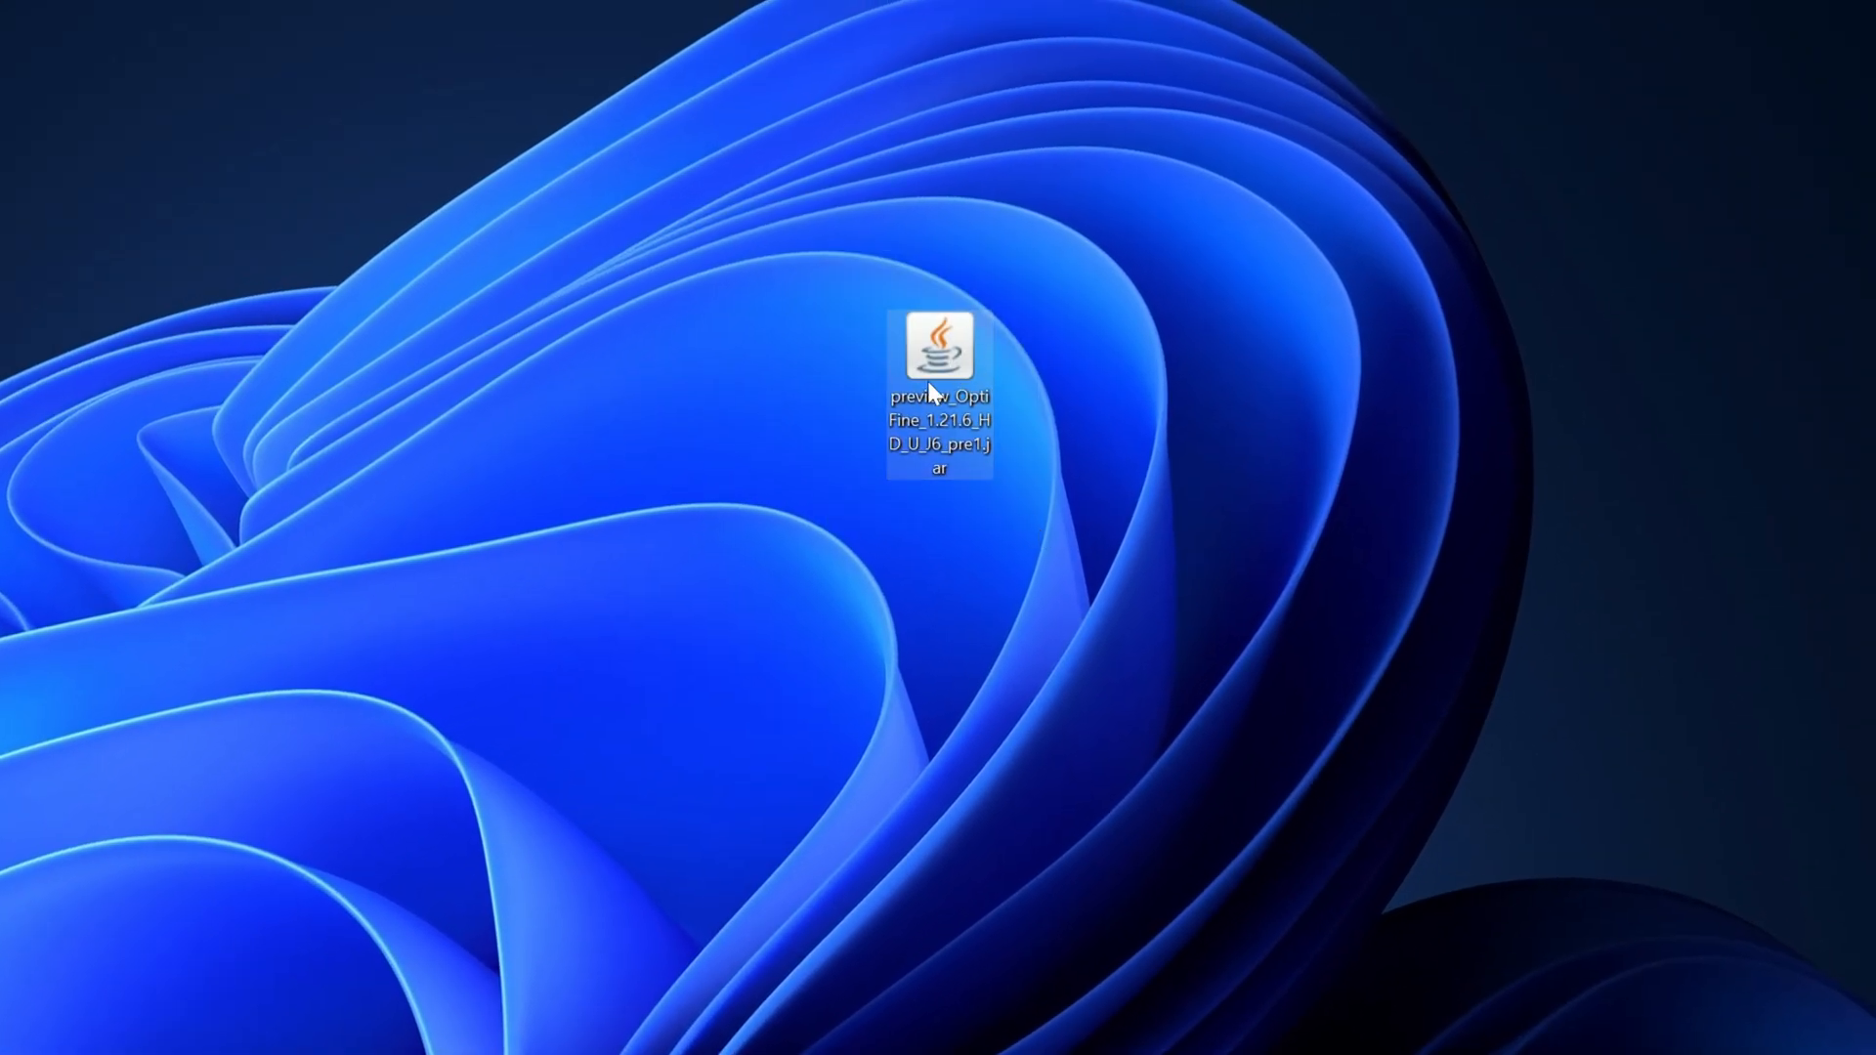
{"action": "mouse_move", "coordinate": [940, 348]}
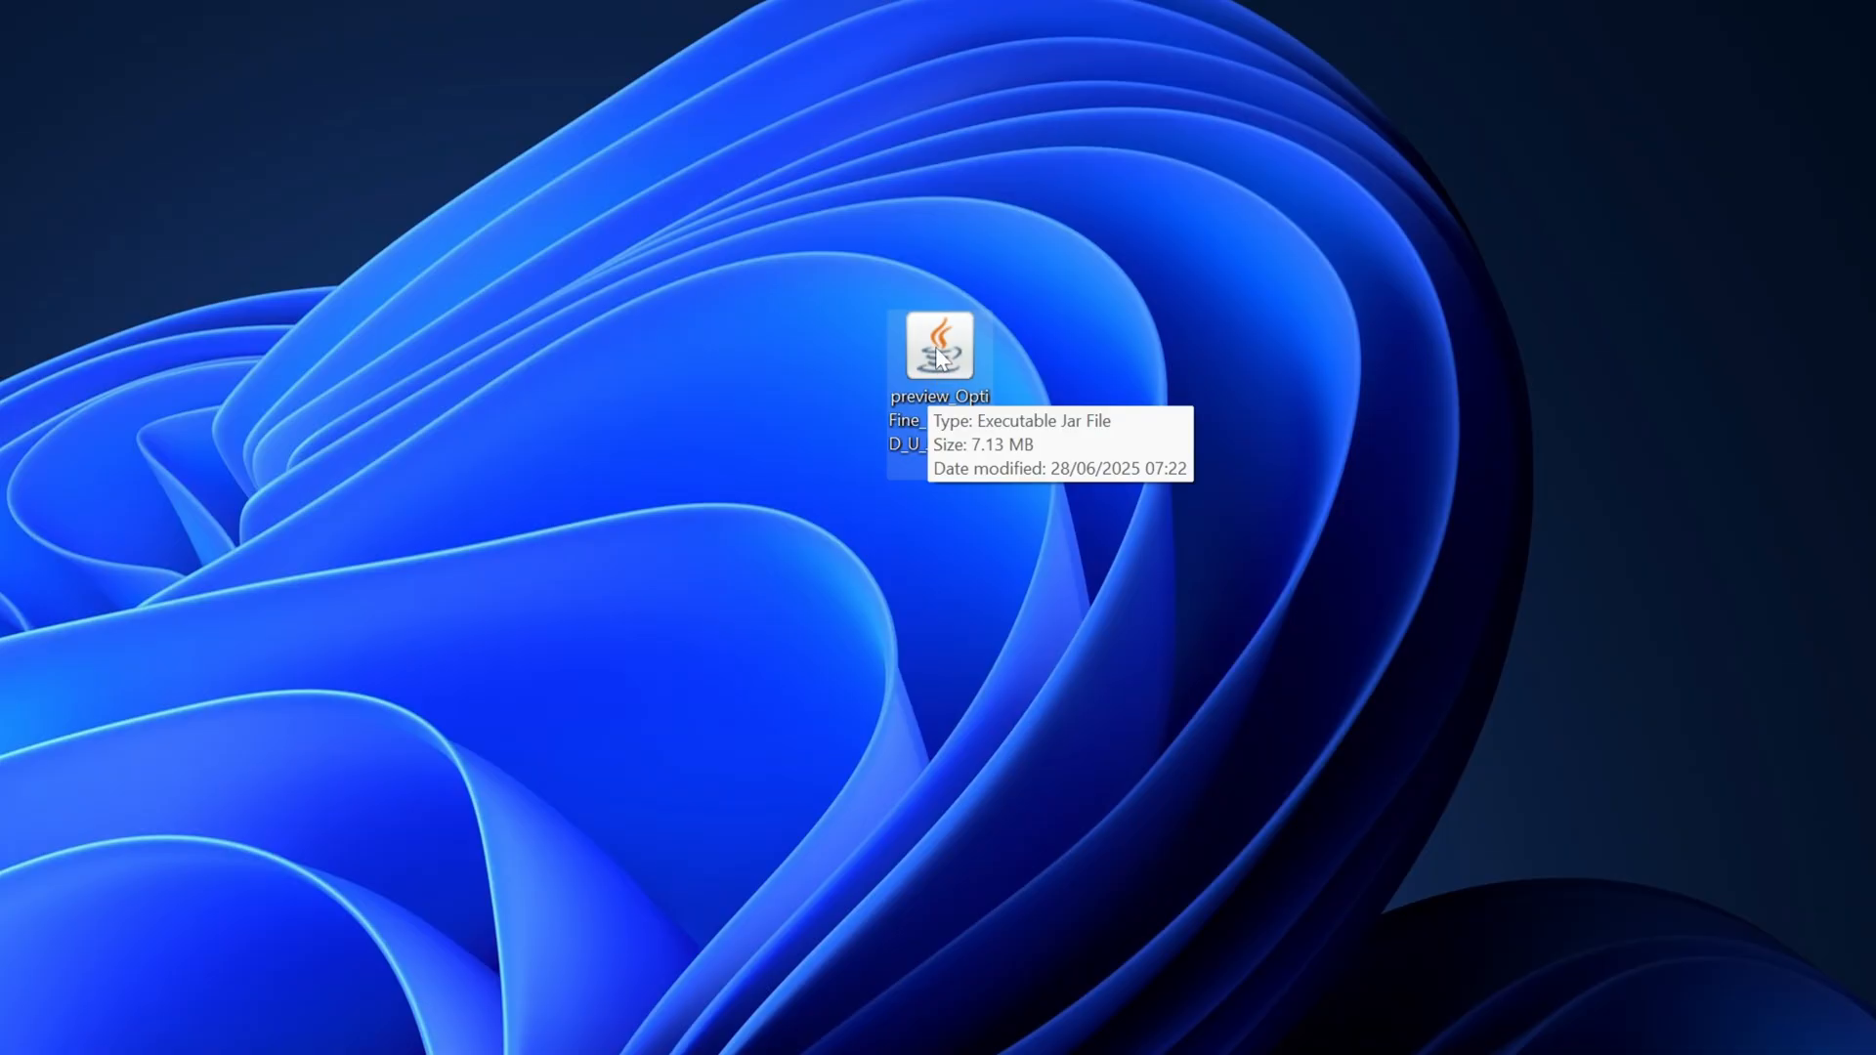
Run the desktop OptiFine jar with Open with > Java(TM) Platform SE binary.
{"action": "right_click", "coordinate": [938, 348]}
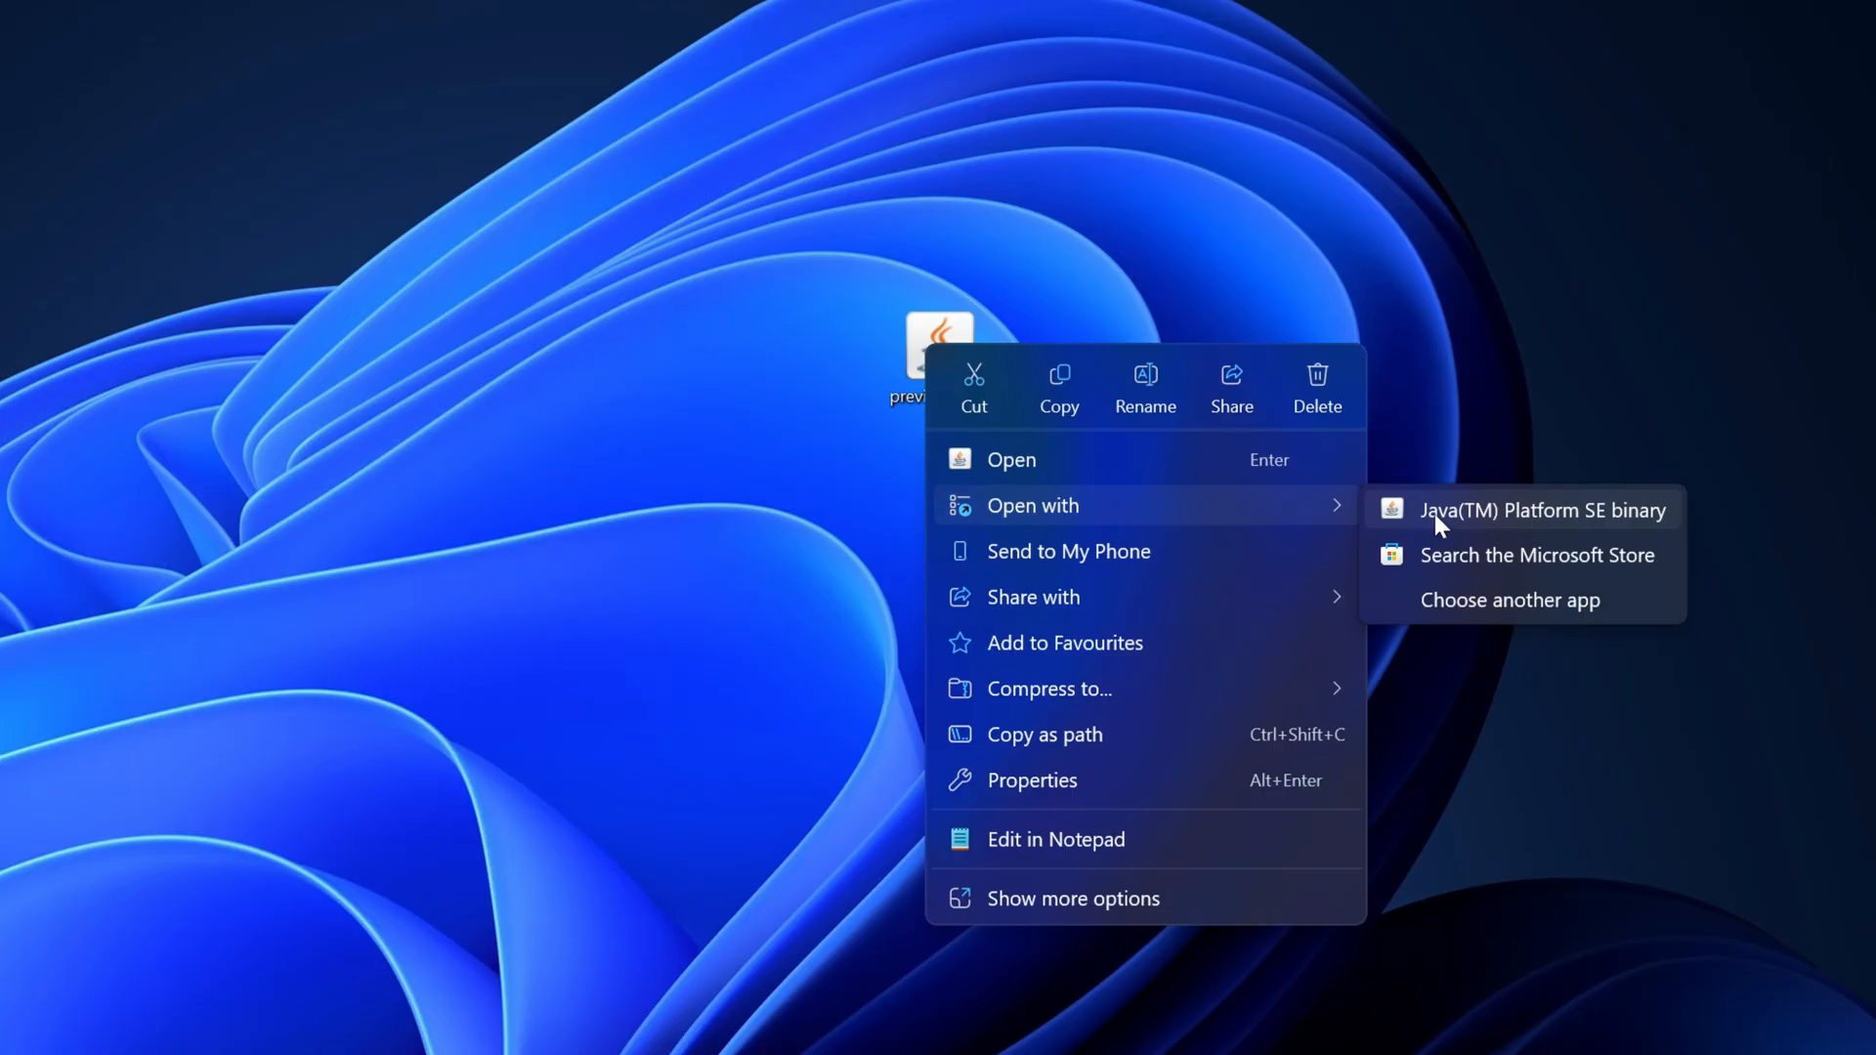
{"action": "mouse_move", "coordinate": [1444, 531]}
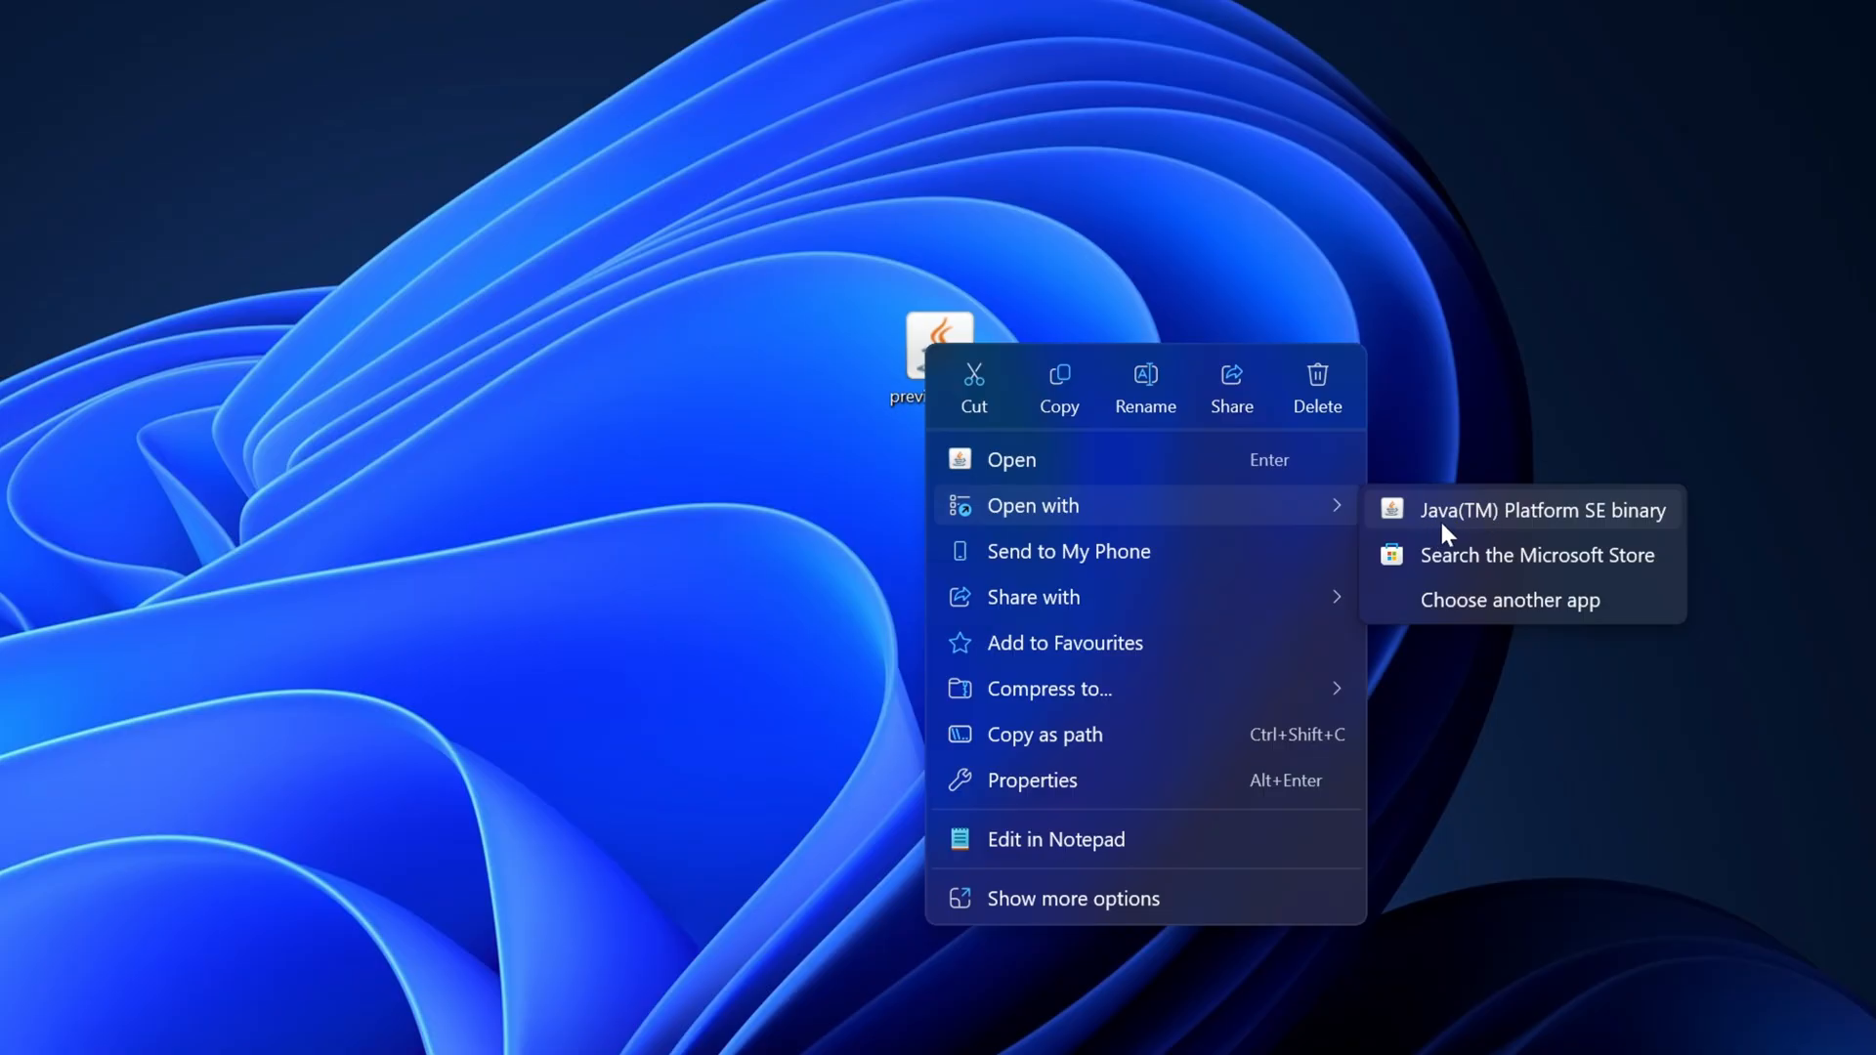
{"action": "left_click", "coordinate": [1541, 510]}
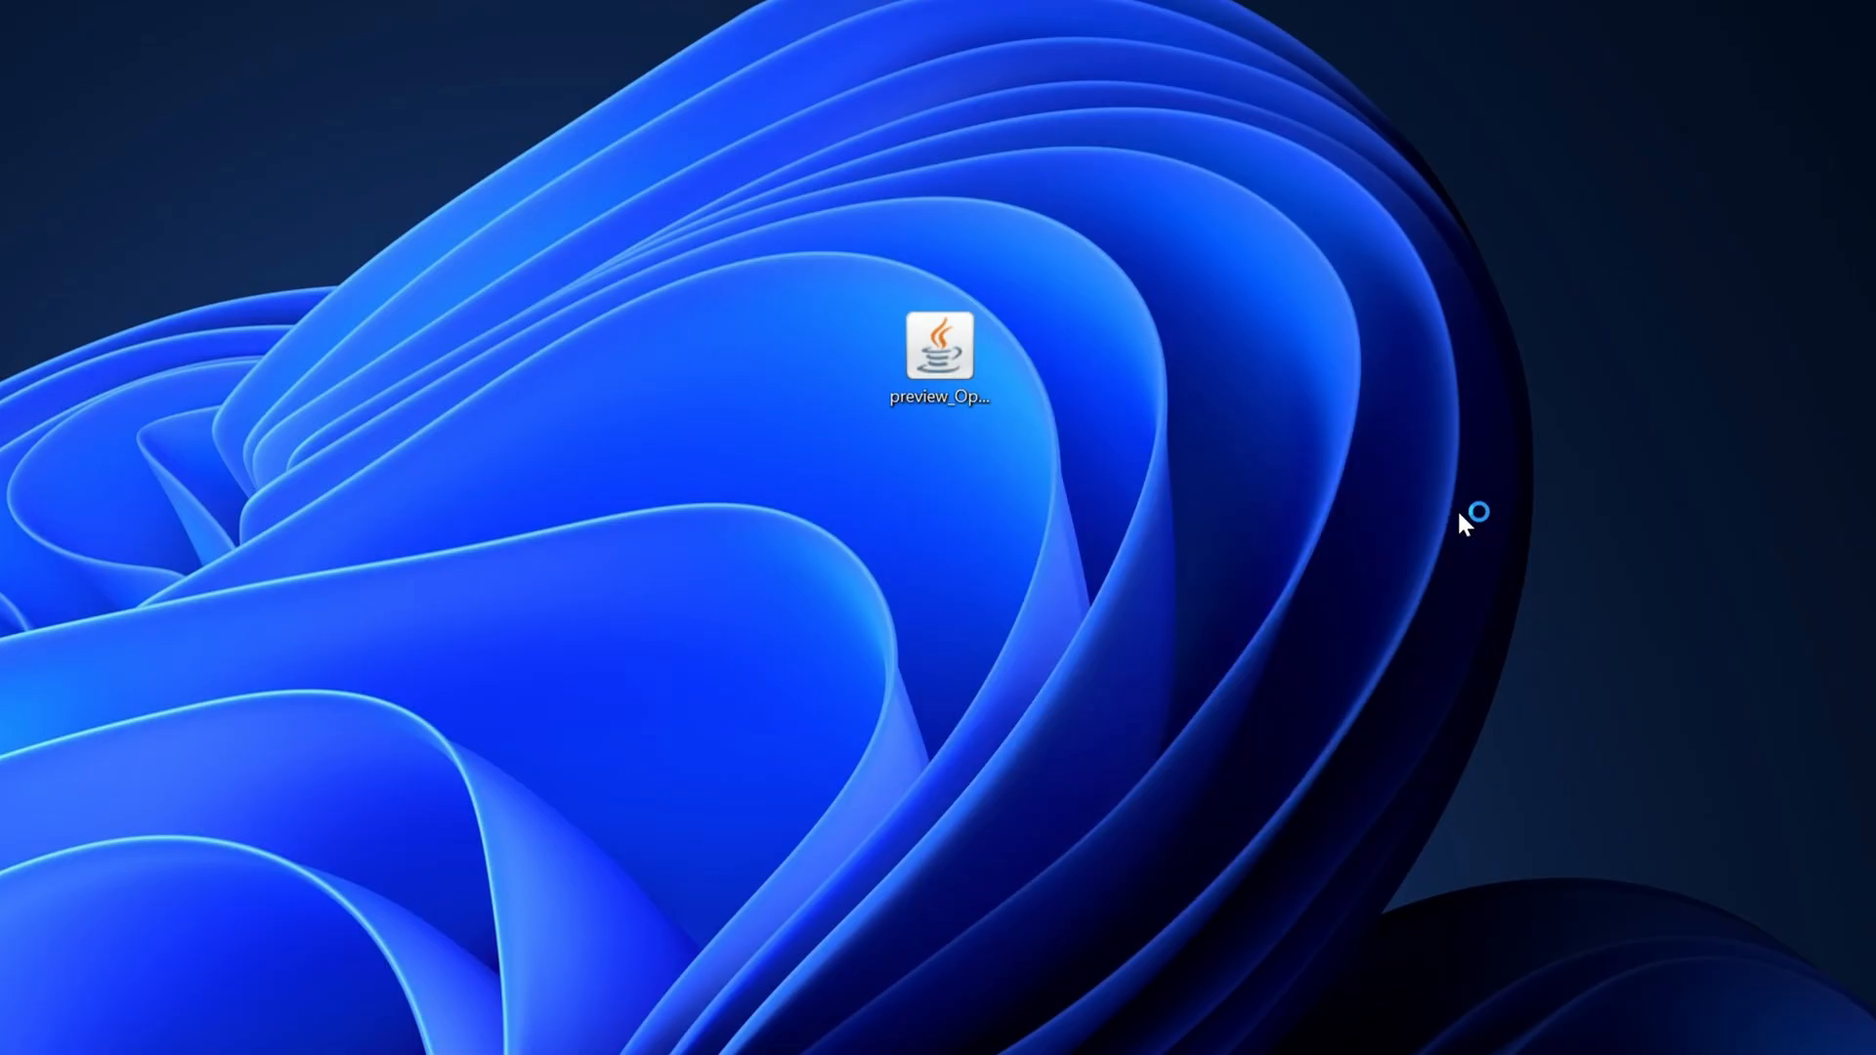
Install OptiFine HD Ultra J6 pre1 into the Minecraft folder and confirm the success message.
{"action": "double_click", "coordinate": [940, 348]}
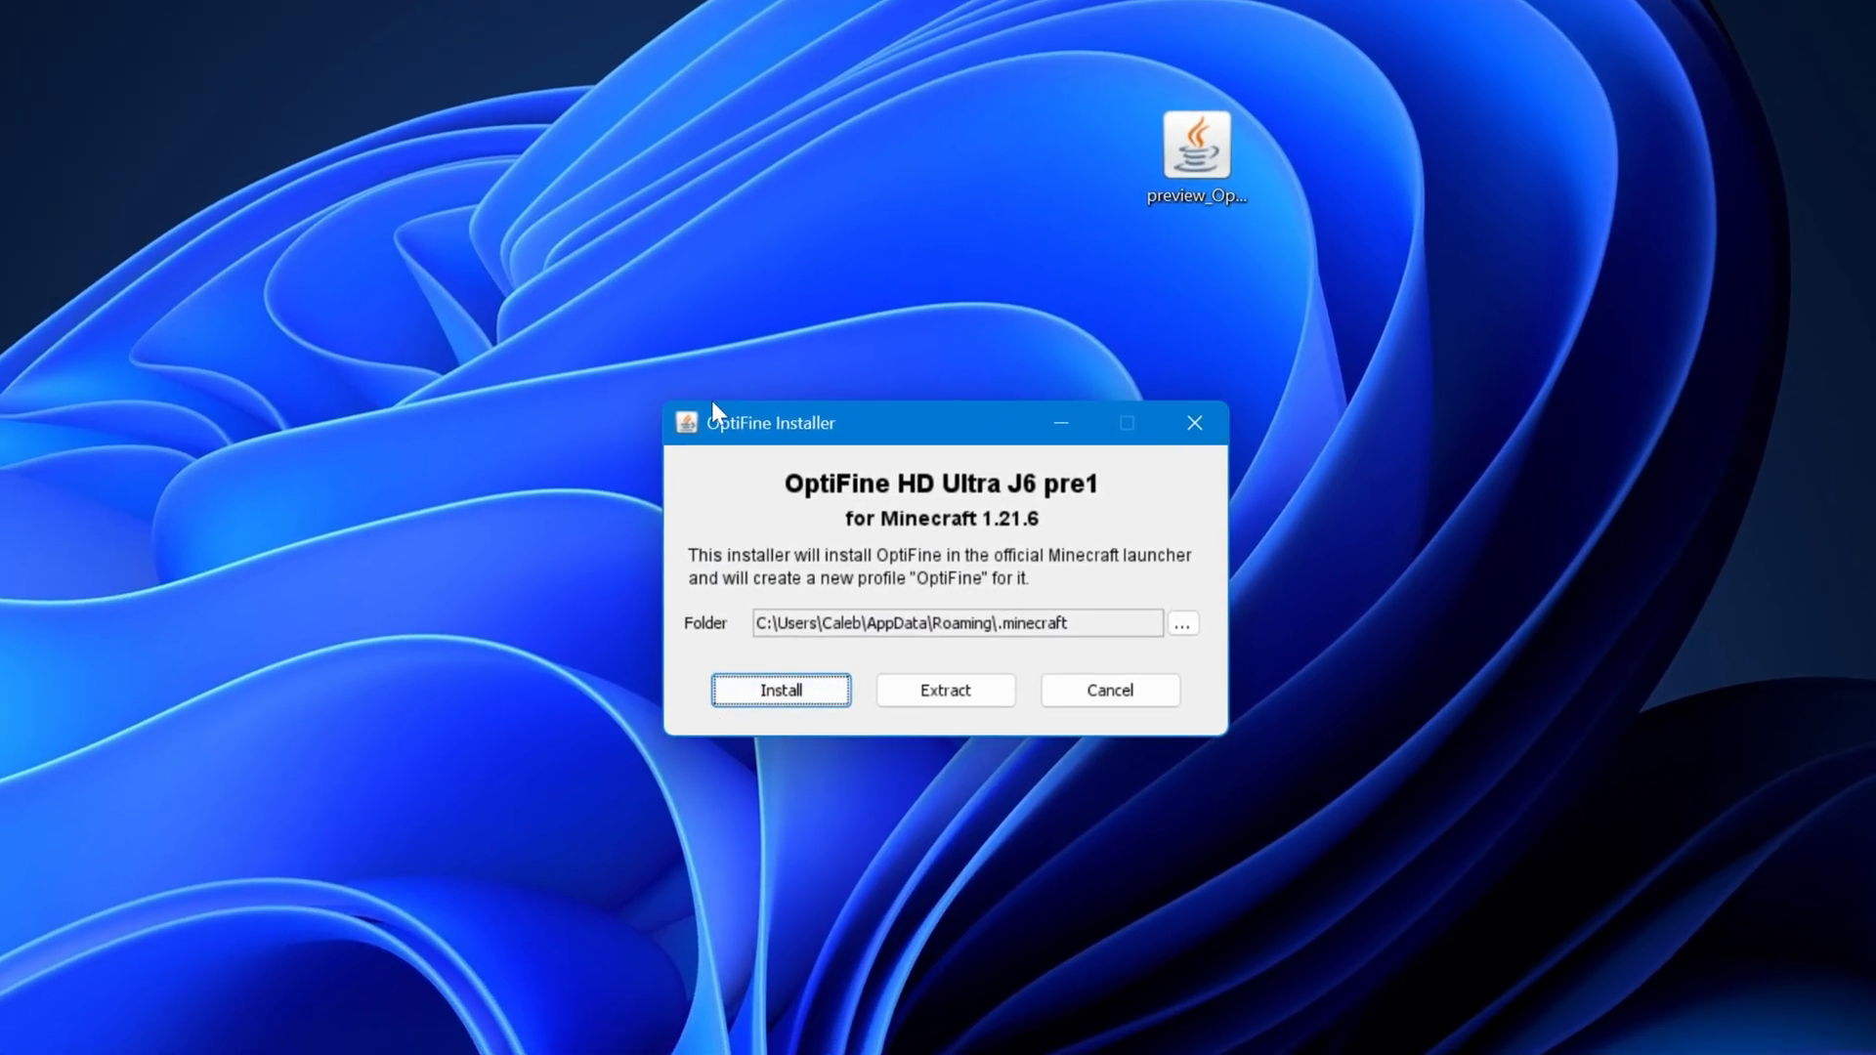
{"action": "mouse_move", "coordinate": [670, 725]}
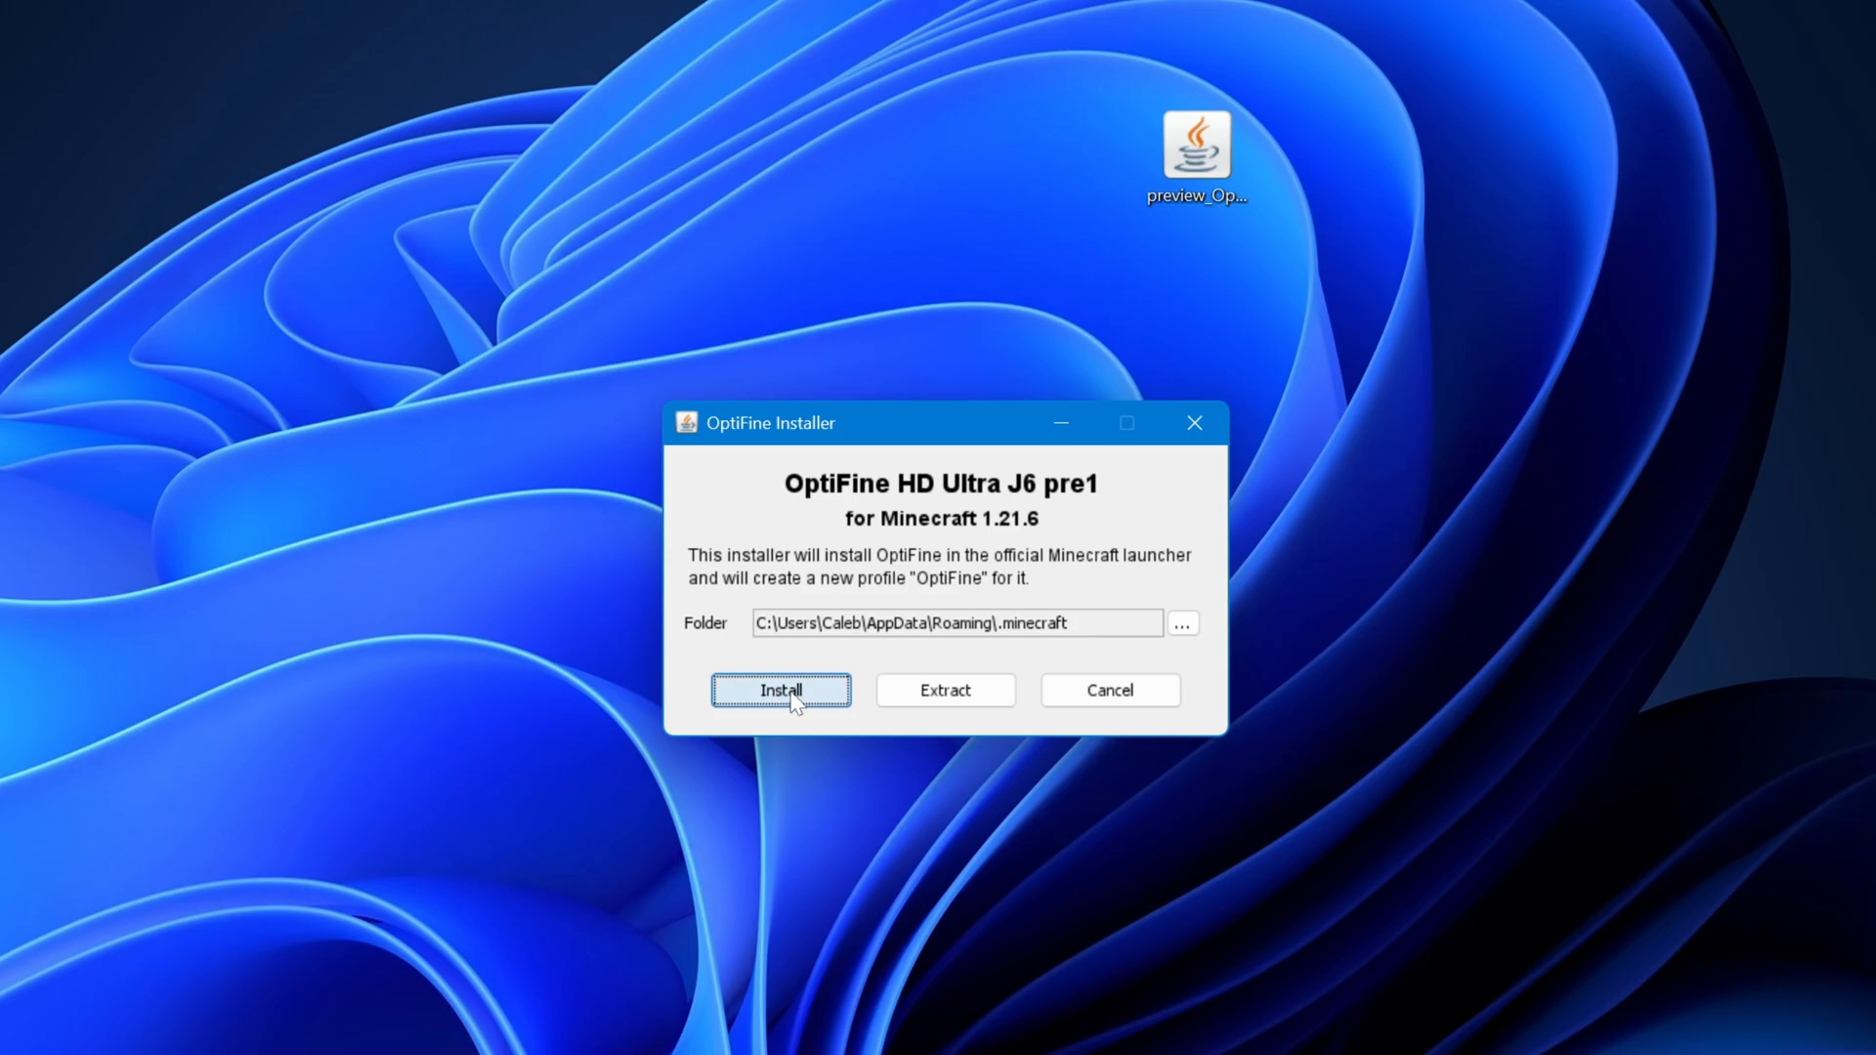
{"action": "left_click", "coordinate": [779, 689]}
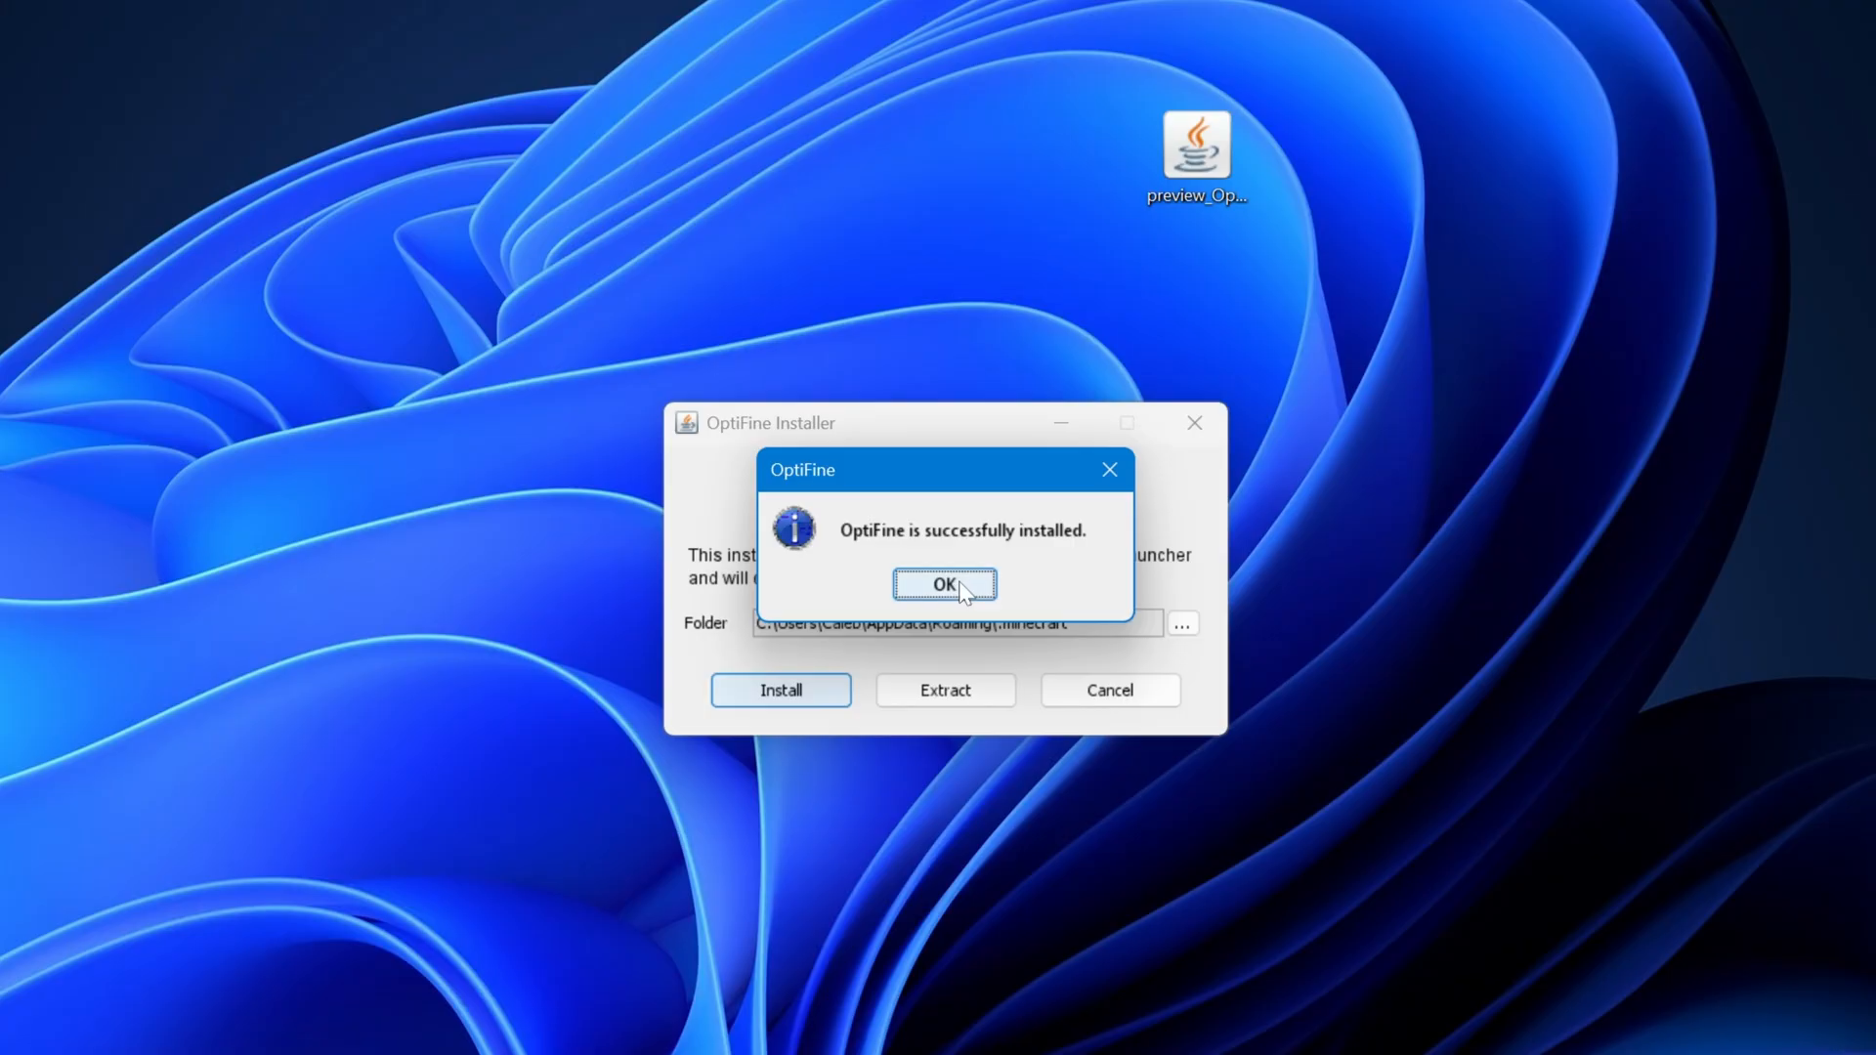
{"action": "left_click", "coordinate": [943, 585]}
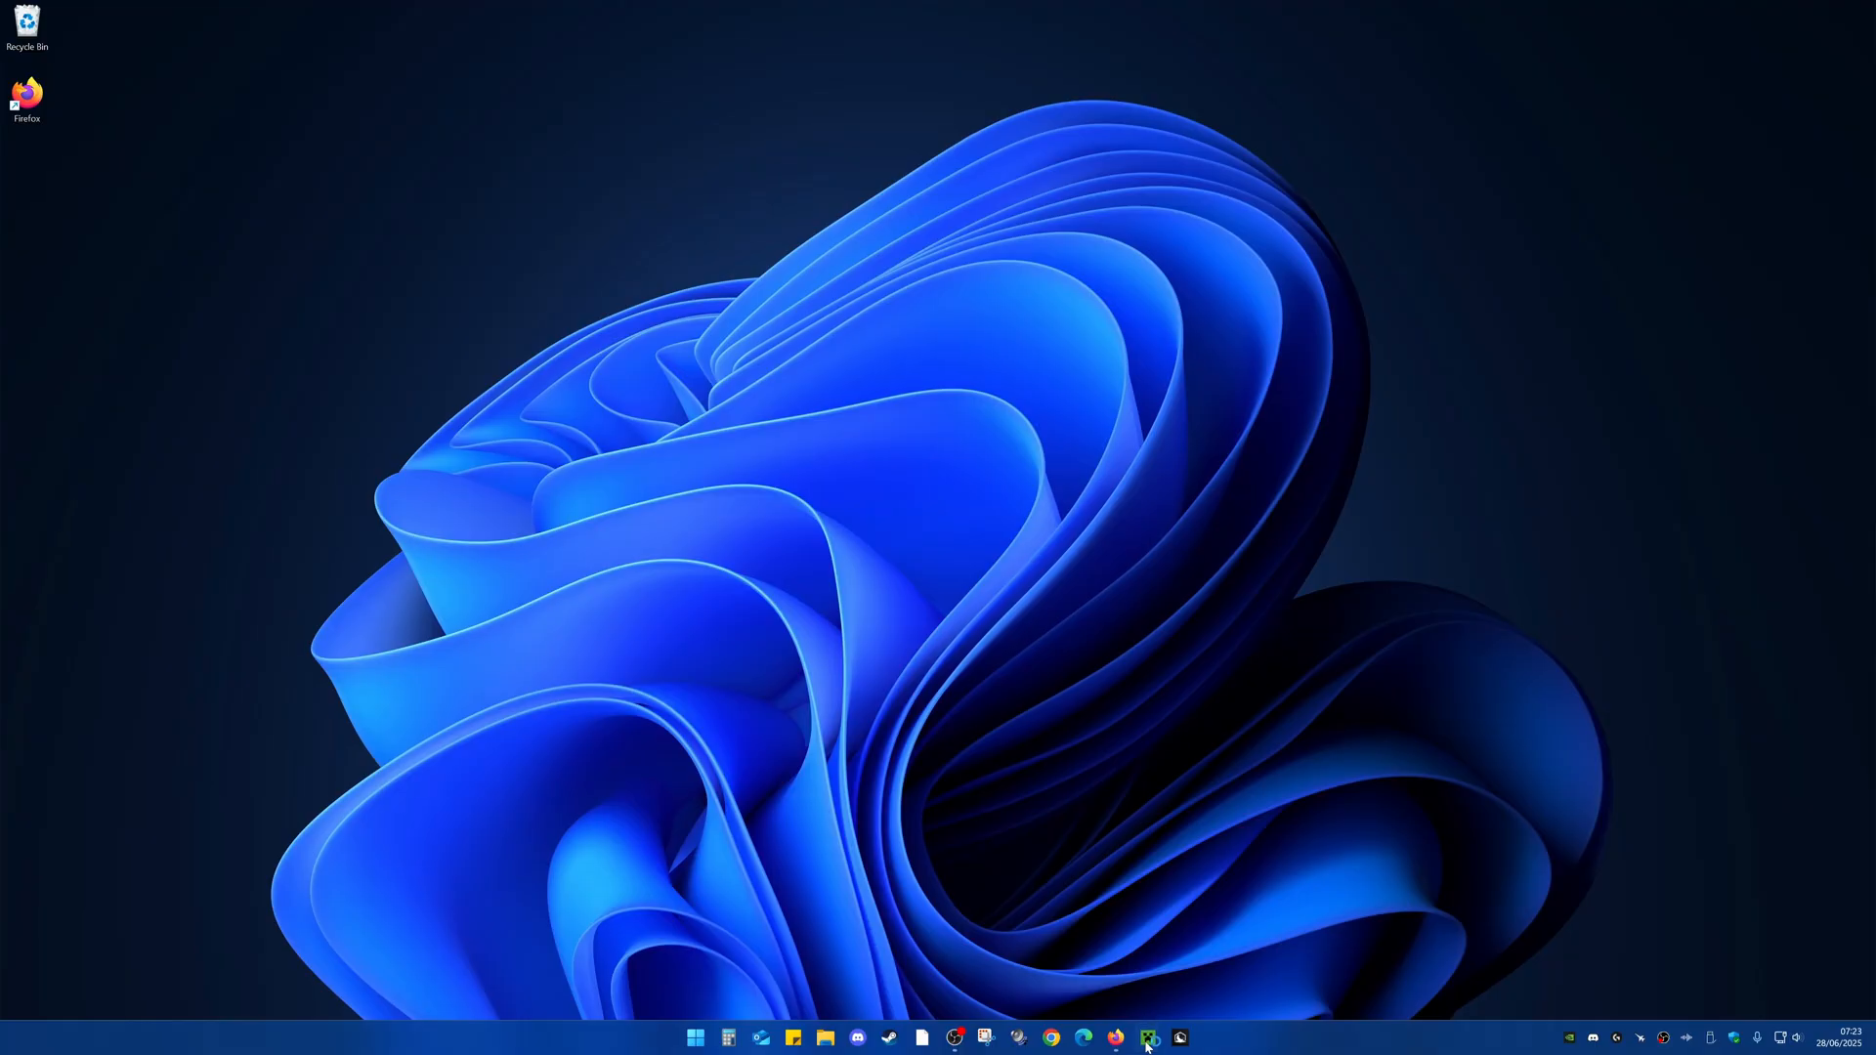
Start Minecraft Launcher from the taskbar and confirm OptiFine is the selected installation.
{"action": "left_click", "coordinate": [1146, 1038]}
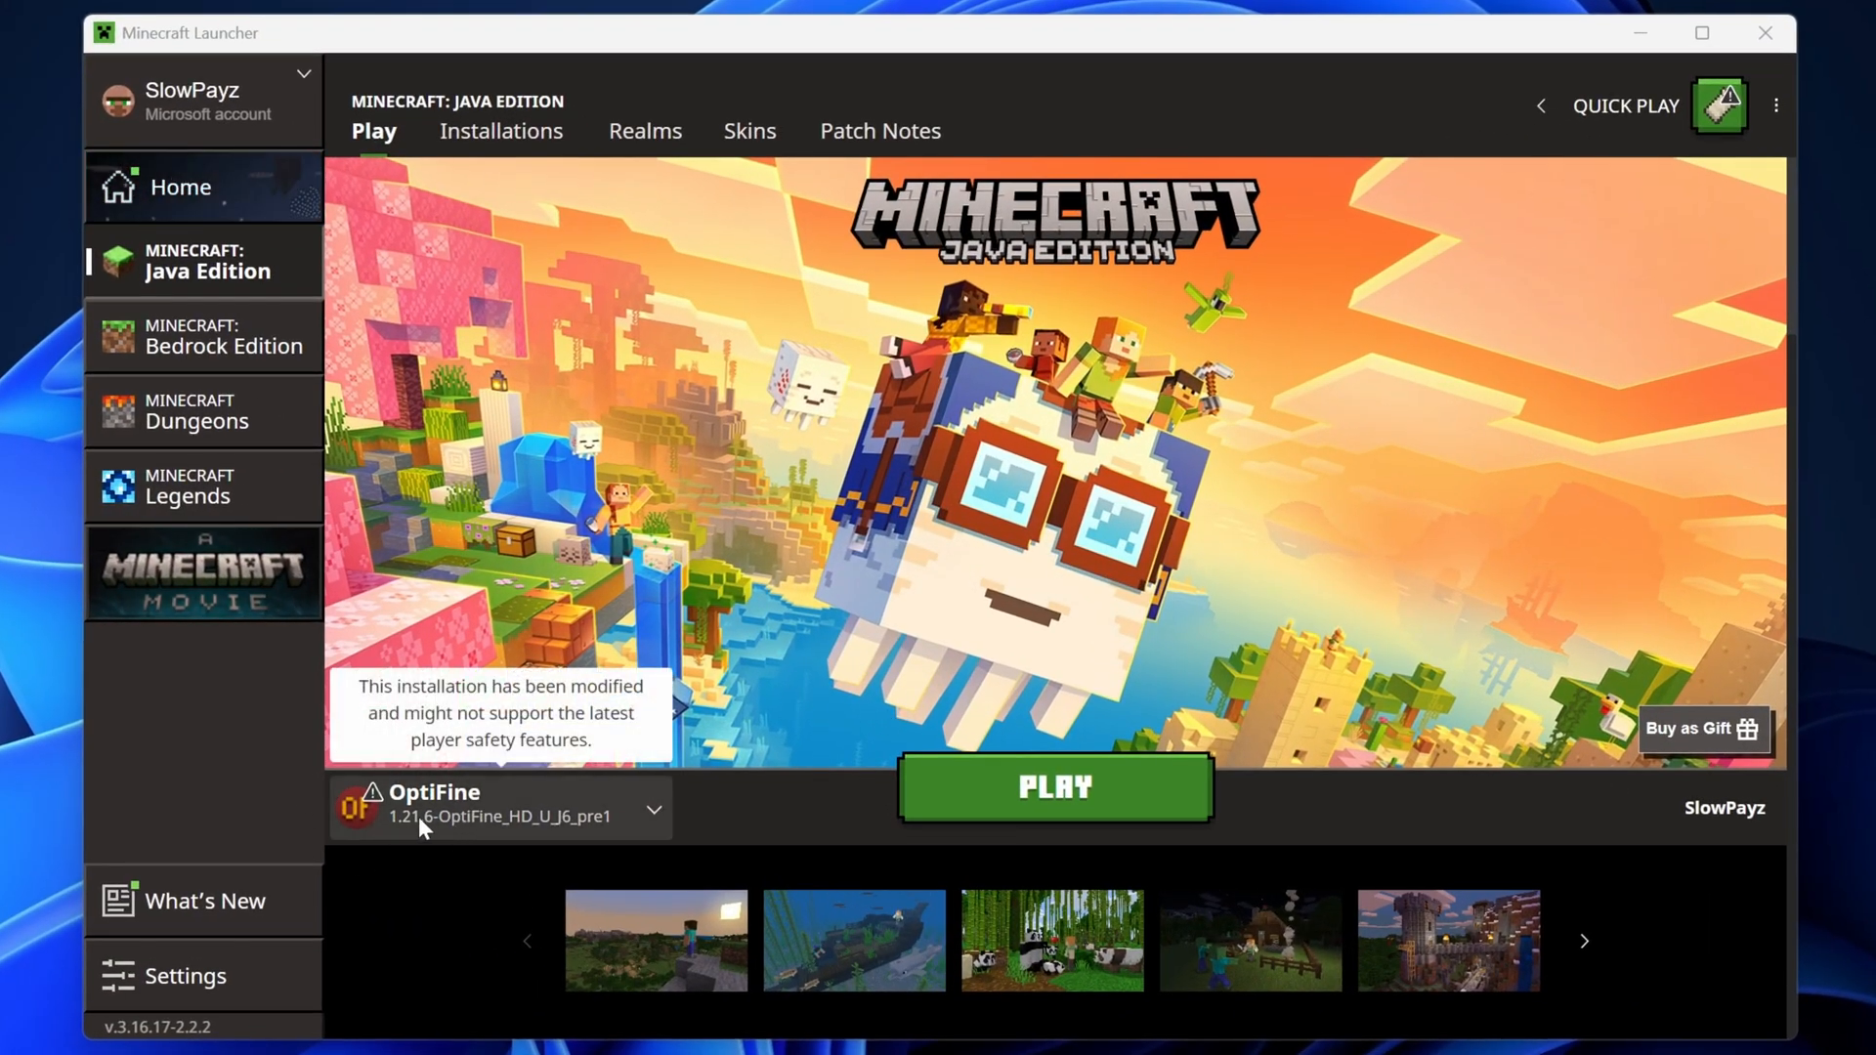
{"action": "left_click", "coordinate": [652, 809]}
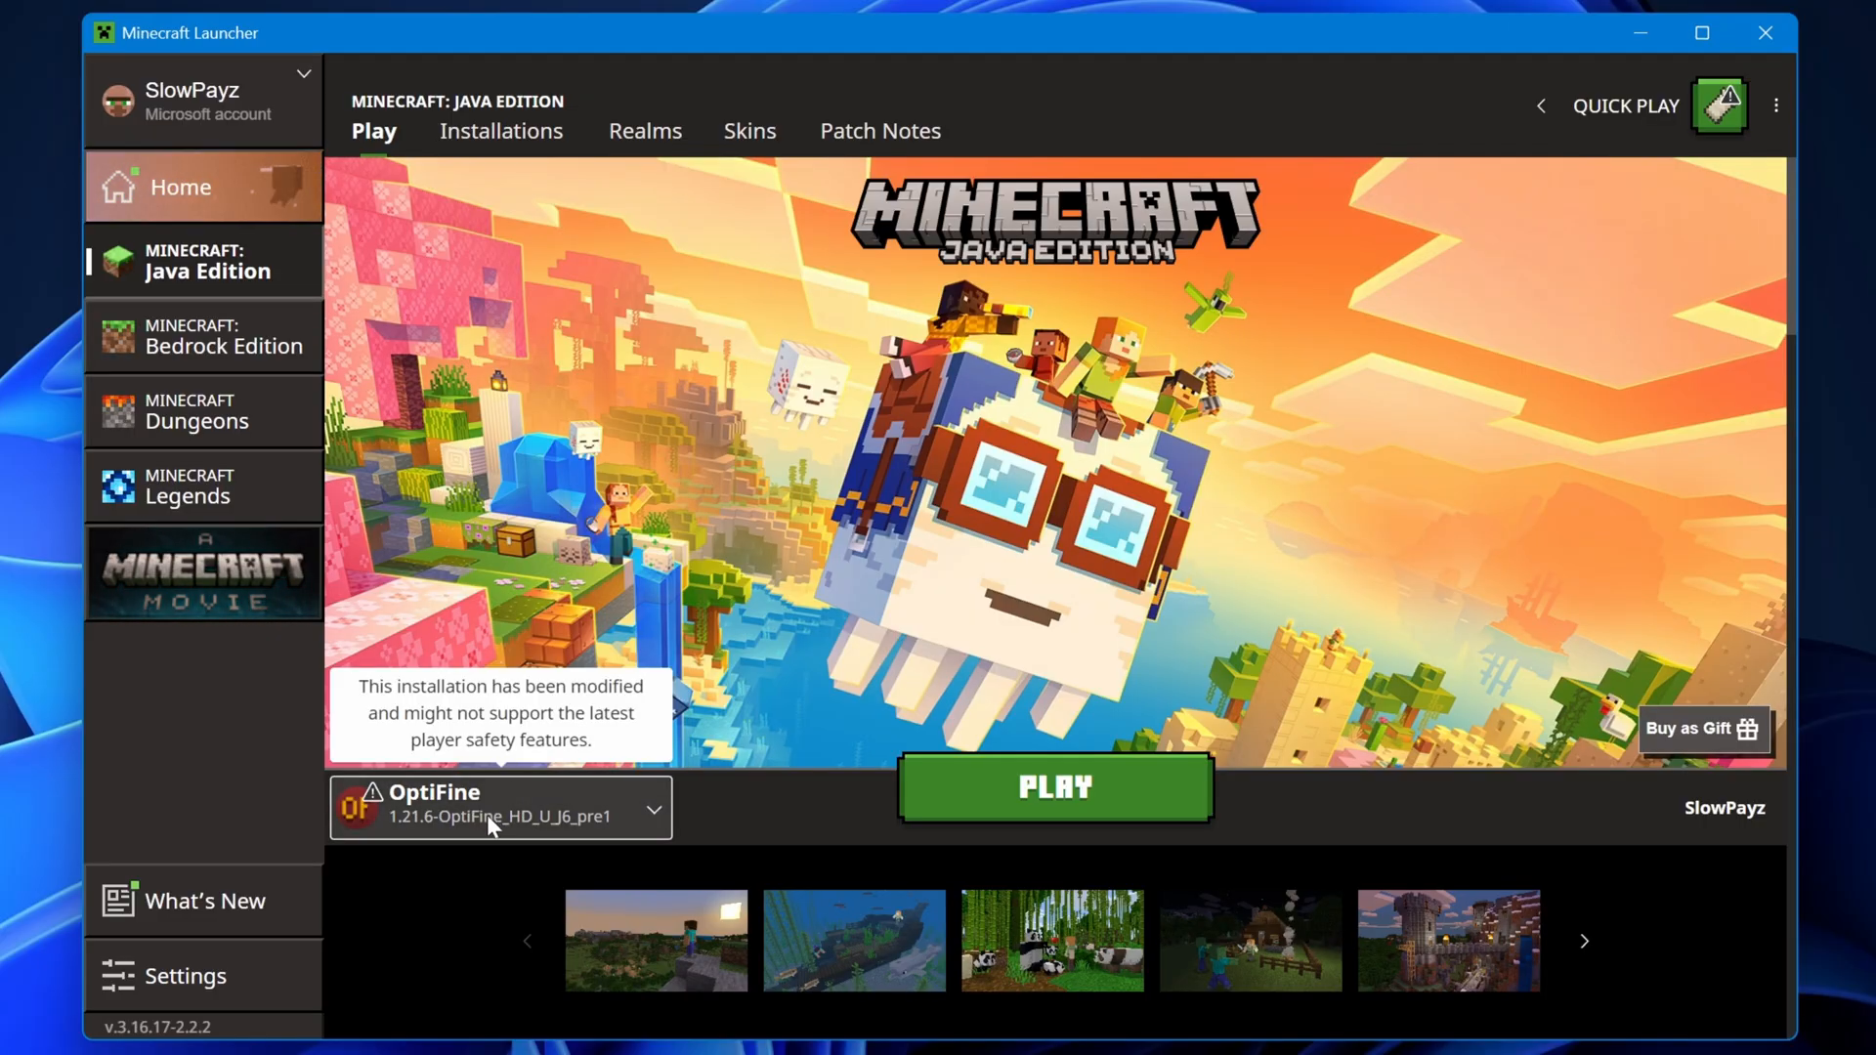
{"action": "left_click", "coordinate": [500, 131]}
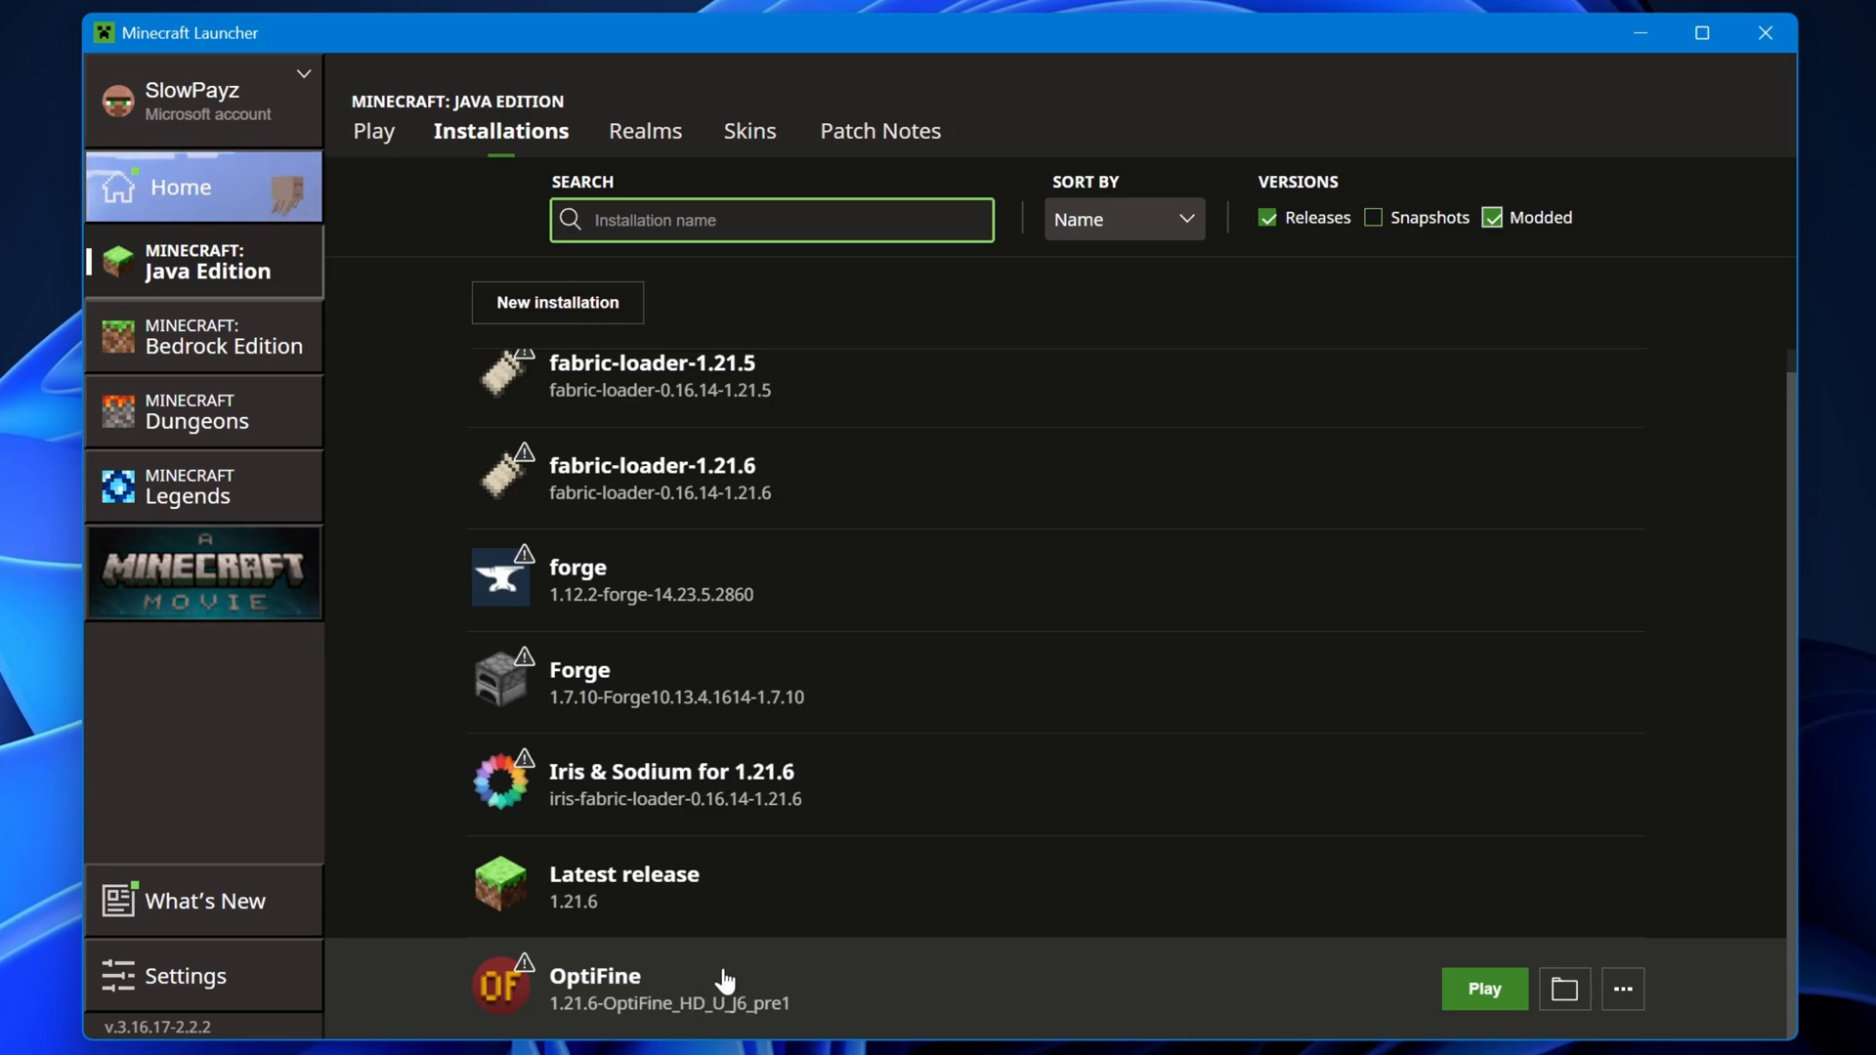
{"action": "left_click", "coordinate": [557, 303]}
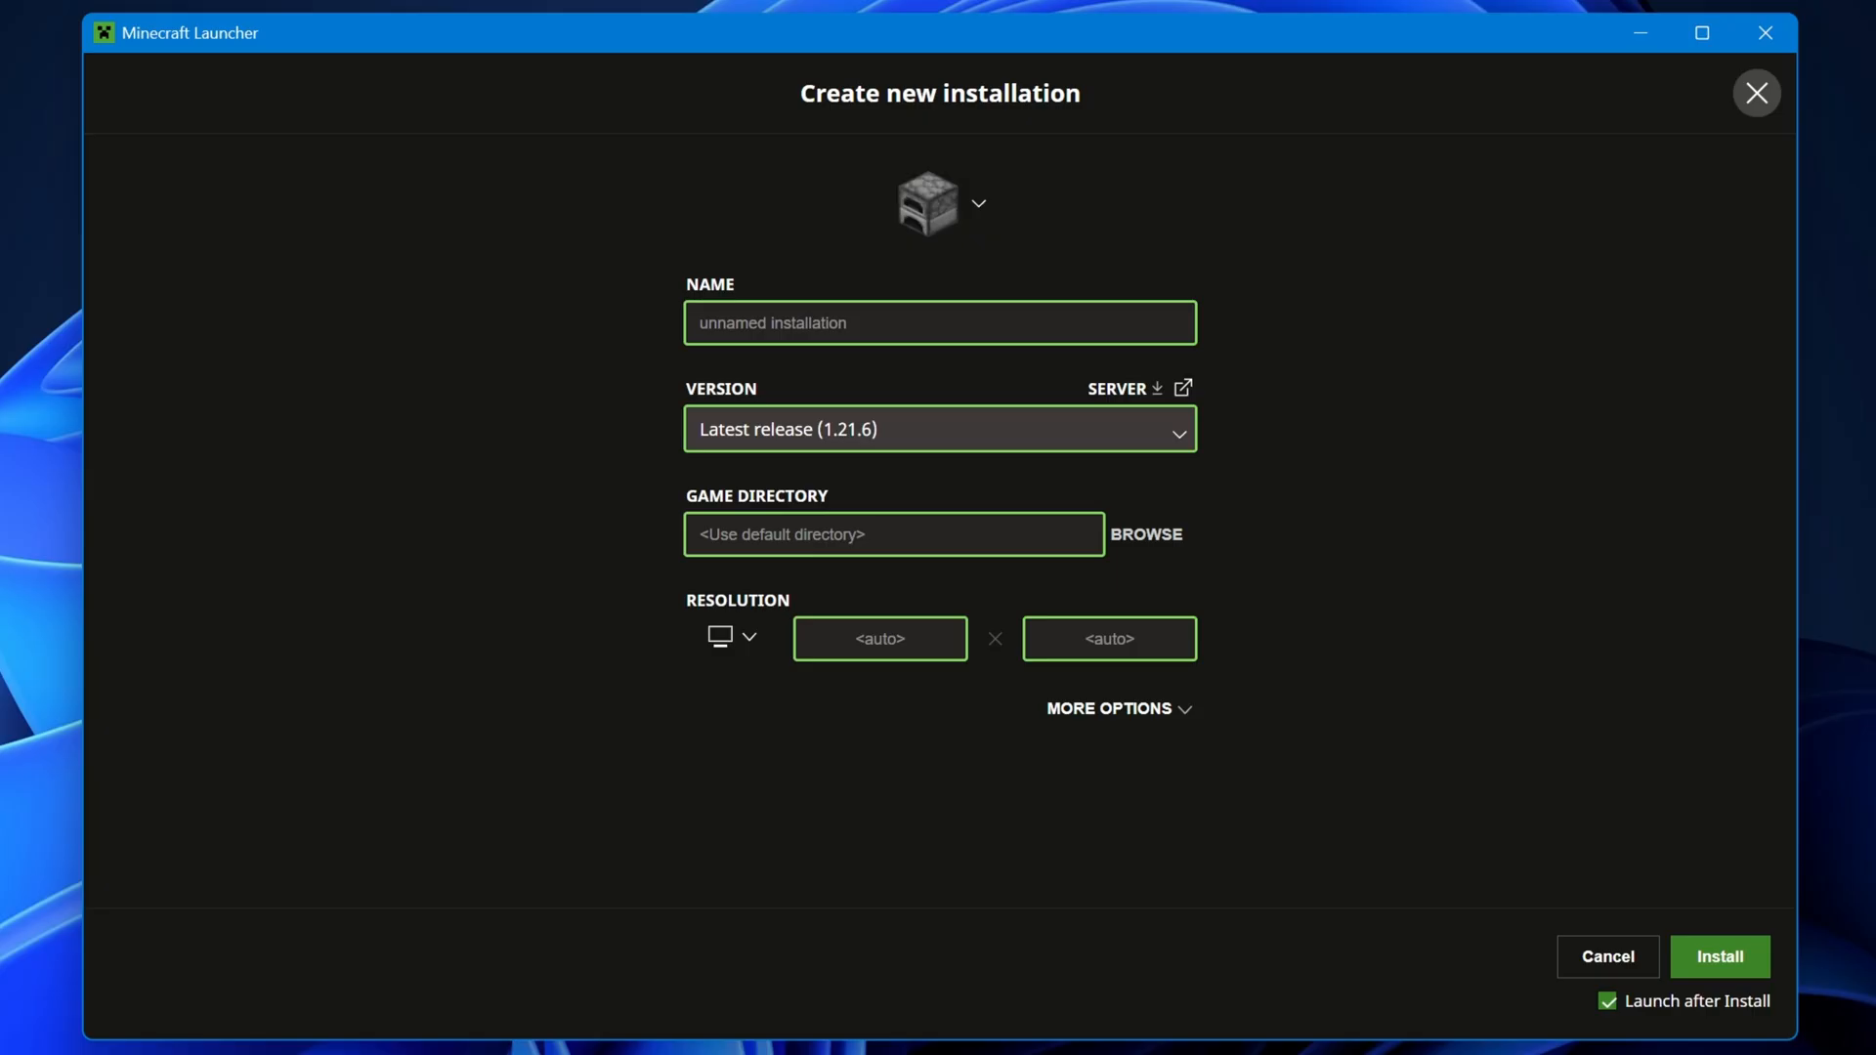
{"action": "left_click", "coordinate": [940, 430]}
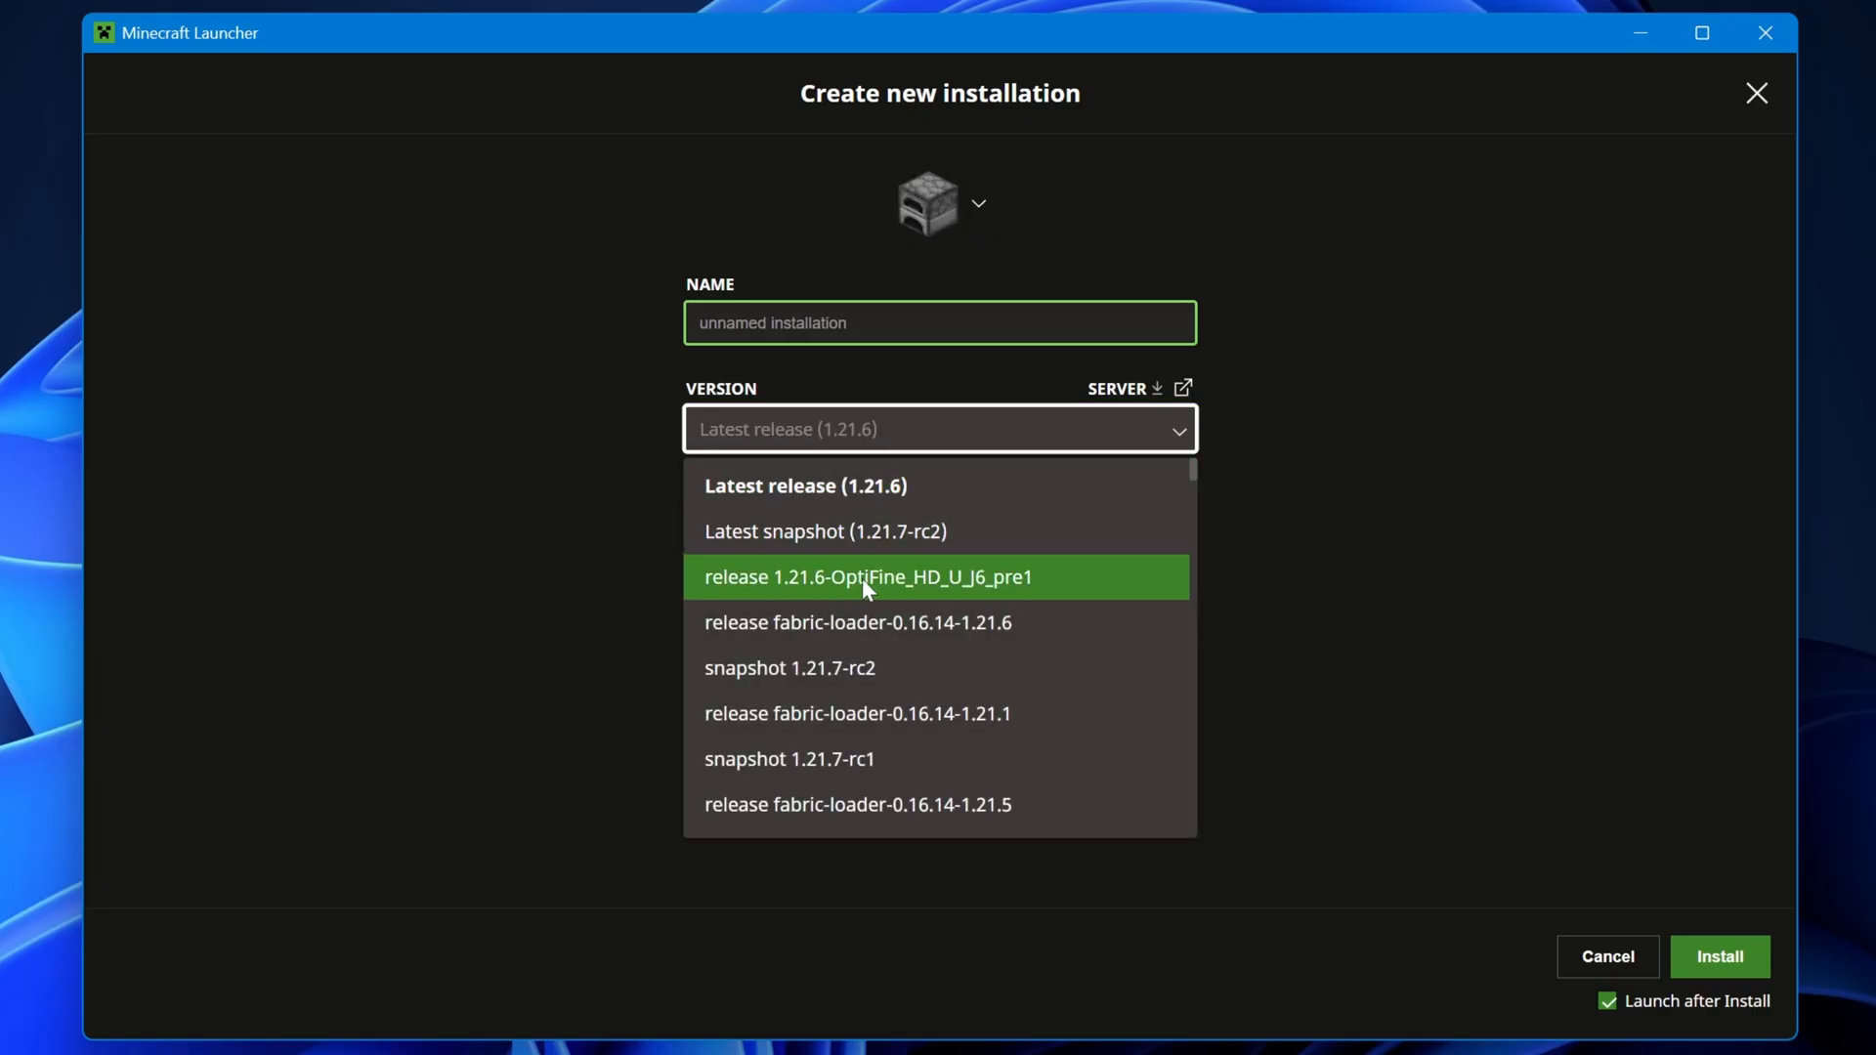
{"action": "left_click", "coordinate": [870, 577]}
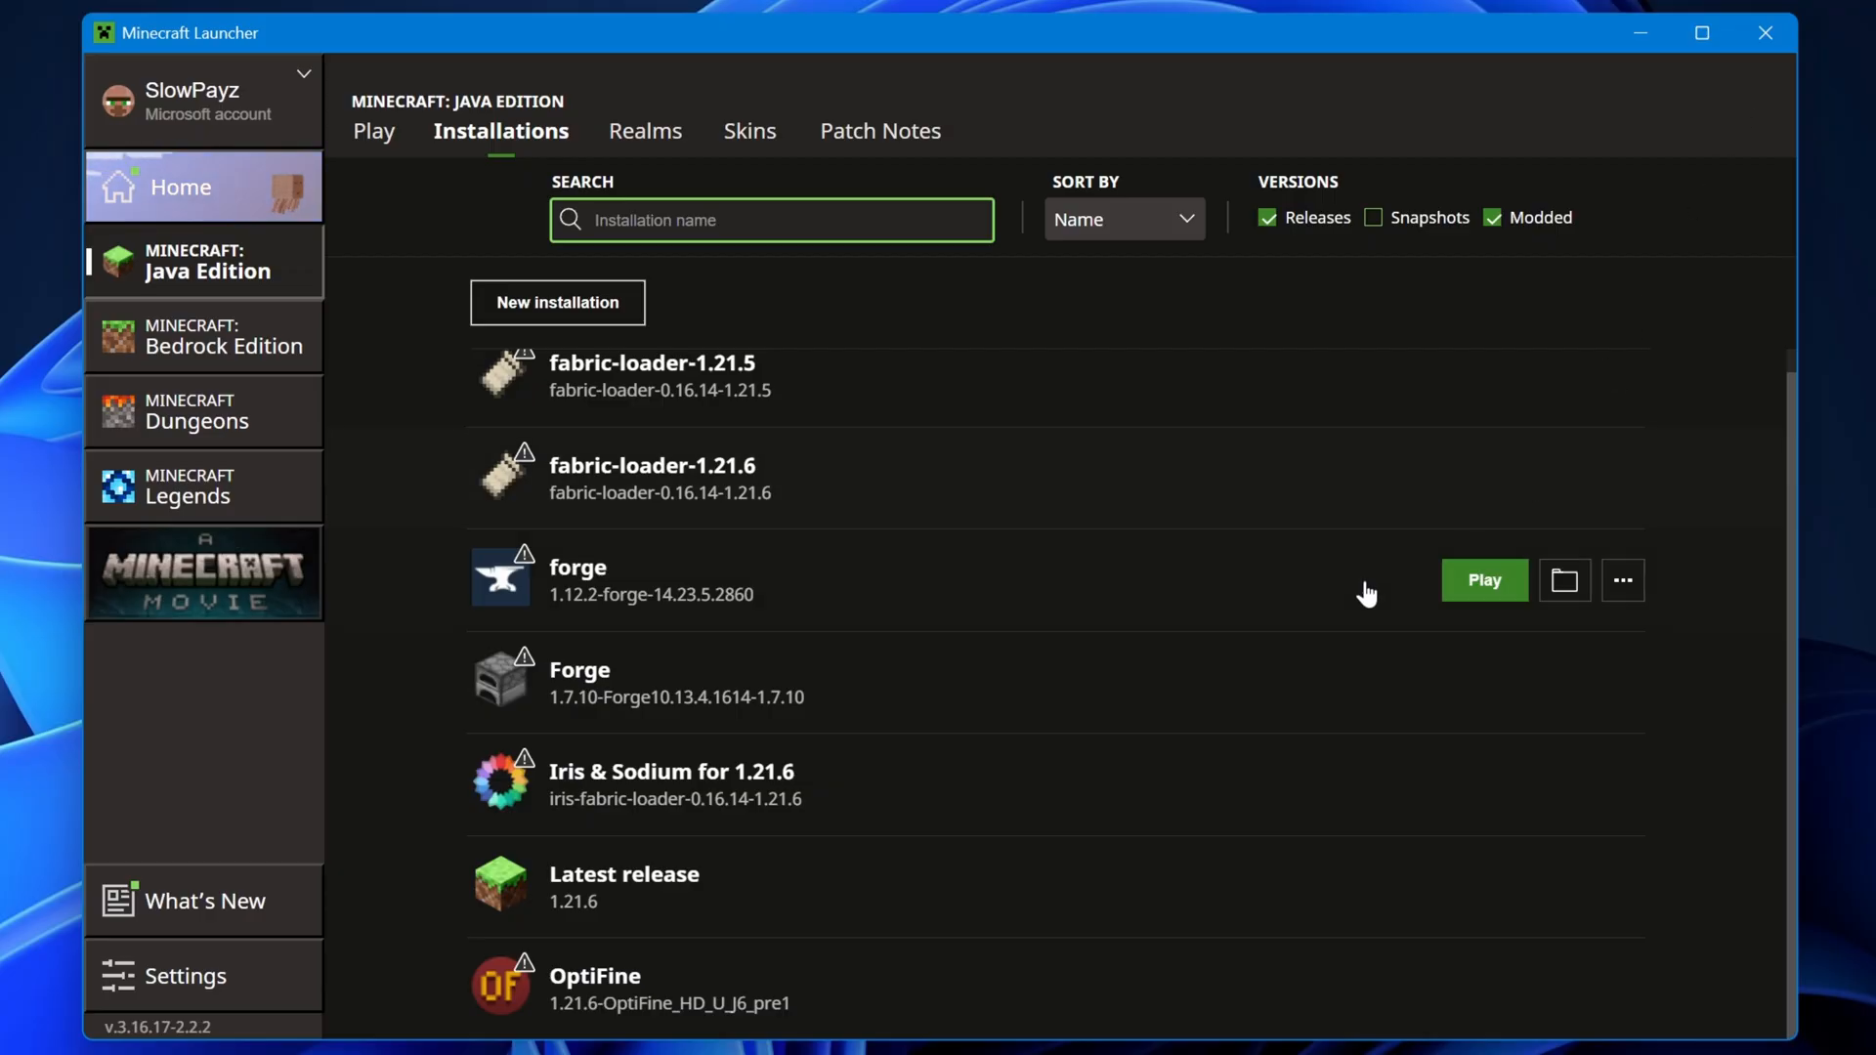
{"action": "mouse_move", "coordinate": [619, 1002]}
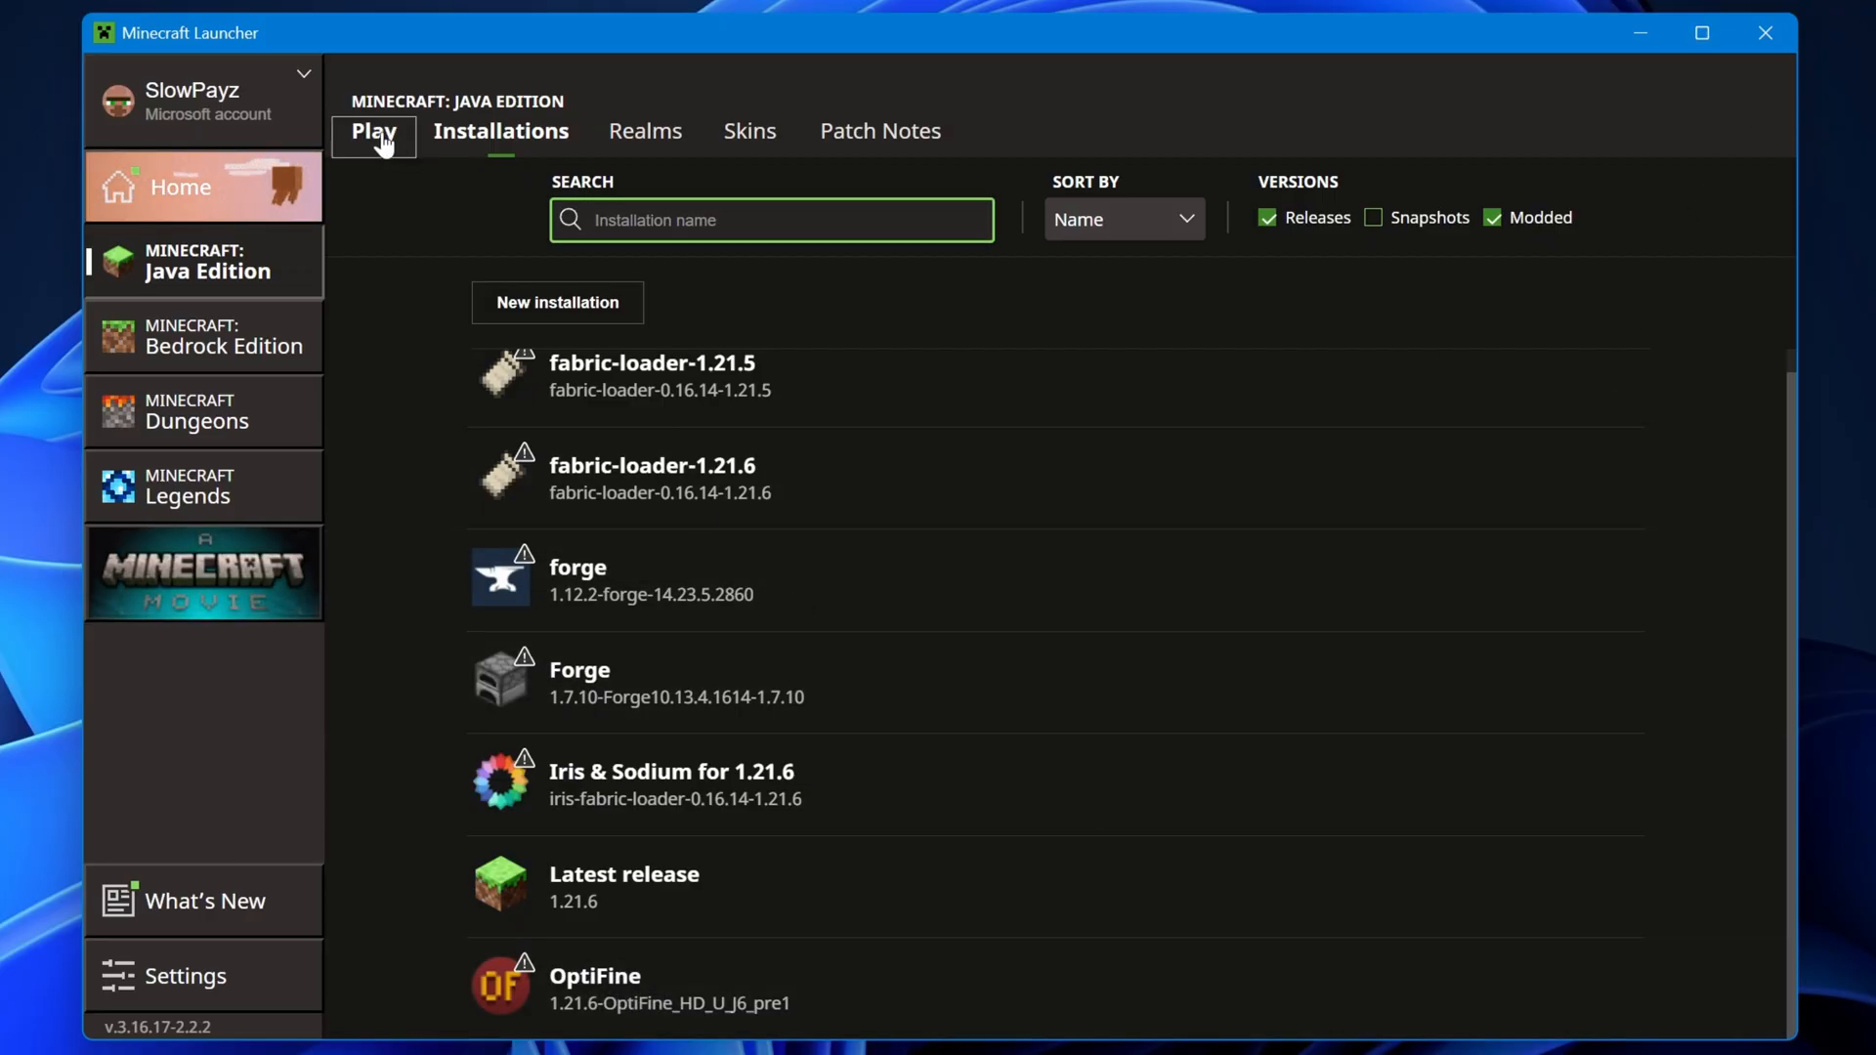
Launch OptiFine 1.21.6 J6 pre1 from the Play page, accepting 'I understand the risks'.
{"action": "left_click", "coordinate": [373, 131]}
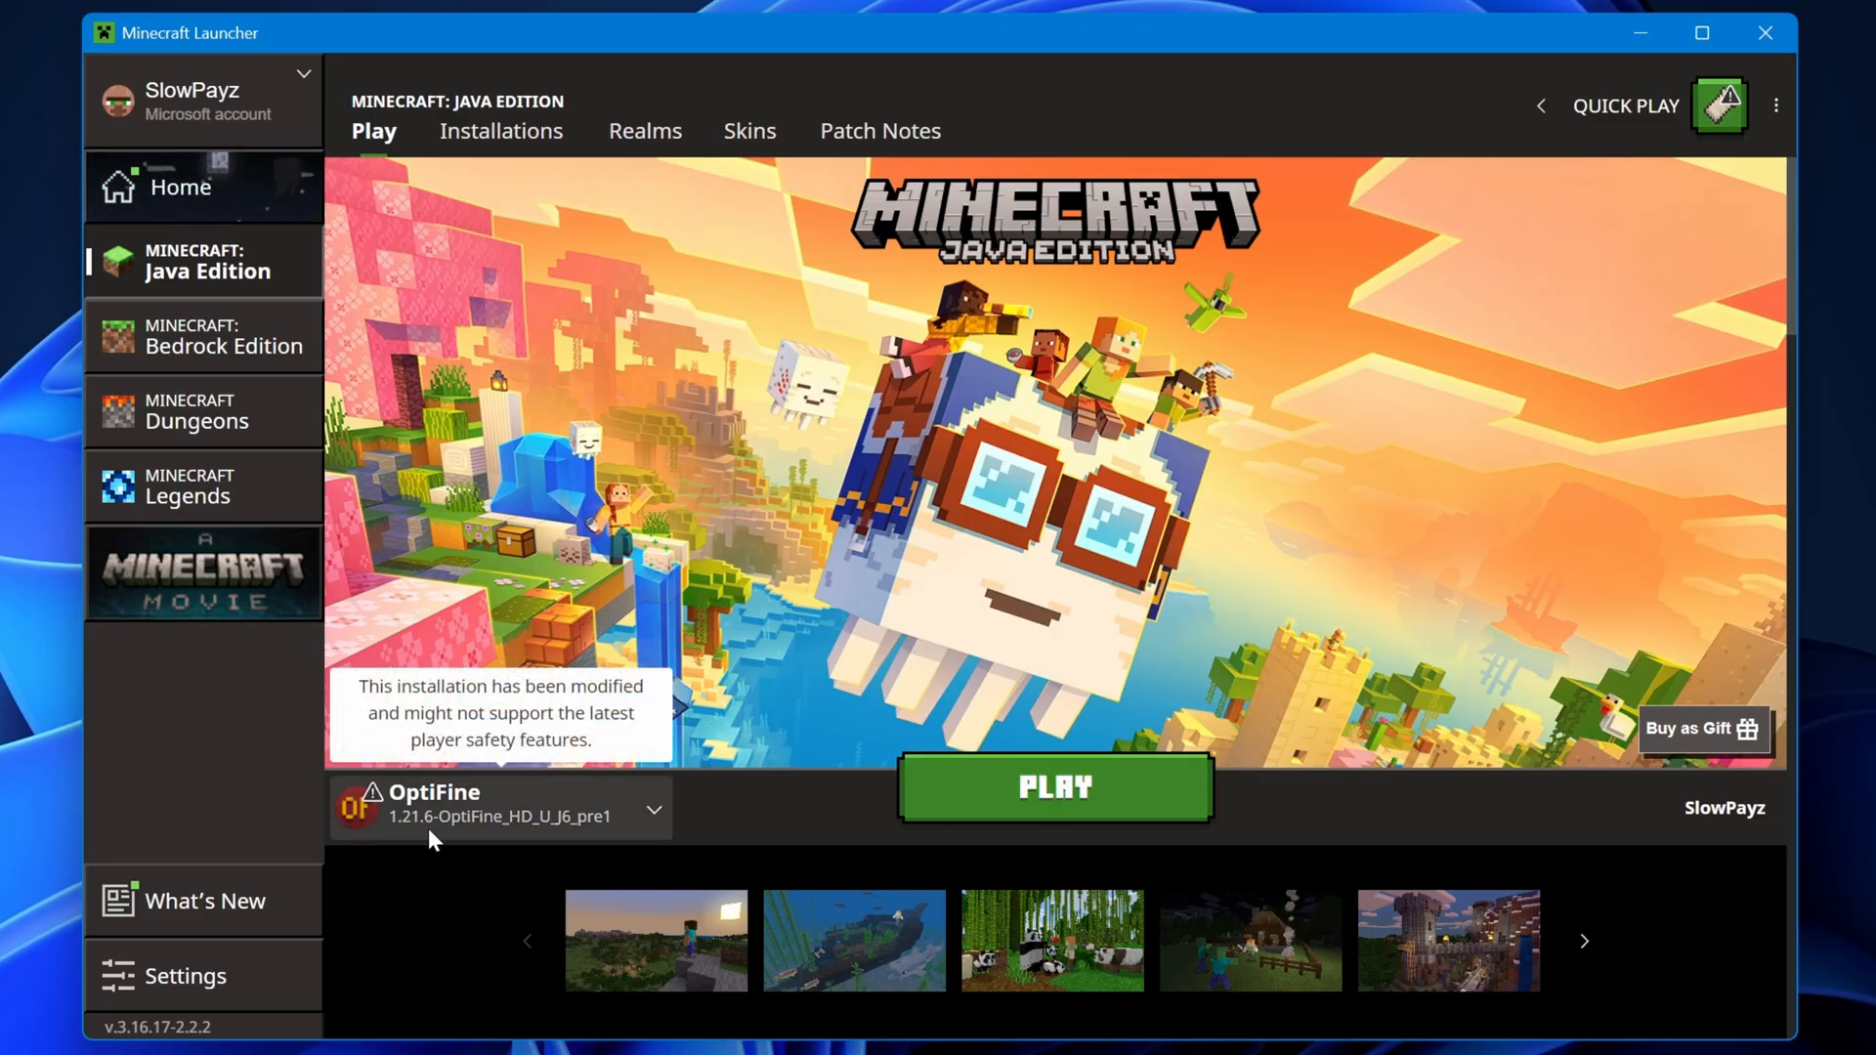
{"action": "left_click", "coordinate": [1051, 787]}
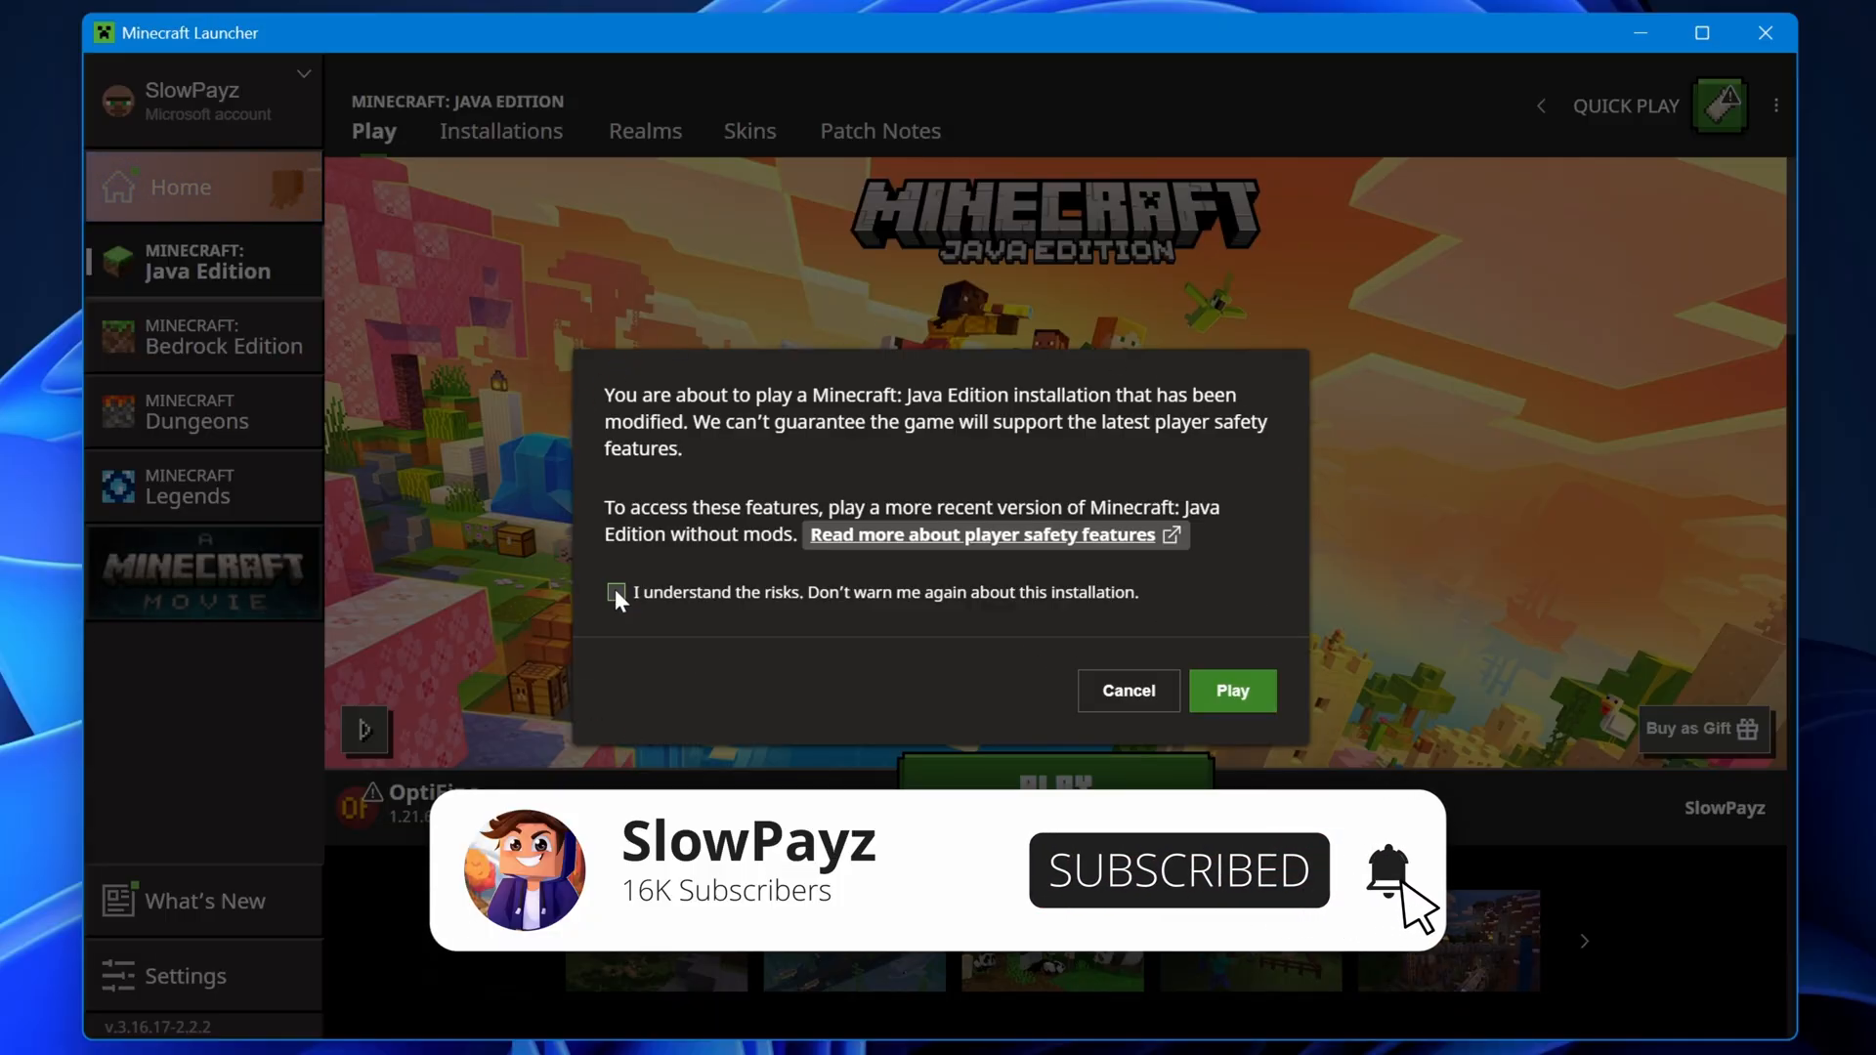
{"action": "left_click", "coordinate": [1229, 690]}
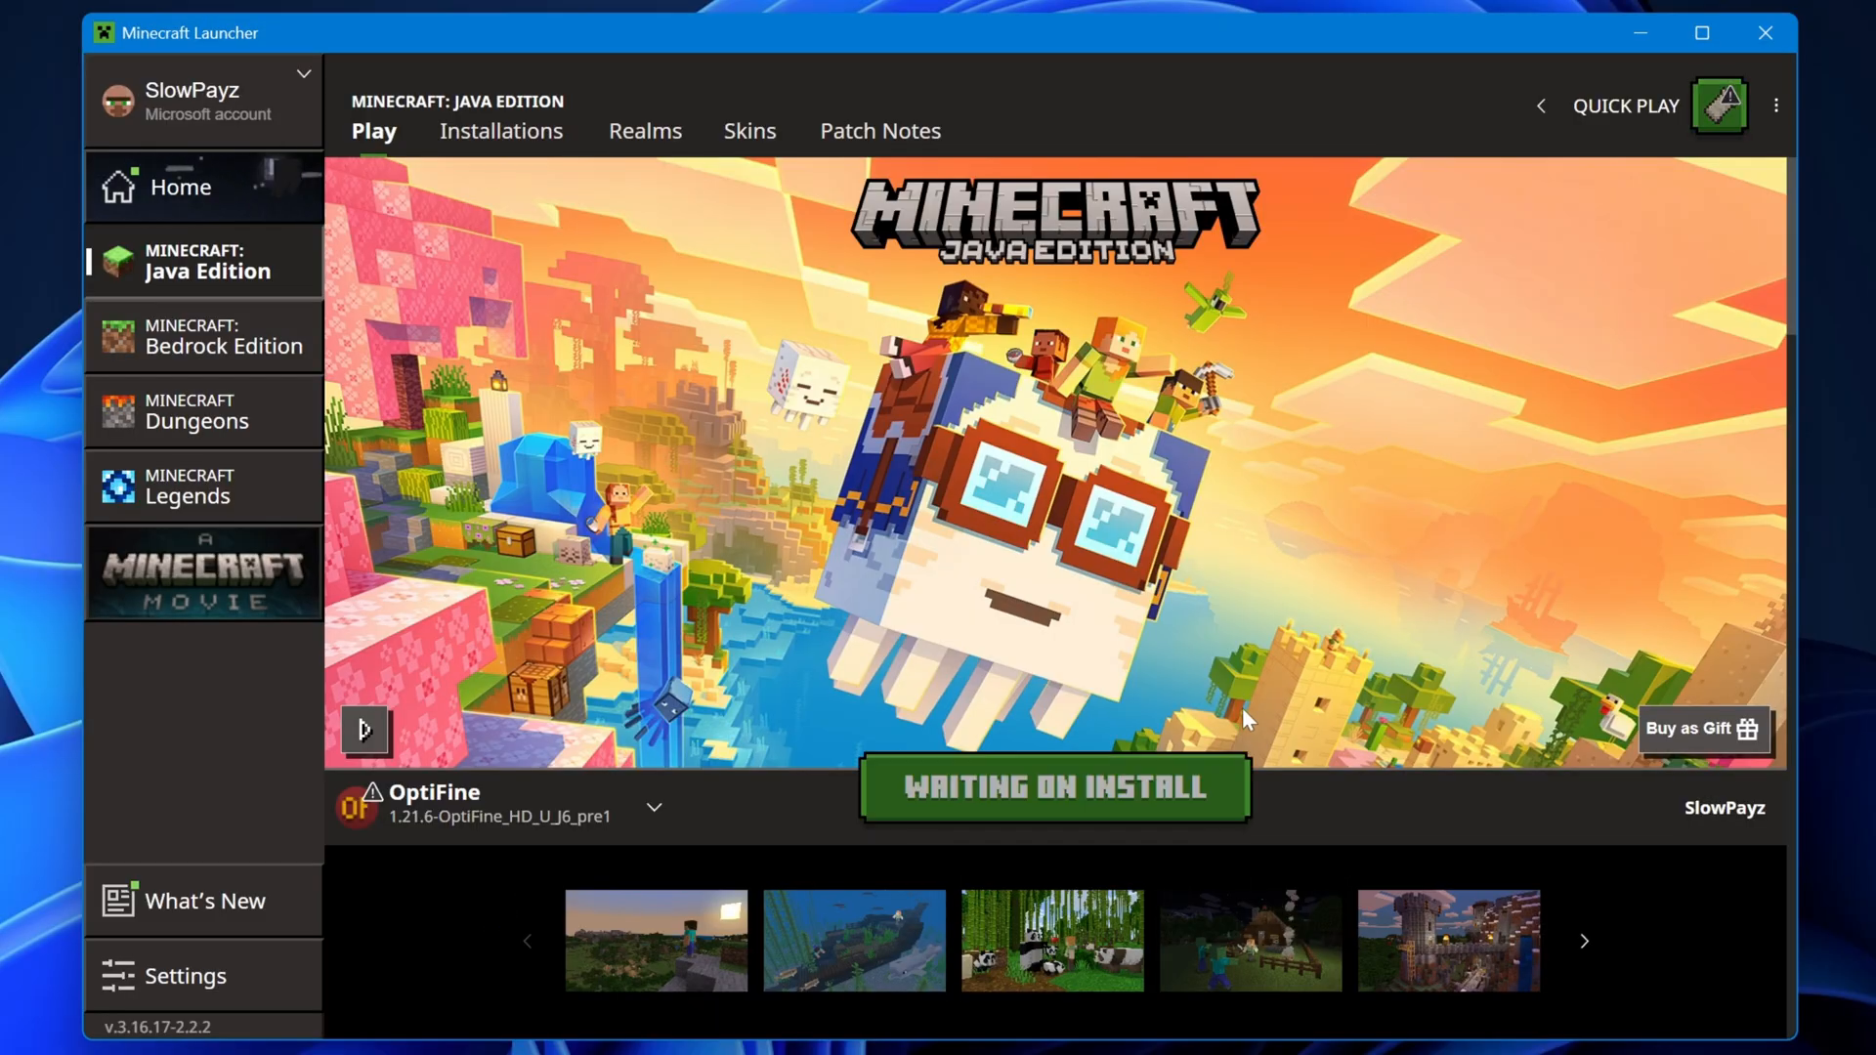